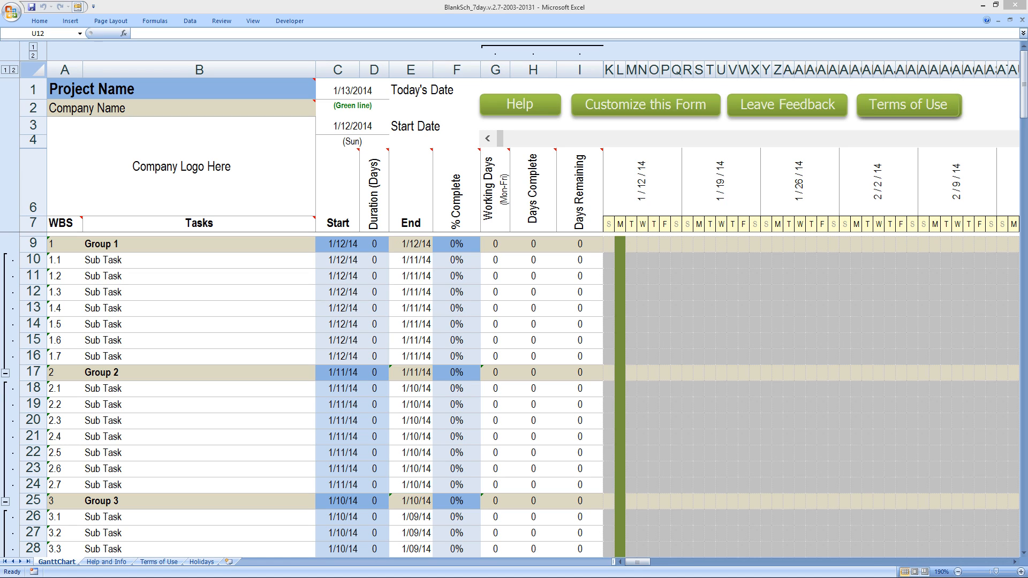
mouse_move(484, 12)
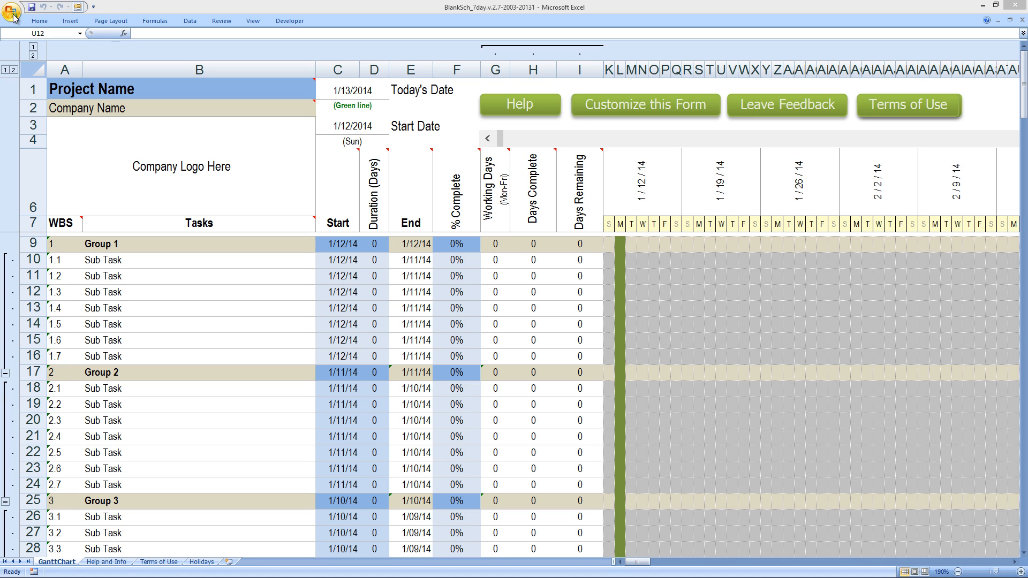
Step: Save the Gantt chart template to the Desktop as the workbook 'New Schedule'
left_click(12, 11)
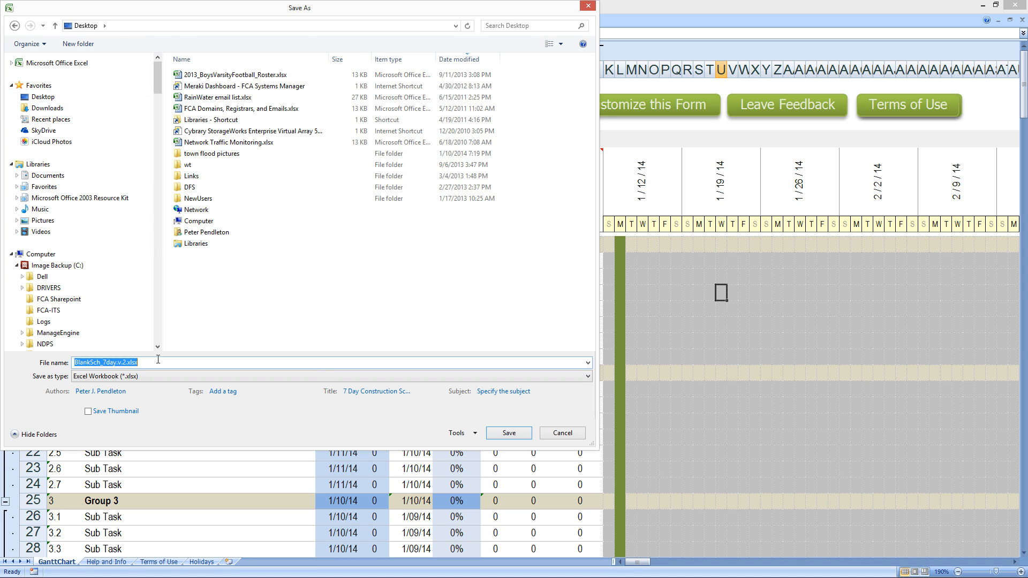
type("New Schedule")
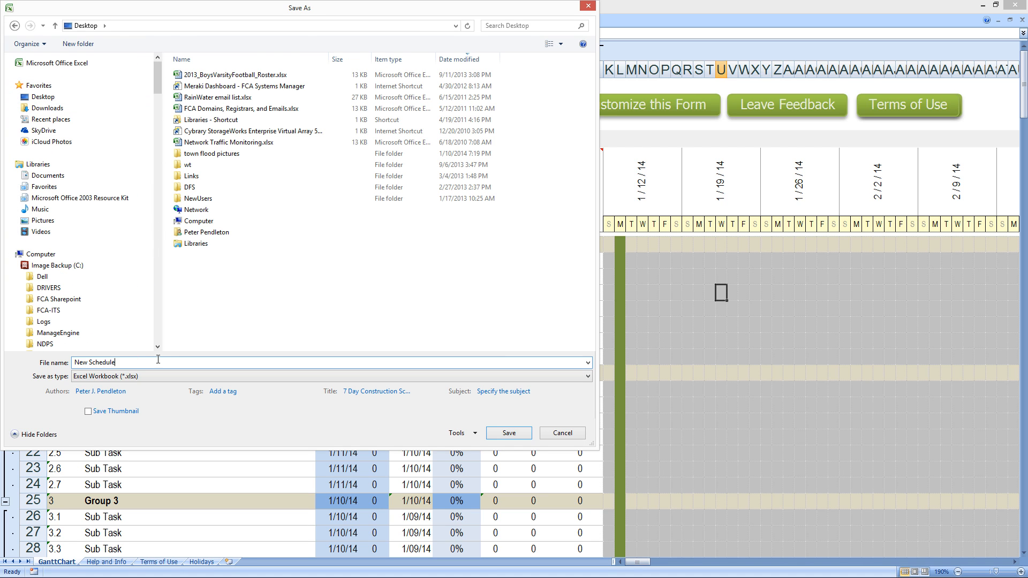
left_click(508, 432)
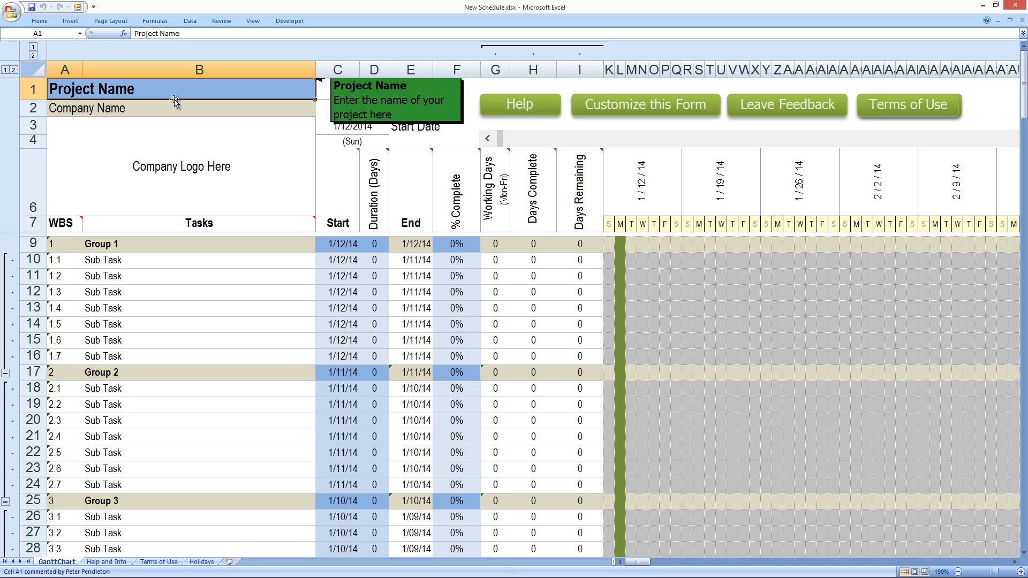
Step: Enter 'IT Department Outlook' in A1 and 'French Camp Academy' in A2
type("IT D")
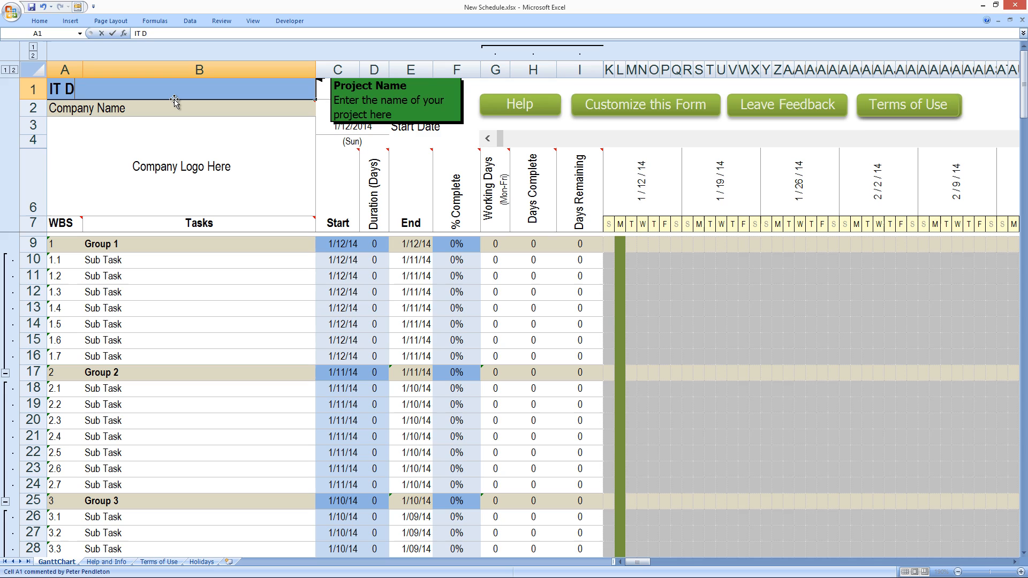
type("epartment Outlook")
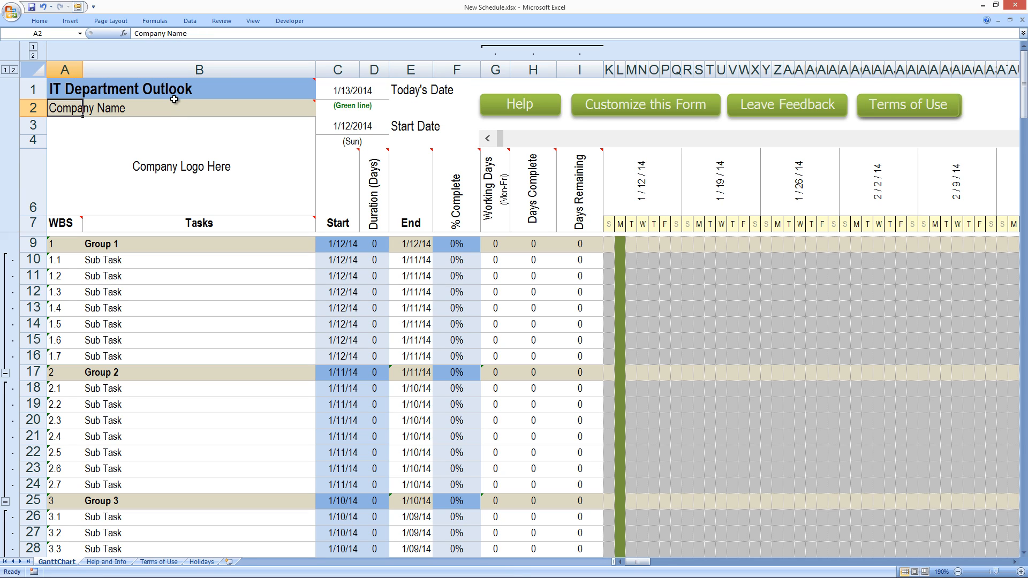
type("French Camp Academy")
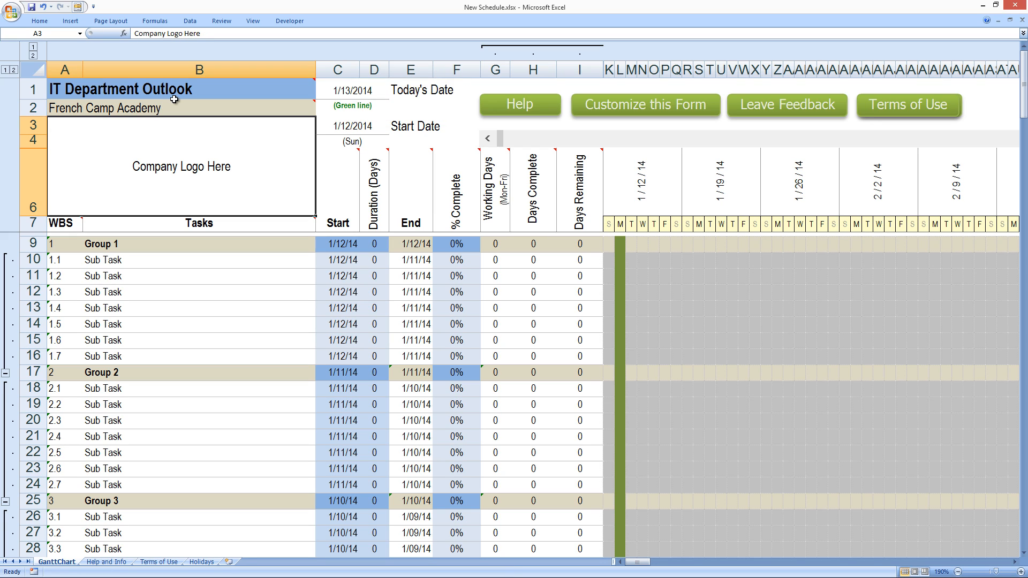
mouse_move(134, 173)
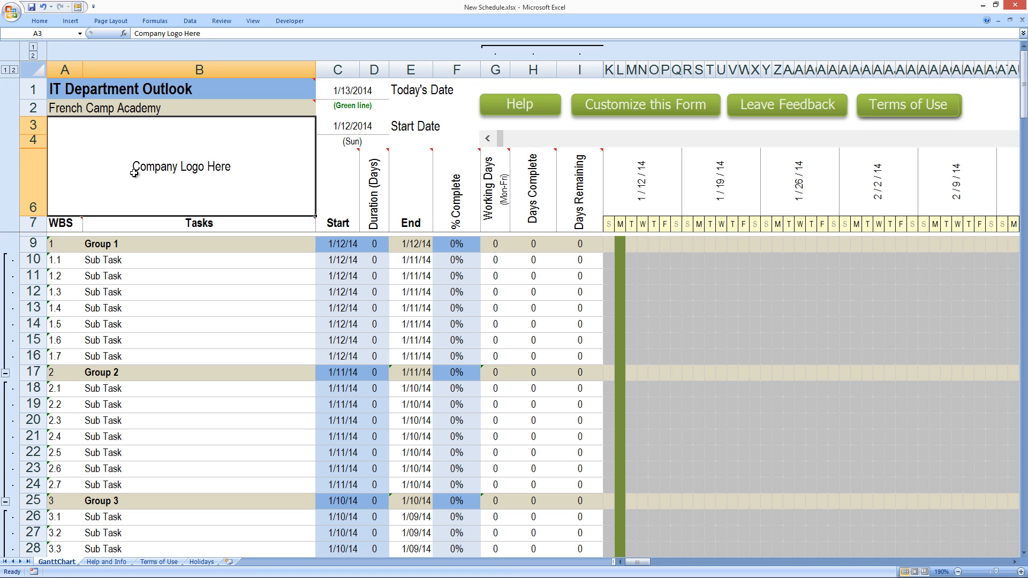
mouse_move(71, 32)
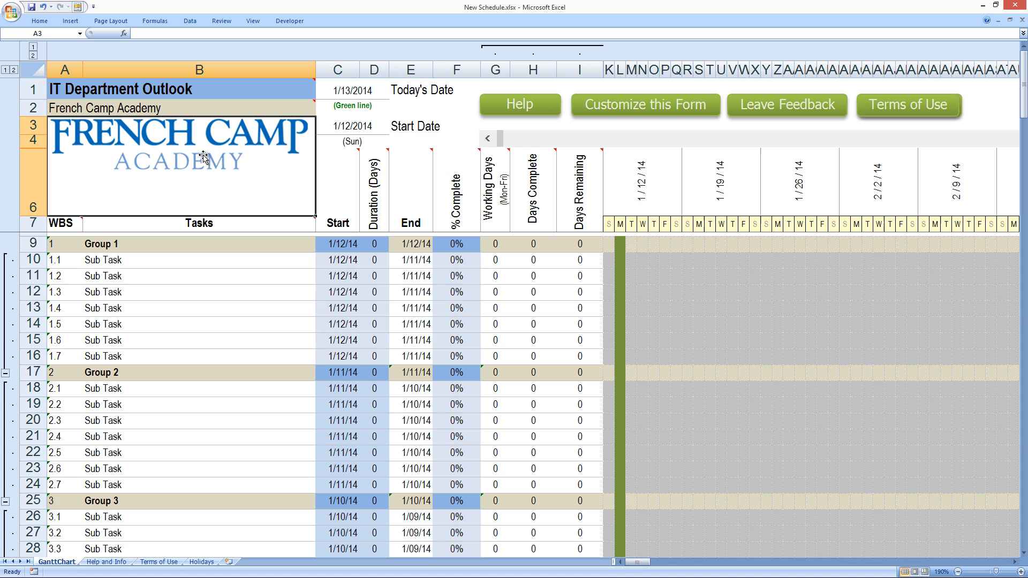
Step: Place the French Camp Academy logo over the Company Logo Here placeholder
left_click(180, 157)
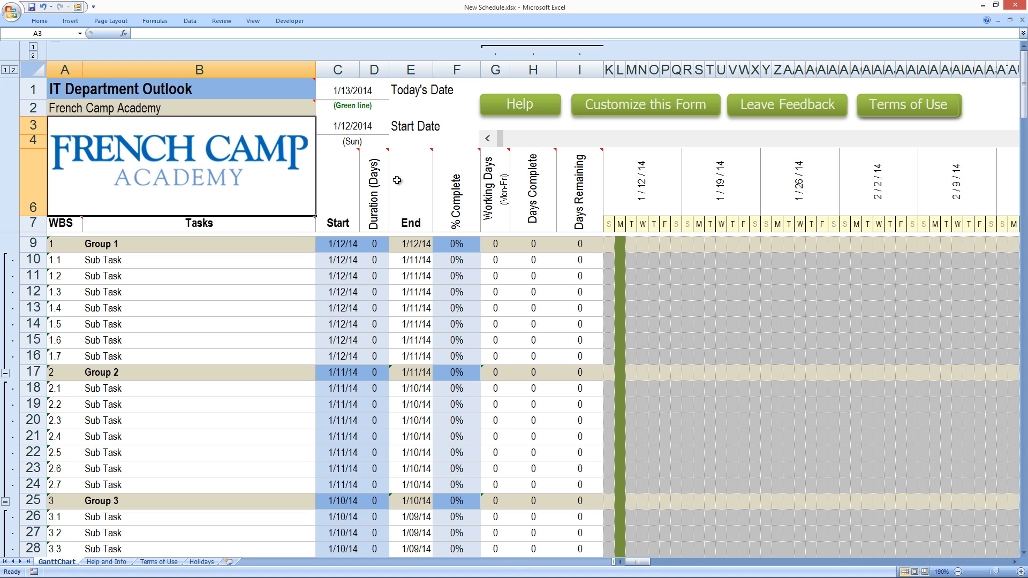
Step: Set Today's Date in C1 to 1/14/2014 and check the project start date in C3
left_click(409, 190)
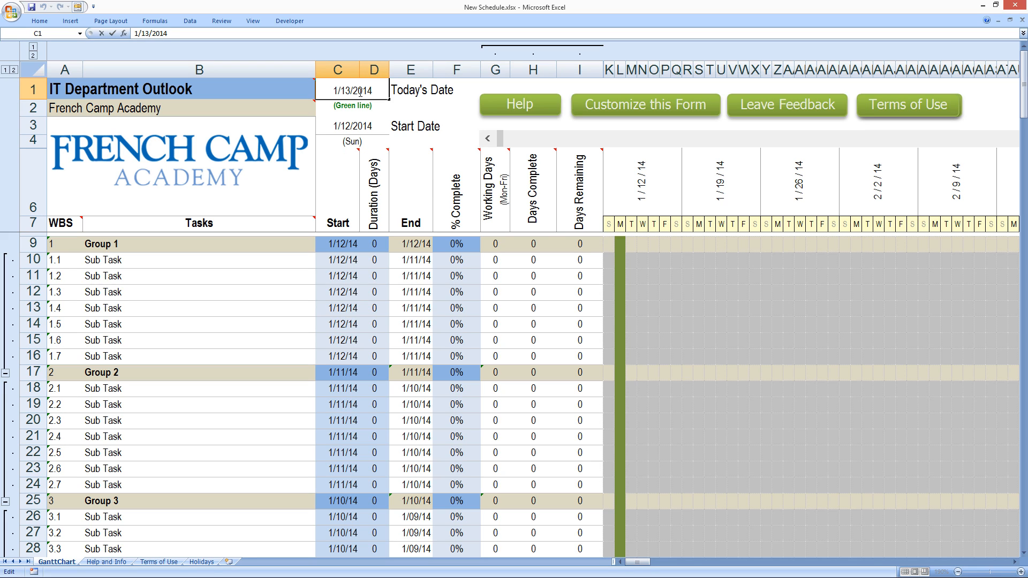
left_click(353, 106)
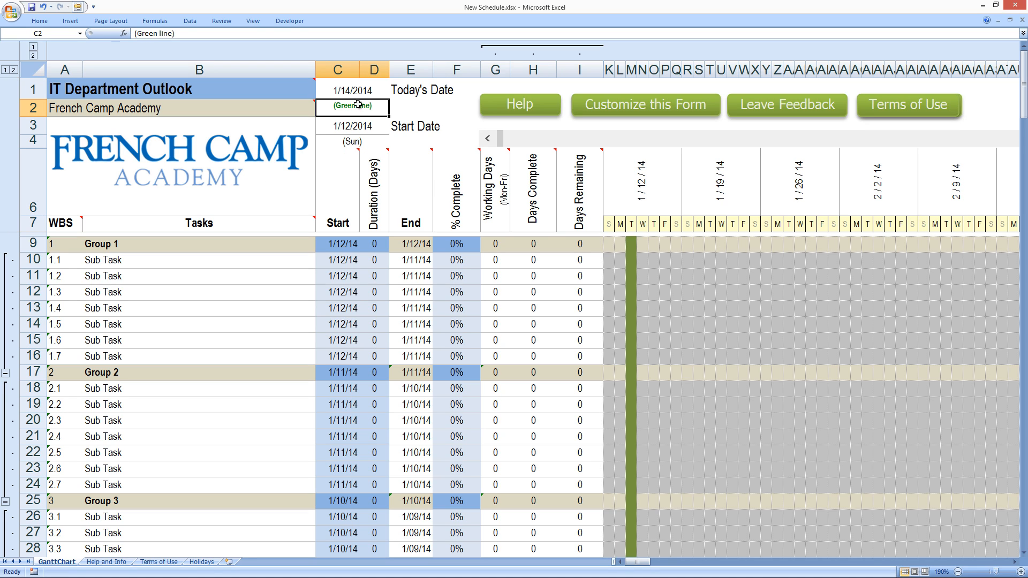
left_click(352, 125)
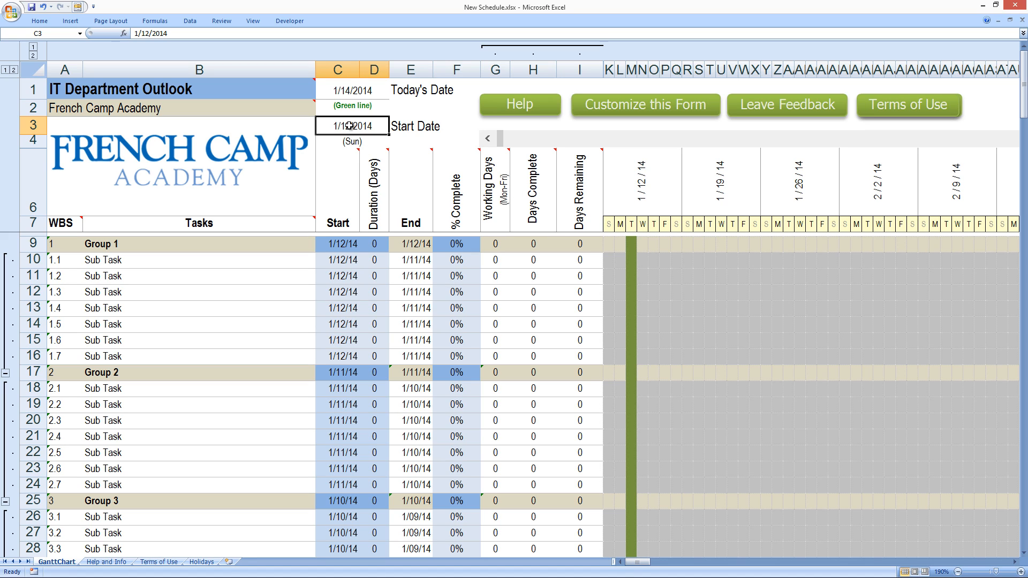
left_click(196, 244)
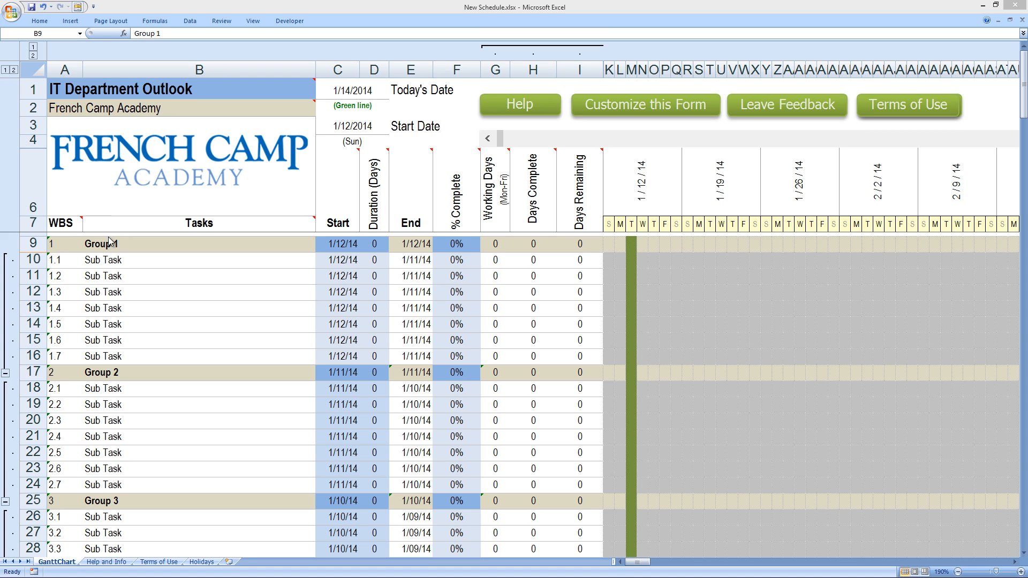
Step: Rename B9 to 'IT Office Construction' and enter subtasks Material List, Get Materials, Install Wire through Paint
left_click(199, 244)
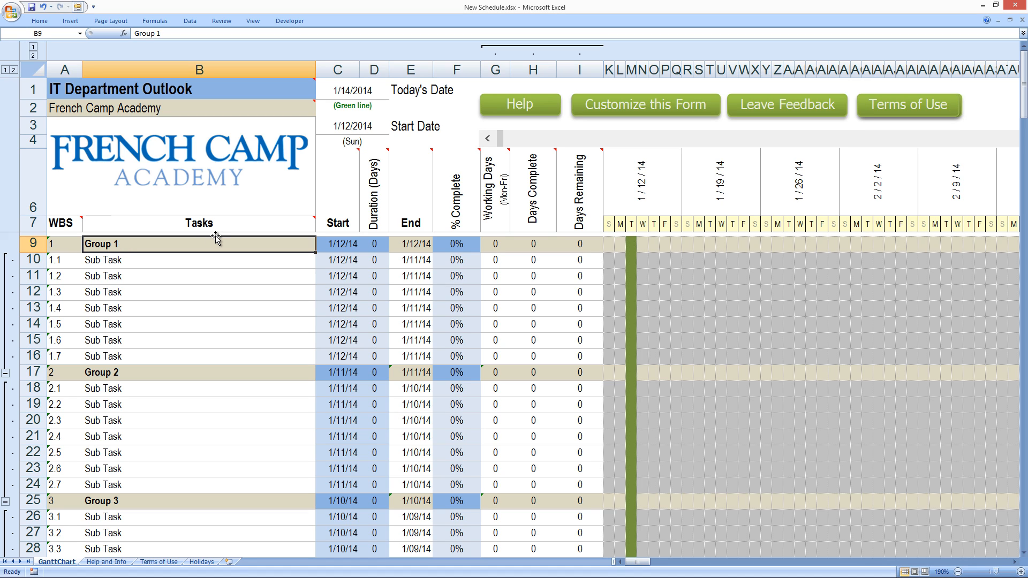
double_click(199, 244)
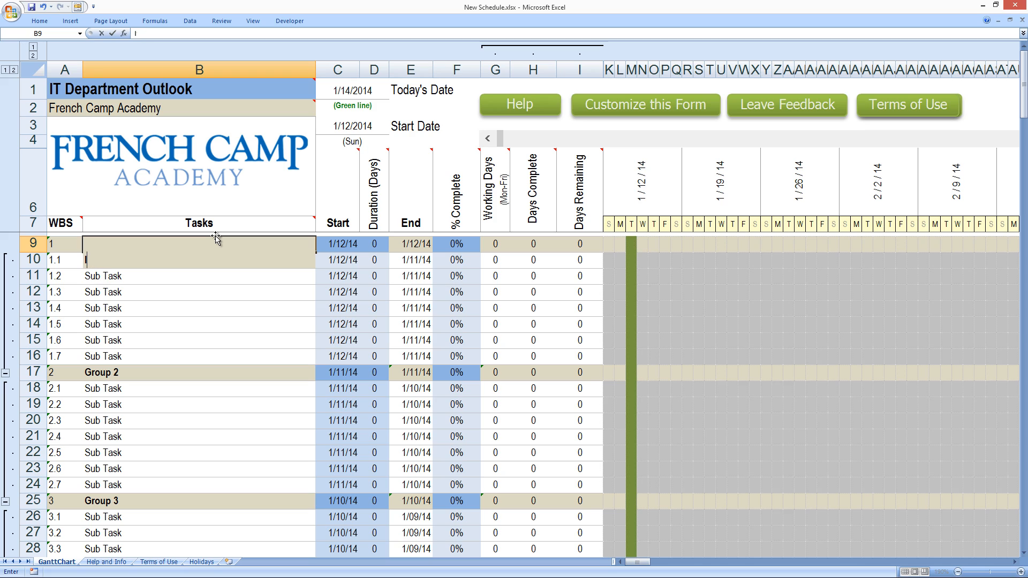
type("IT Office Construction")
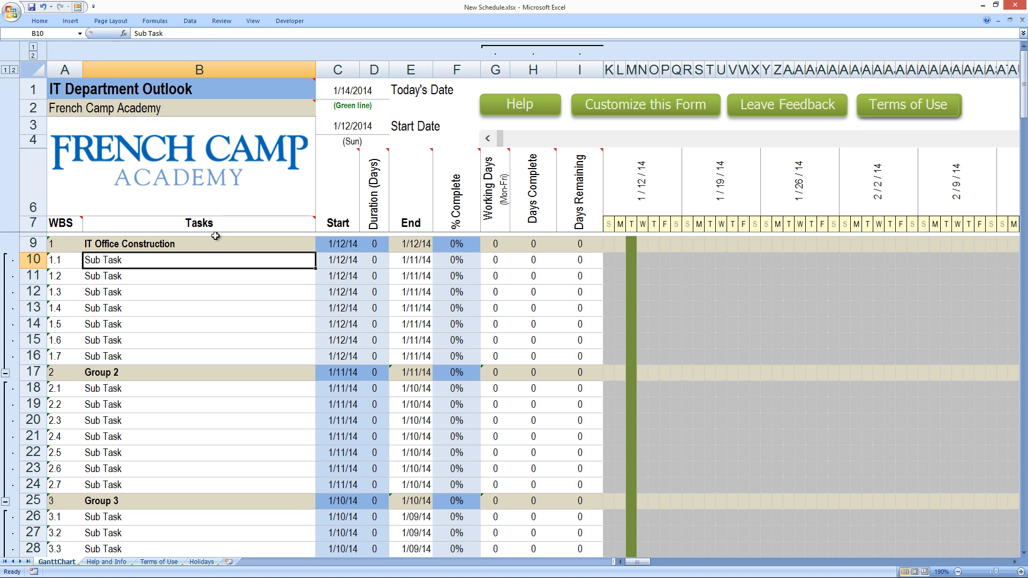
type("Material List")
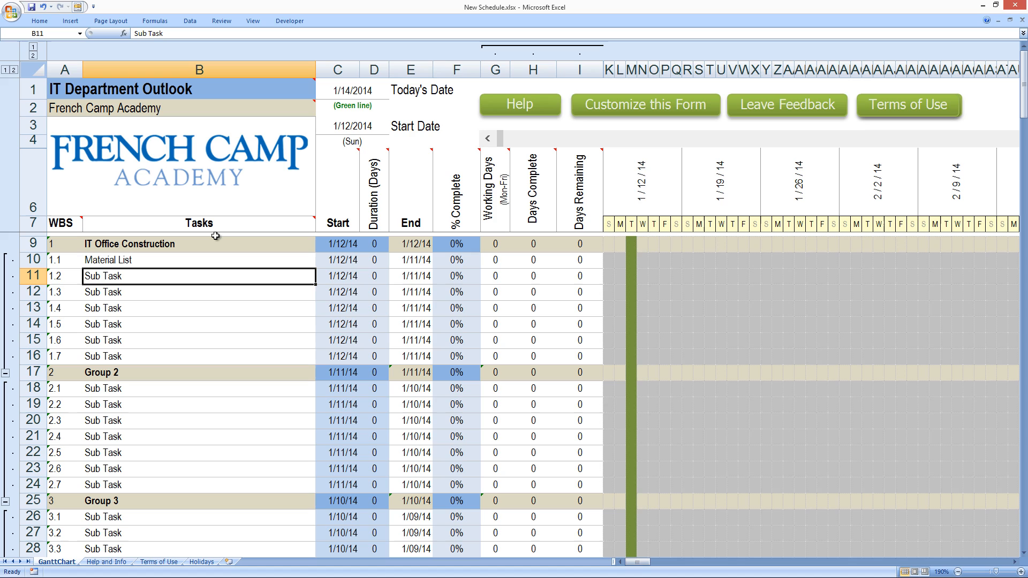
type("Get Materials")
left_click(199, 292)
type("Frame Wall")
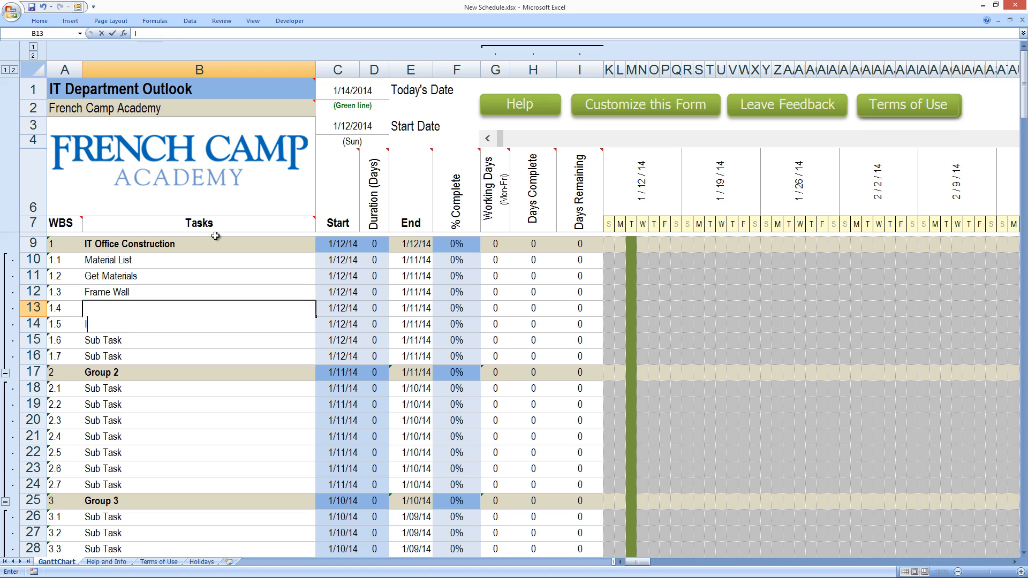
type("Install Wire")
left_click(199, 340)
type("Insulate & Drywall")
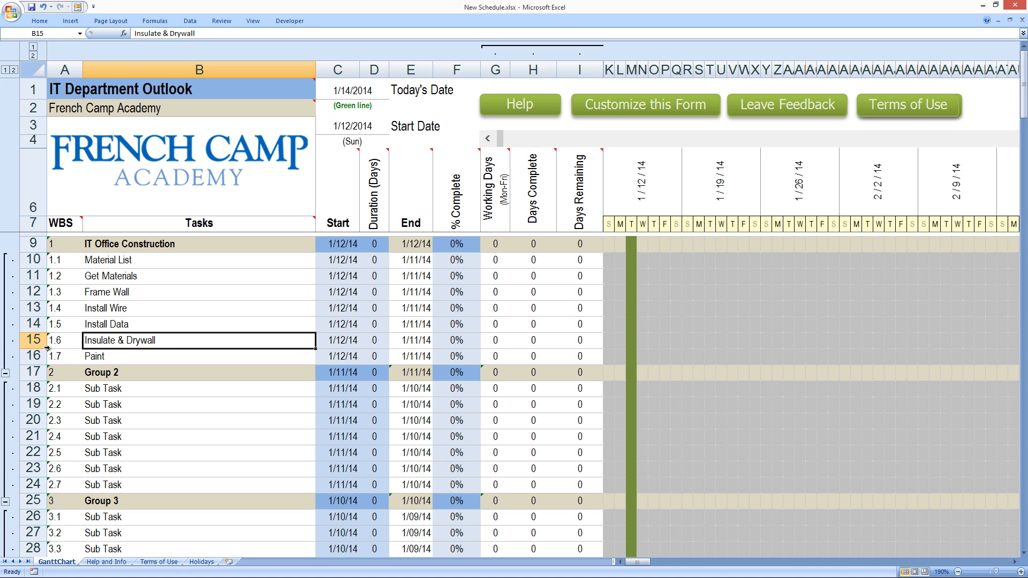
Step: Insert the copied Insulate & Drywall row above the Paint row
right_click(32, 341)
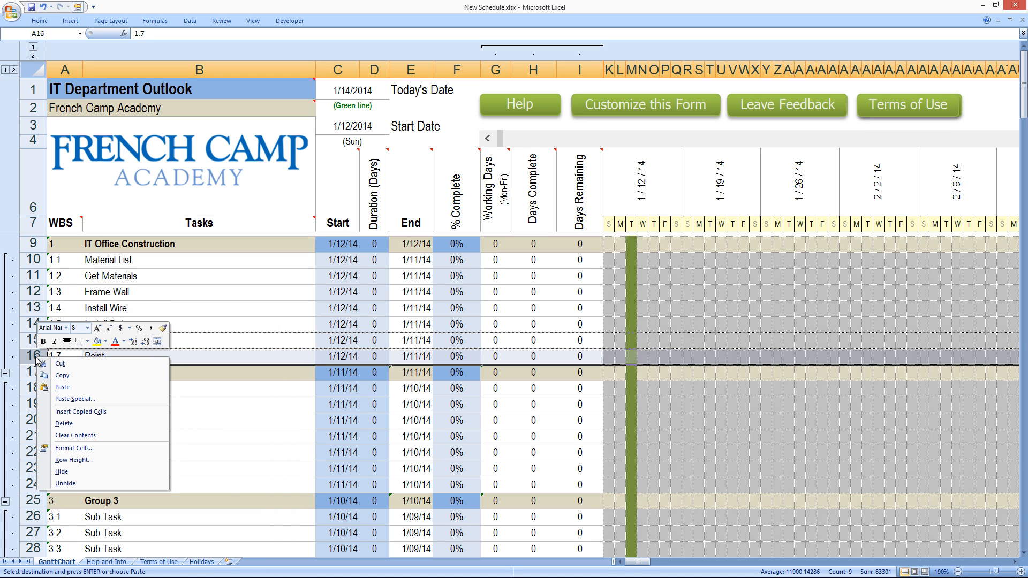
mouse_move(80, 412)
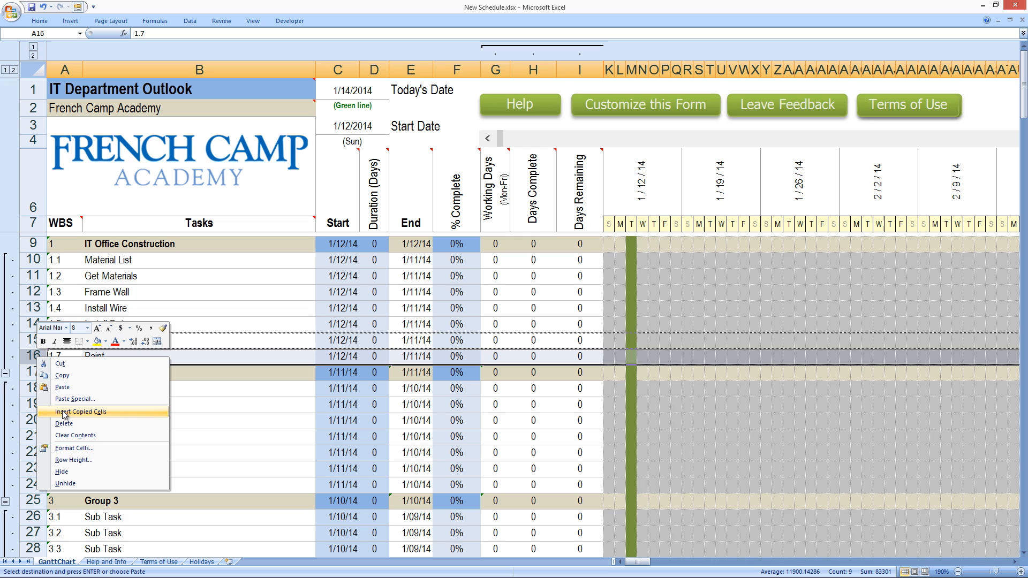
left_click(78, 412)
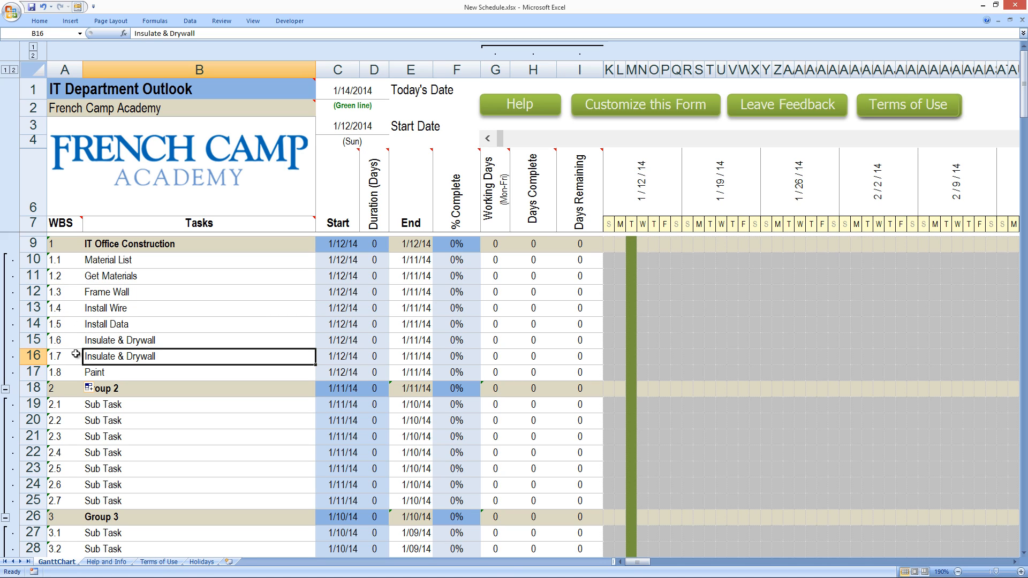
Step: Fill durations for Install Wire through Paint, then undo so durations return to zero
left_click(337, 292)
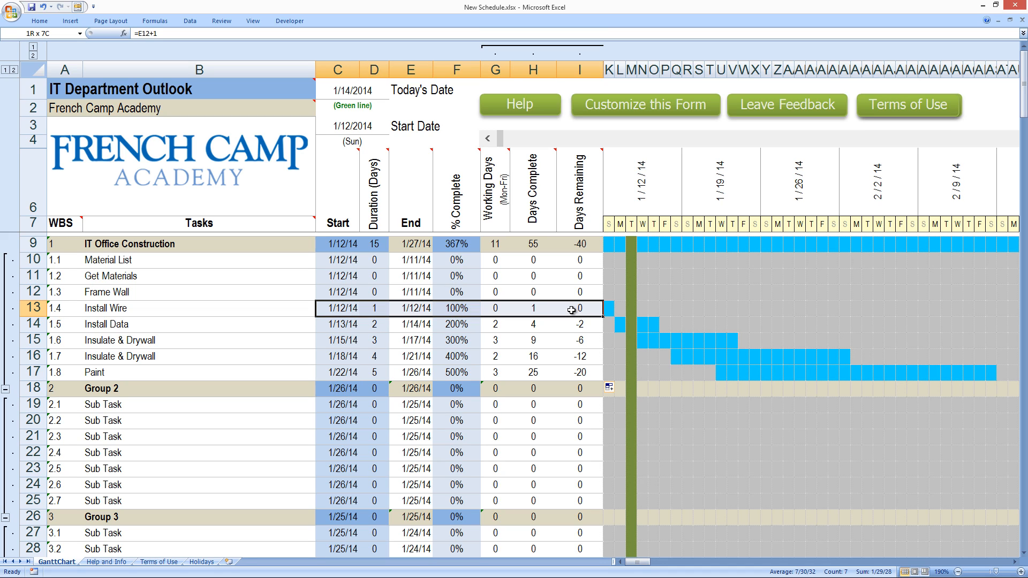
left_click_drag(337, 309, 577, 372)
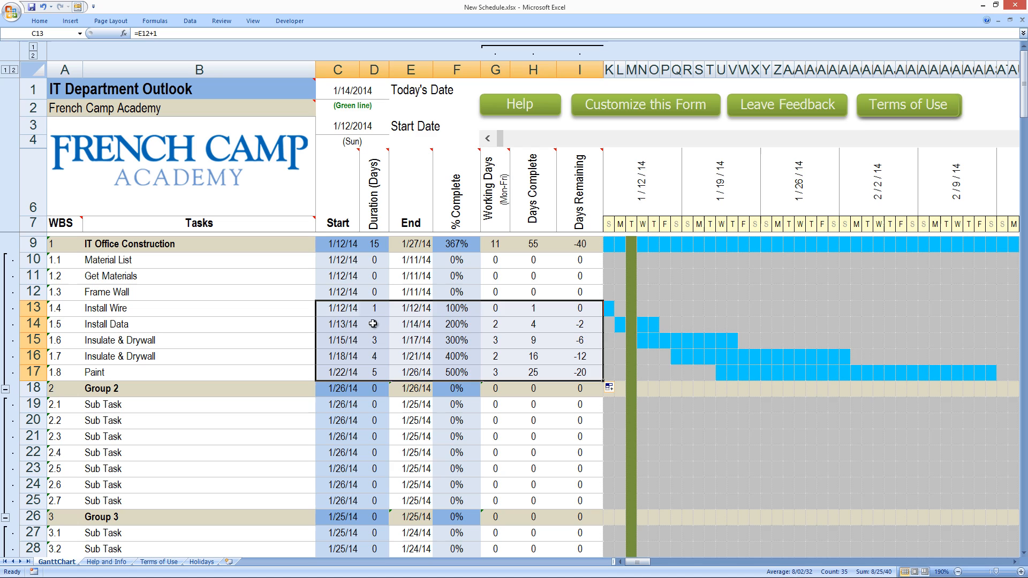
left_click(373, 309)
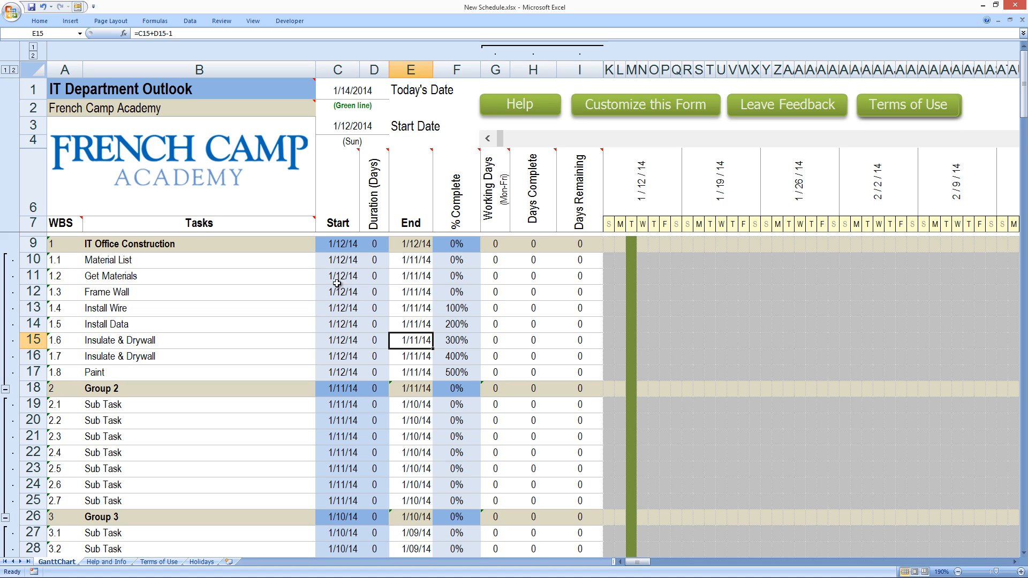
left_click(374, 260)
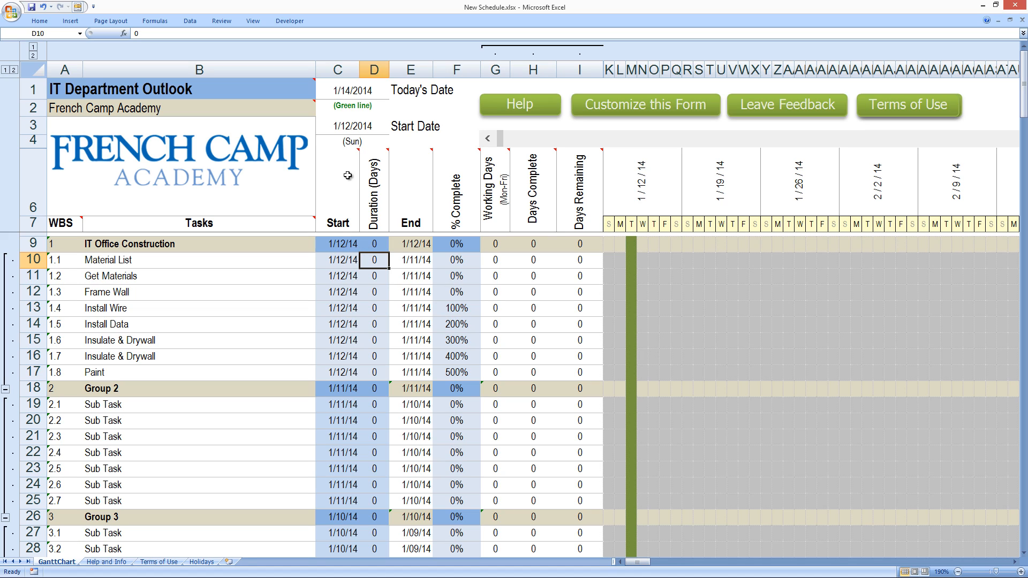
left_click(350, 125)
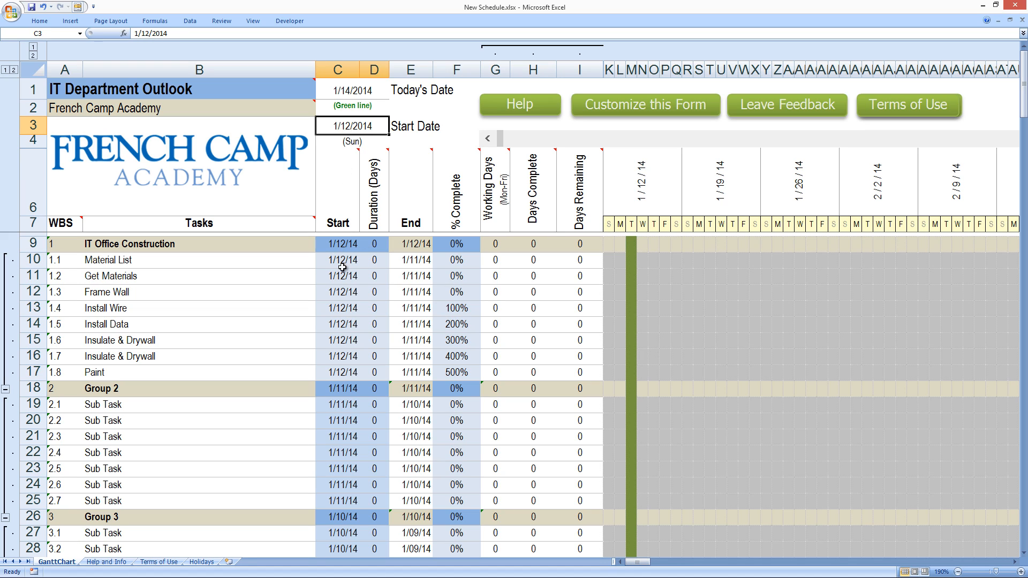
left_click(337, 259)
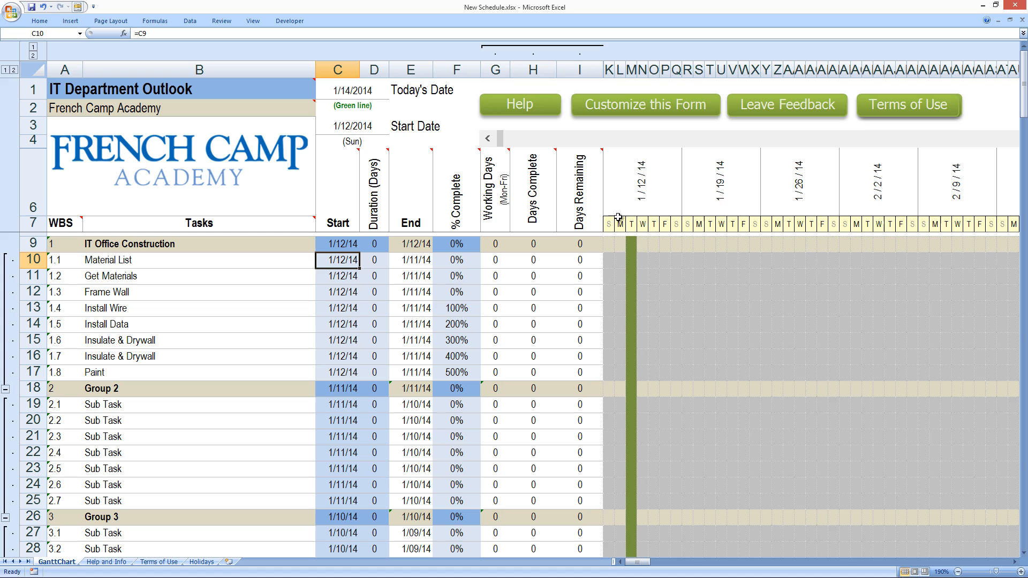
mouse_move(607, 226)
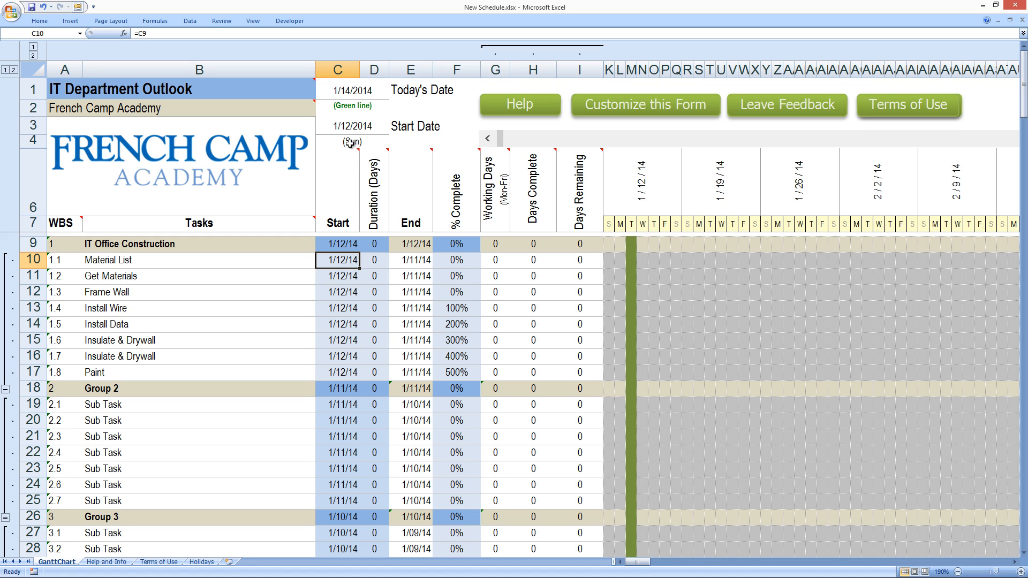
left_click(351, 125)
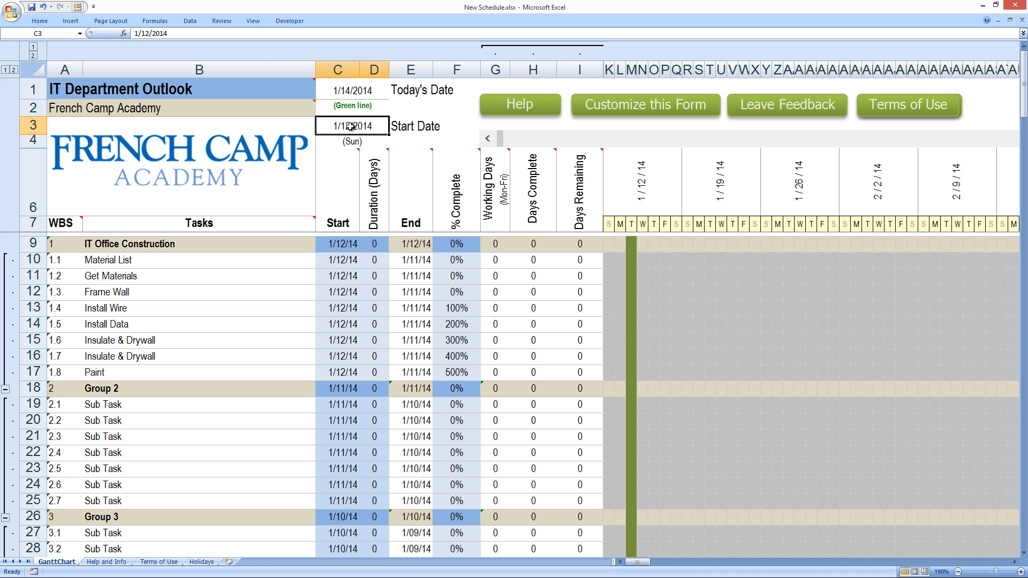
type("1/13/20")
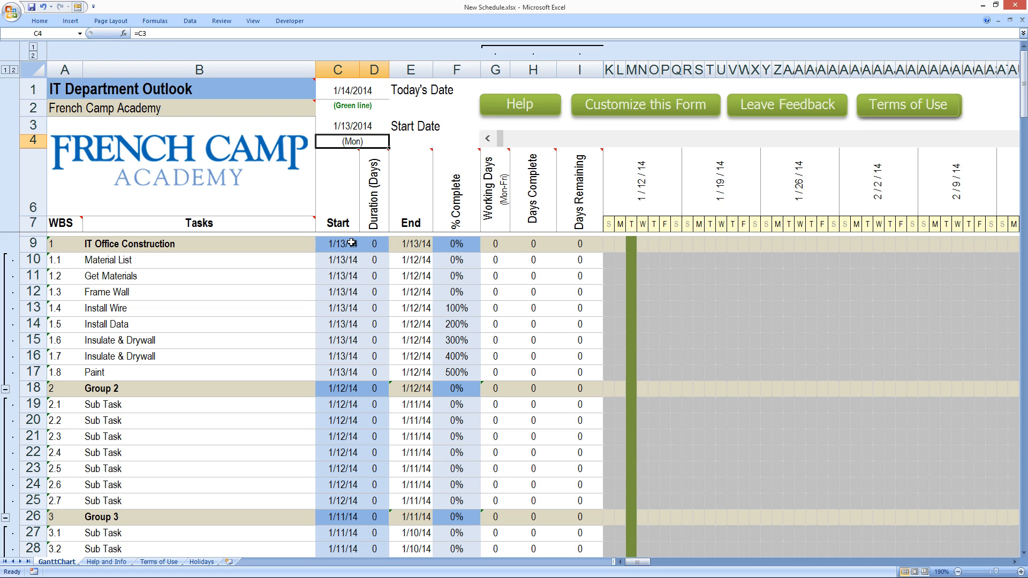
left_click(338, 259)
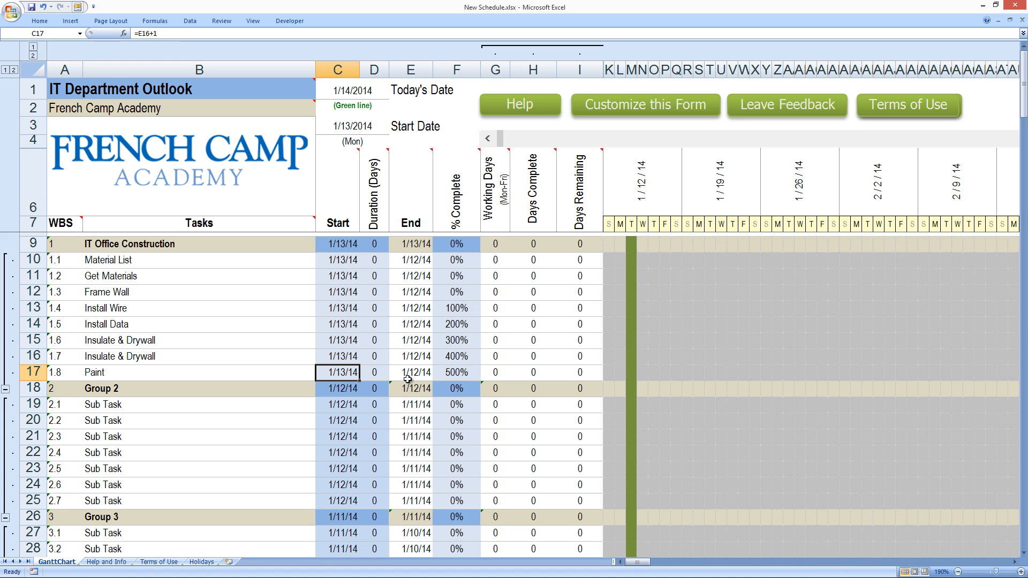
Step: Check the E17 and C18 formulas, then reset F13:F17 to 0% complete
left_click(409, 372)
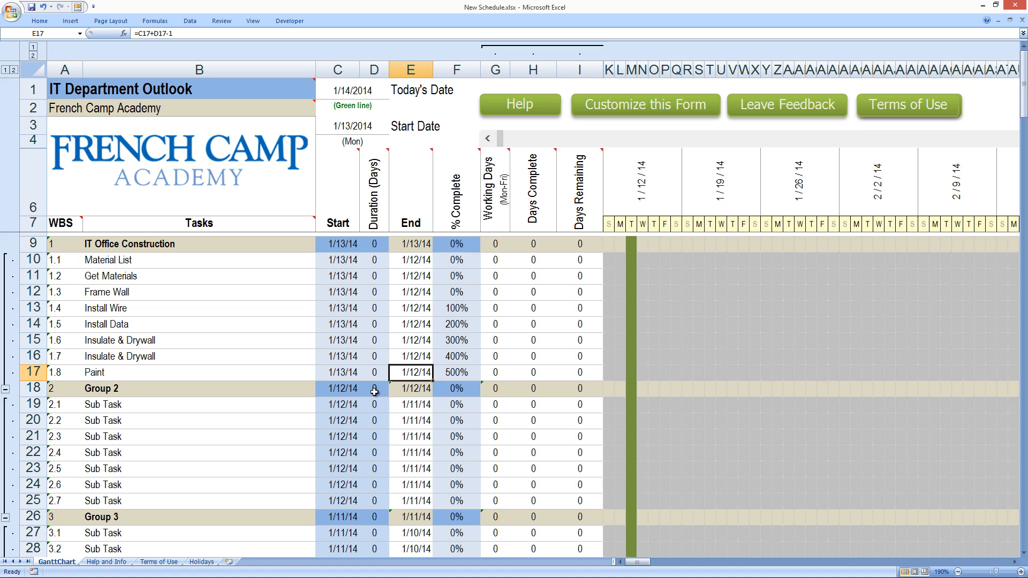
left_click(336, 388)
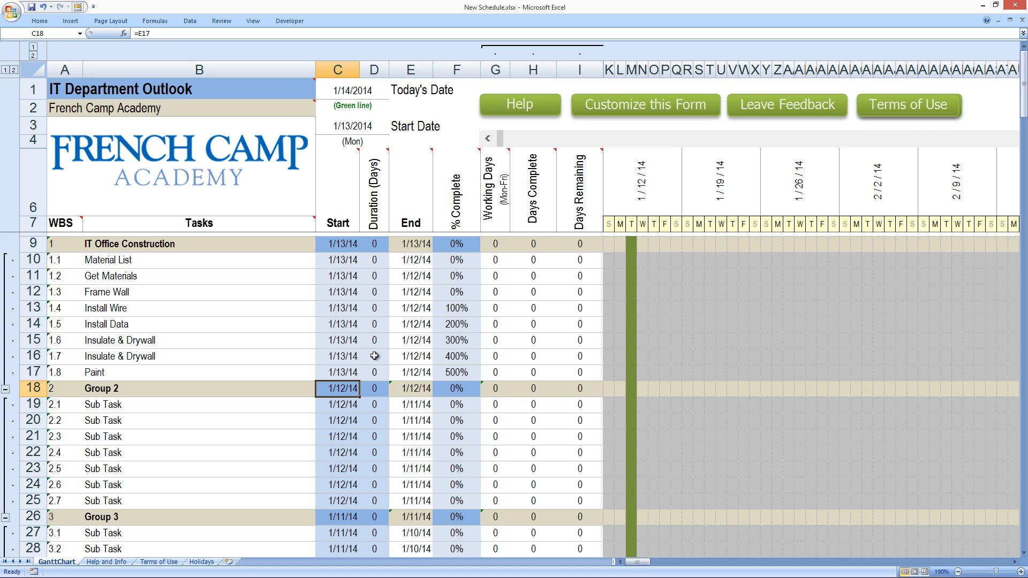
mouse_move(358, 274)
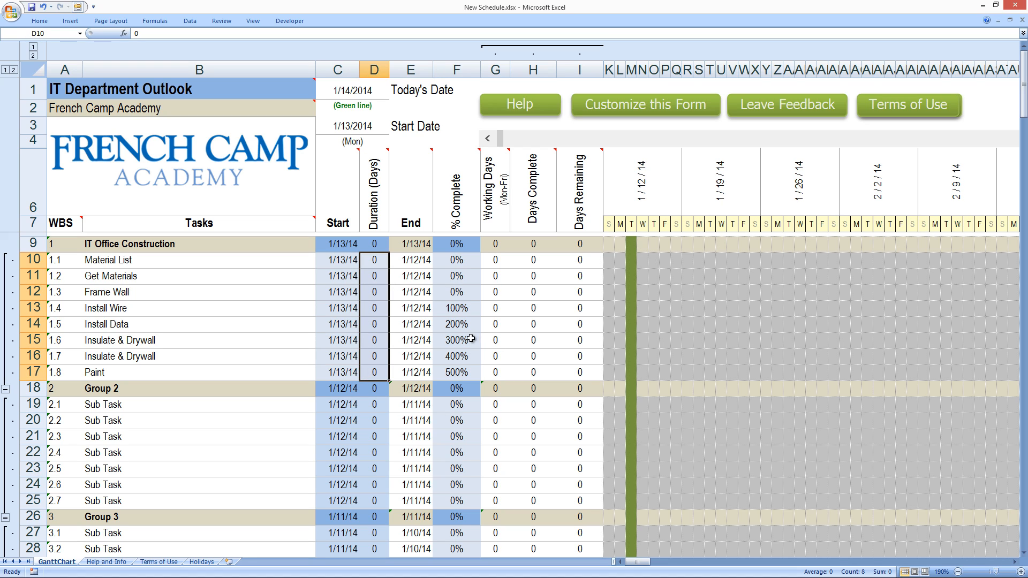
left_click(456, 308)
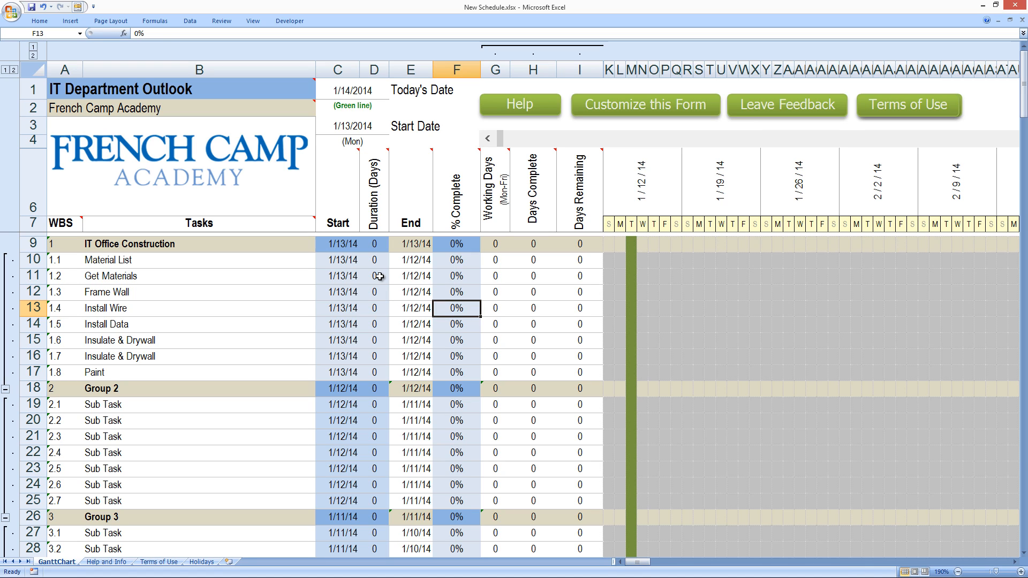
mouse_move(373, 258)
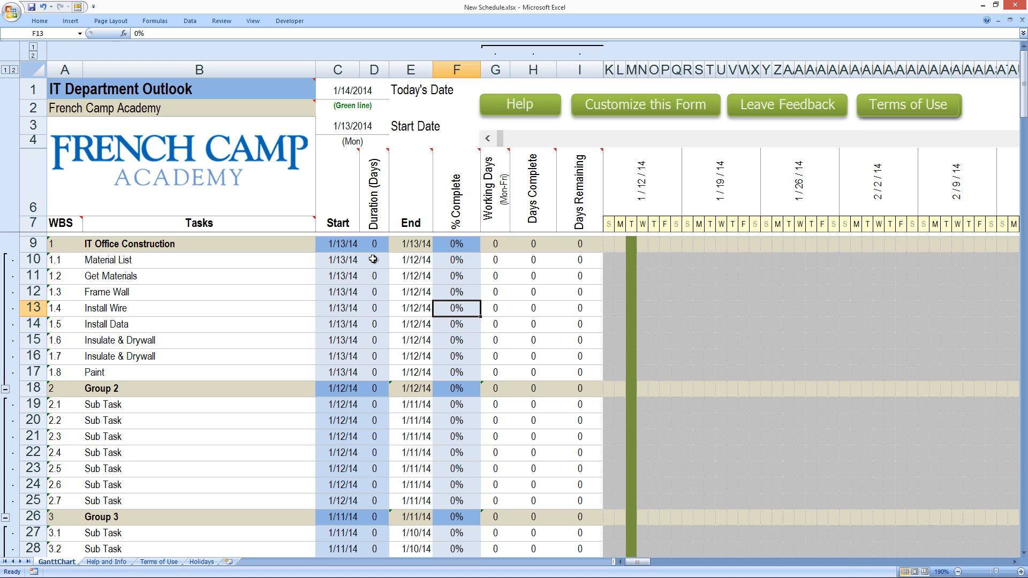
Step: Give Material List and Get Materials 1-day durations starting 1/13/14, checking their date formulas
left_click(373, 260)
type("1")
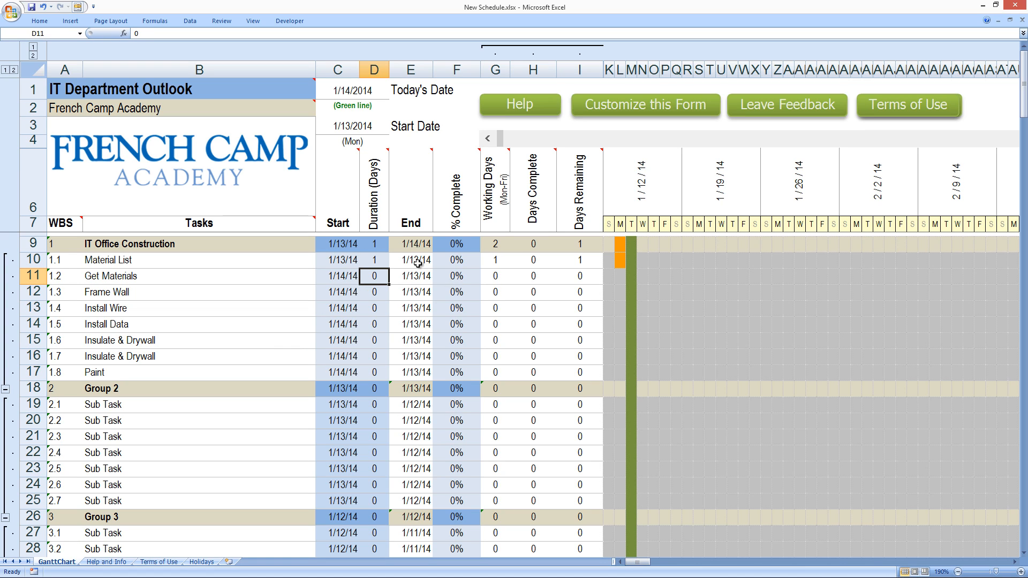
left_click(411, 260)
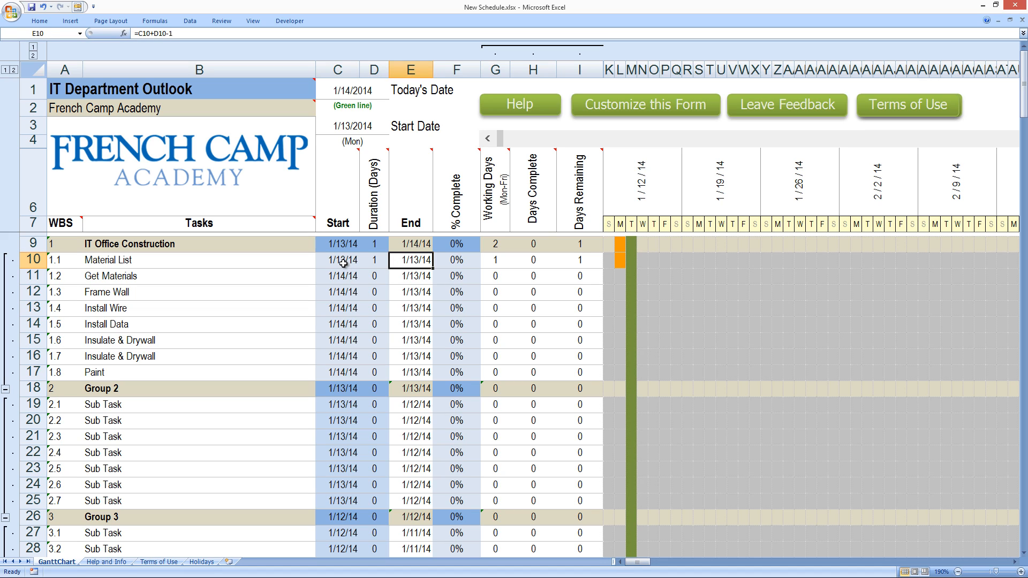
left_click(338, 260)
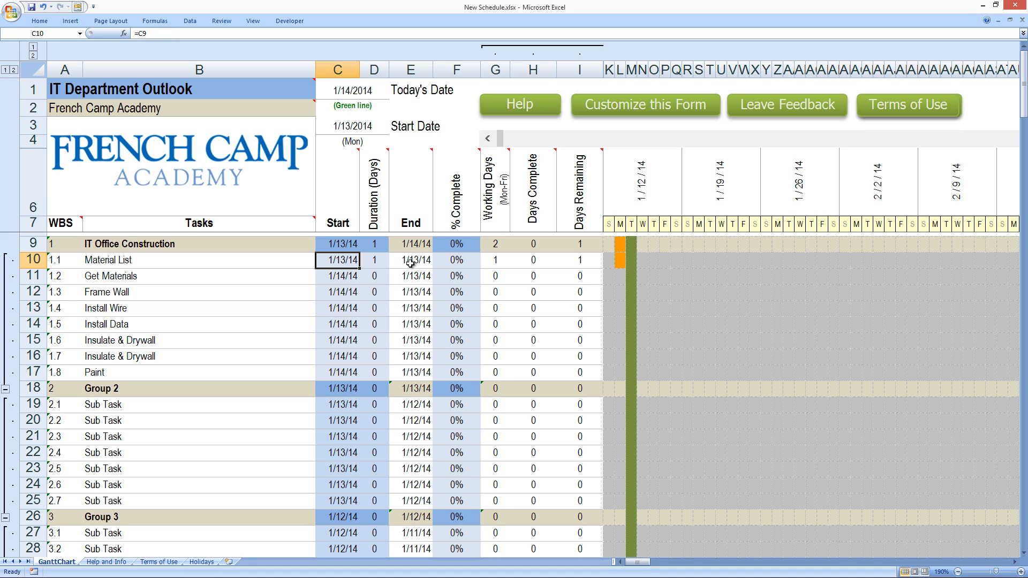
left_click(410, 260)
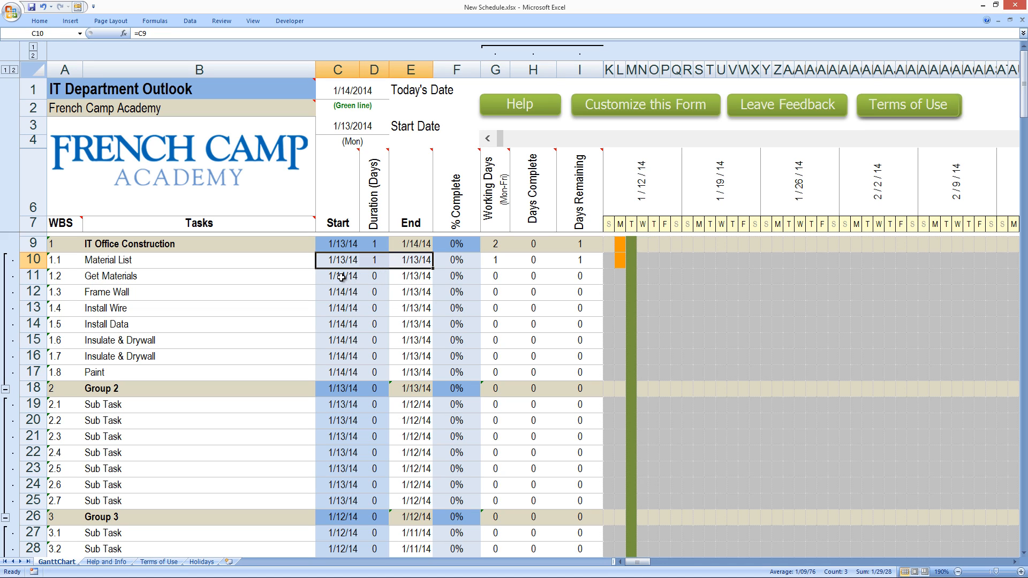
left_click(336, 277)
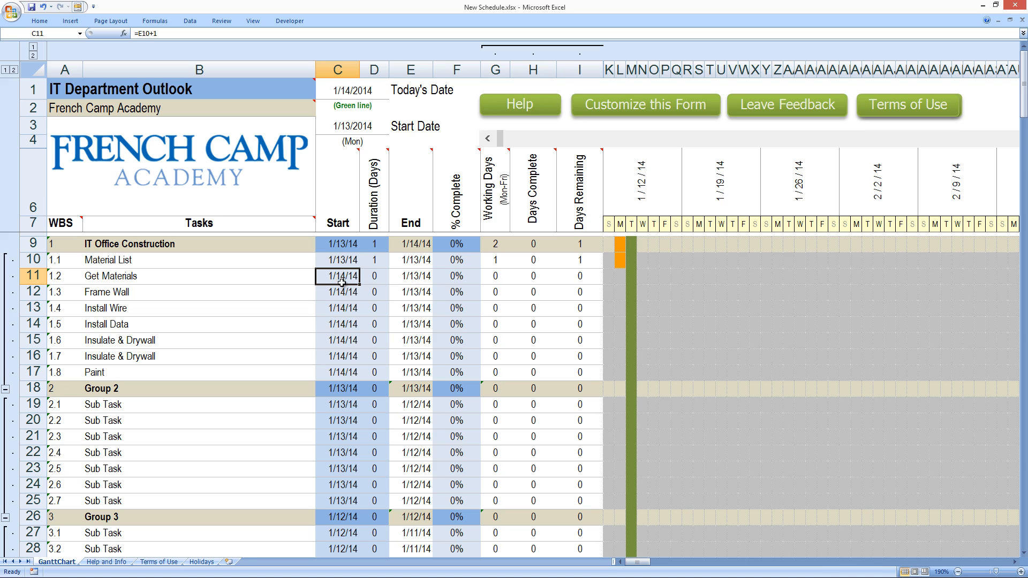
mouse_move(352, 282)
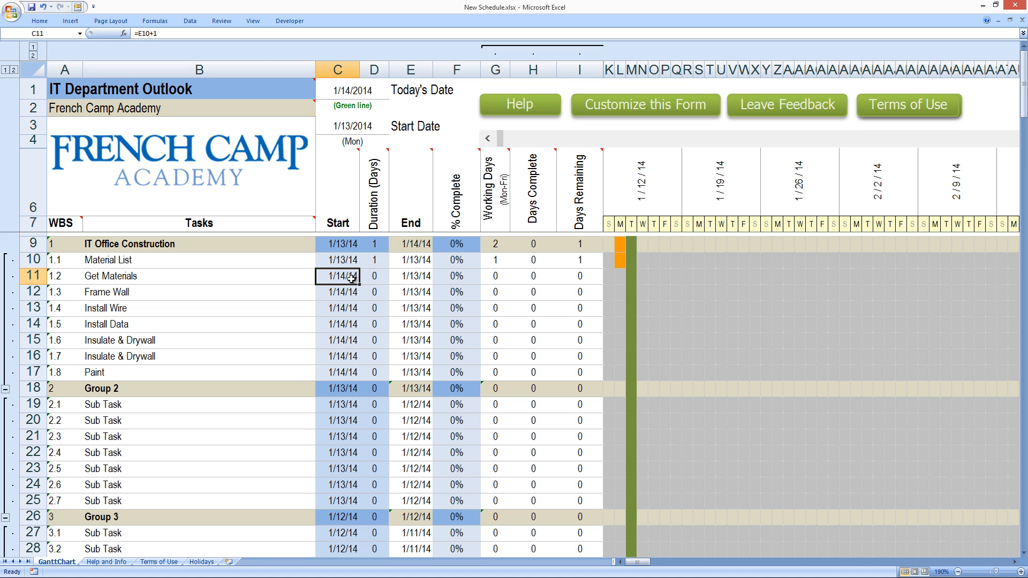
mouse_move(122, 260)
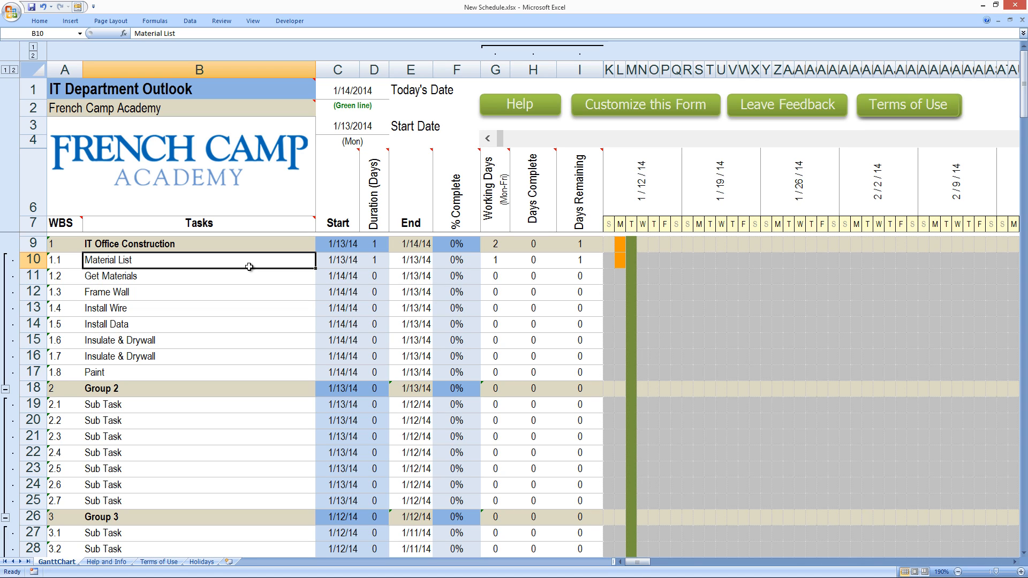
left_click(199, 277)
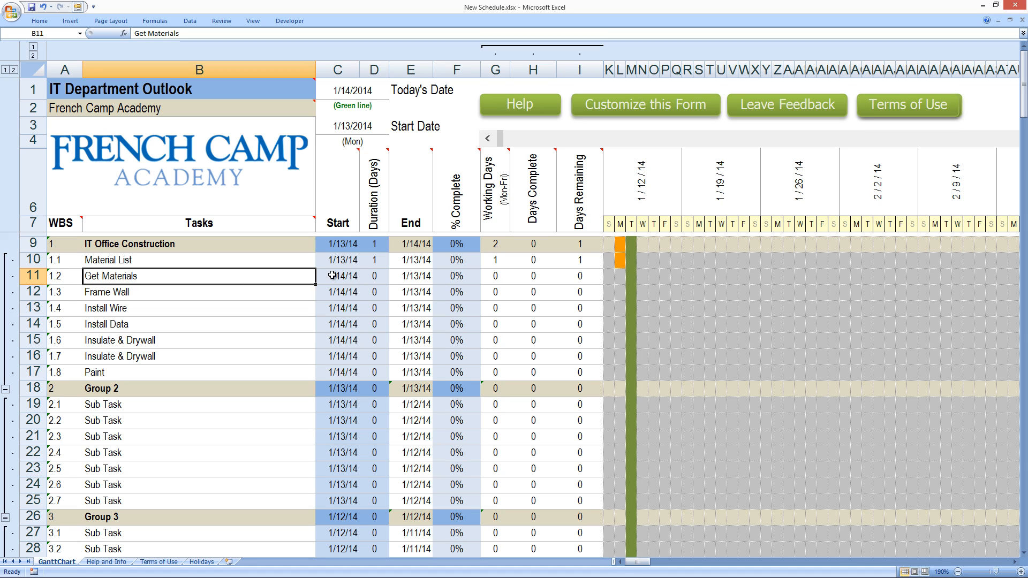
left_click(337, 277)
type("1")
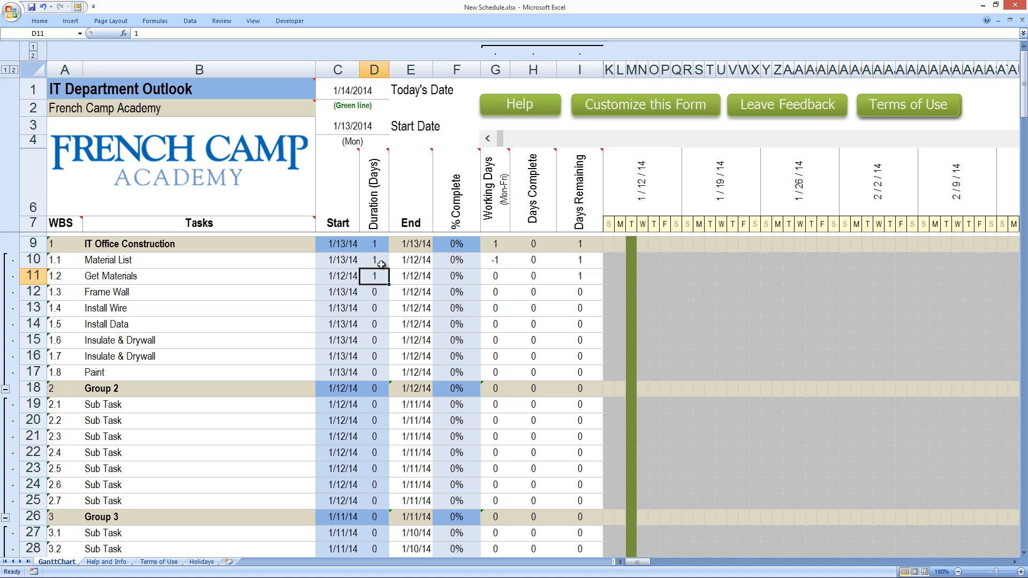
left_click_drag(373, 276, 374, 260)
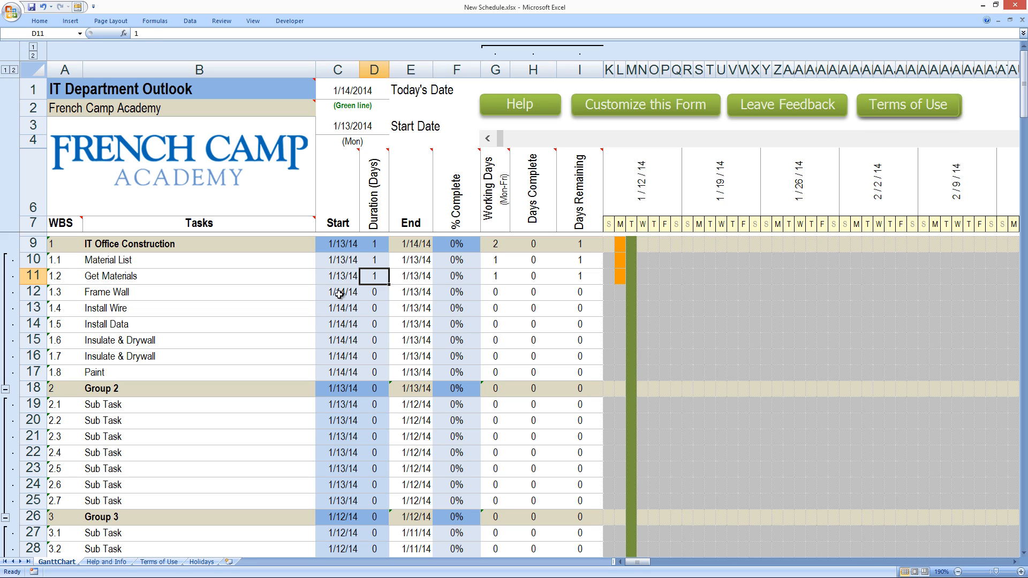
left_click(338, 293)
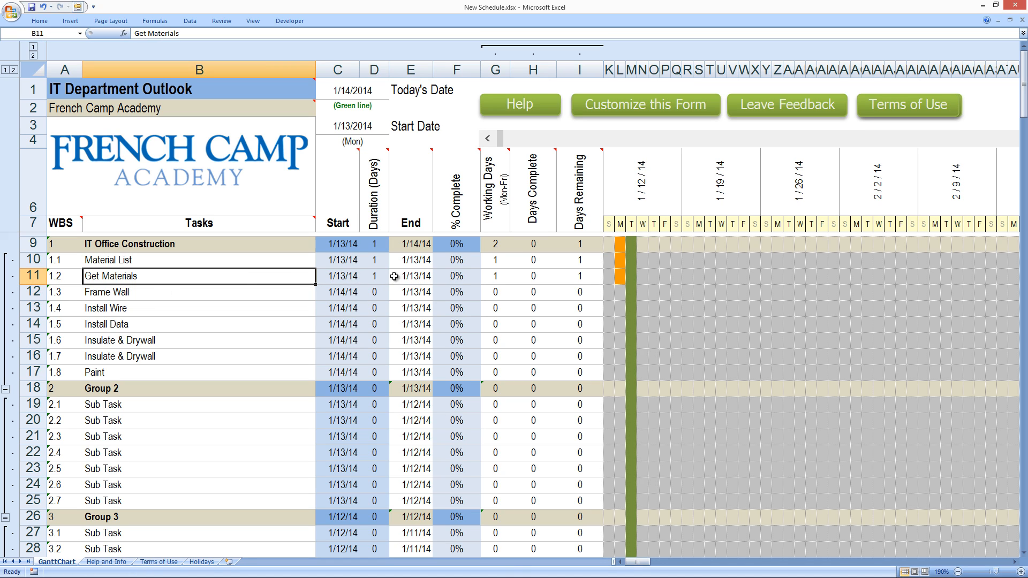
Step: Inspect the timeline's first Monday, Tuesday and Friday columns
left_click(411, 277)
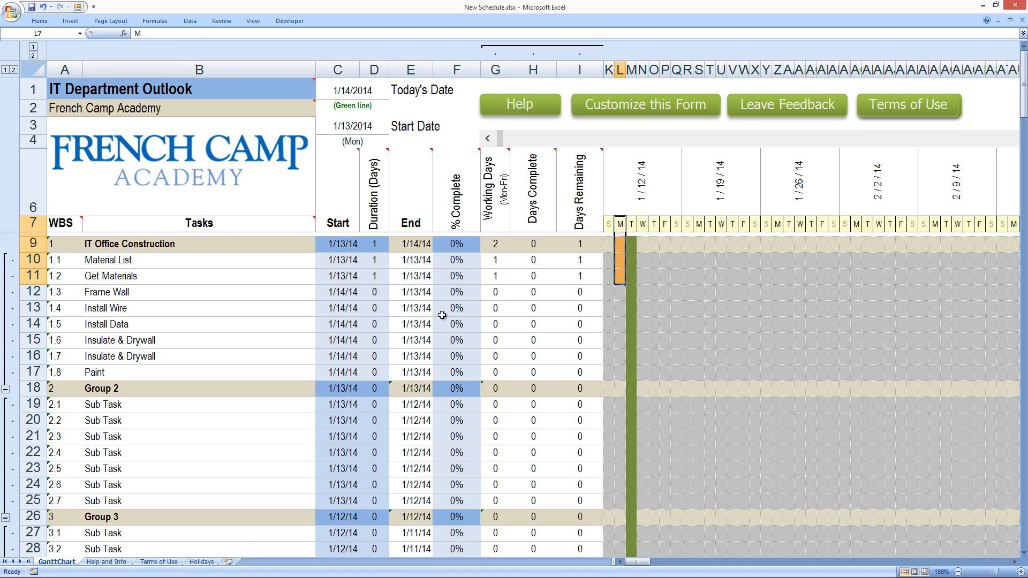
mouse_move(348, 290)
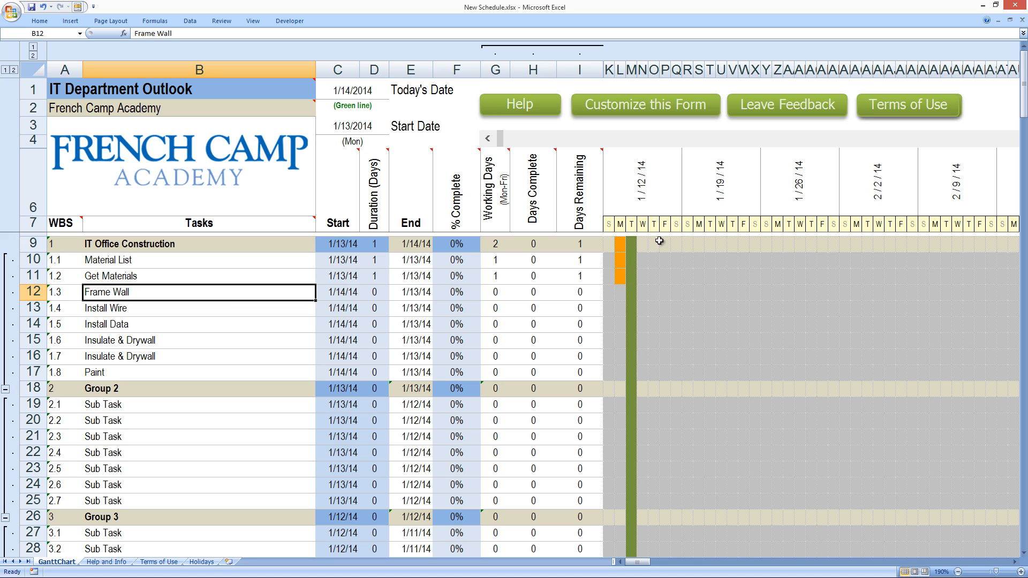
left_click(664, 226)
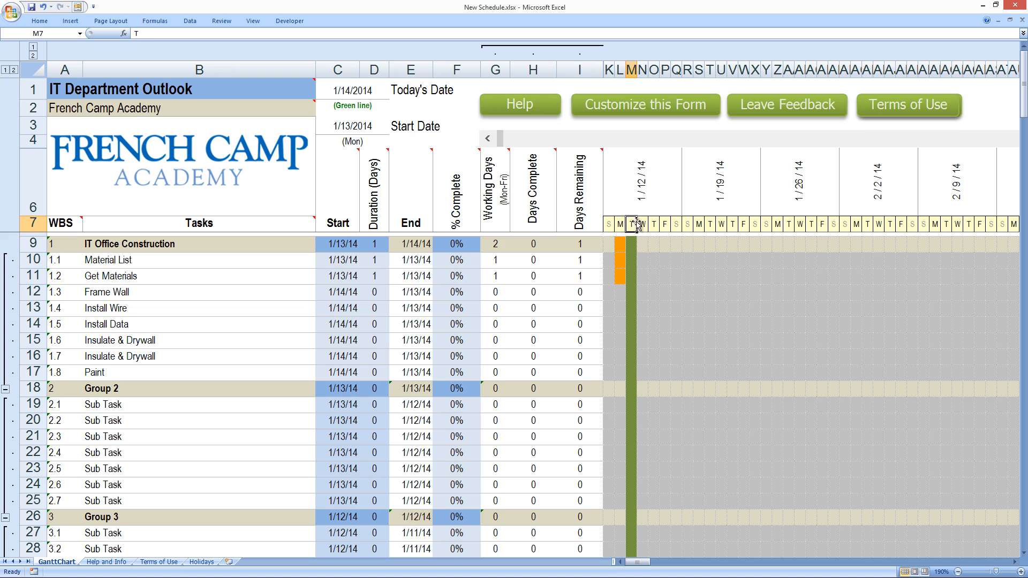
left_click(664, 224)
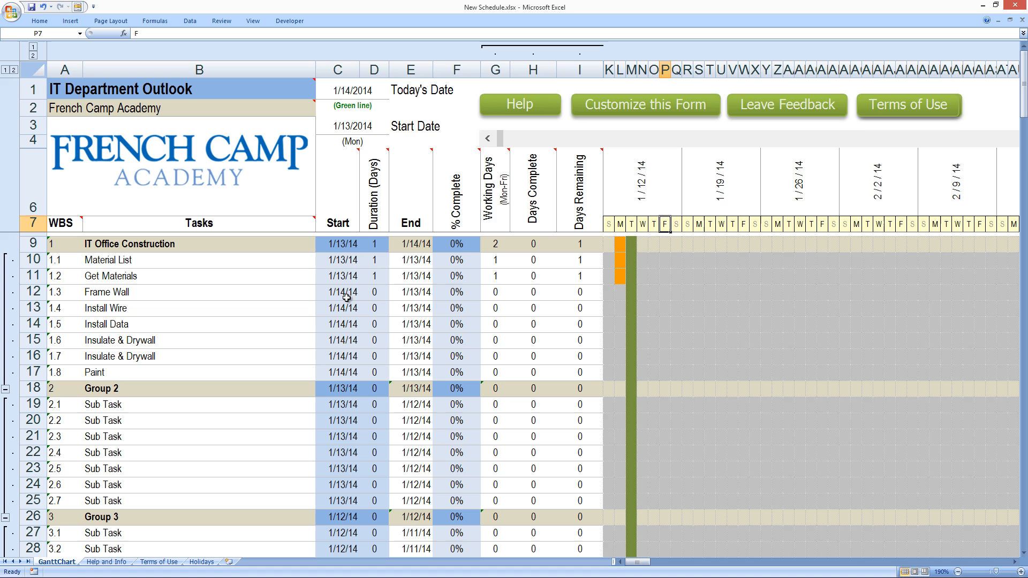
Step: Set Frame Wall to start 1/17/14 with a two-day duration
left_click(337, 292)
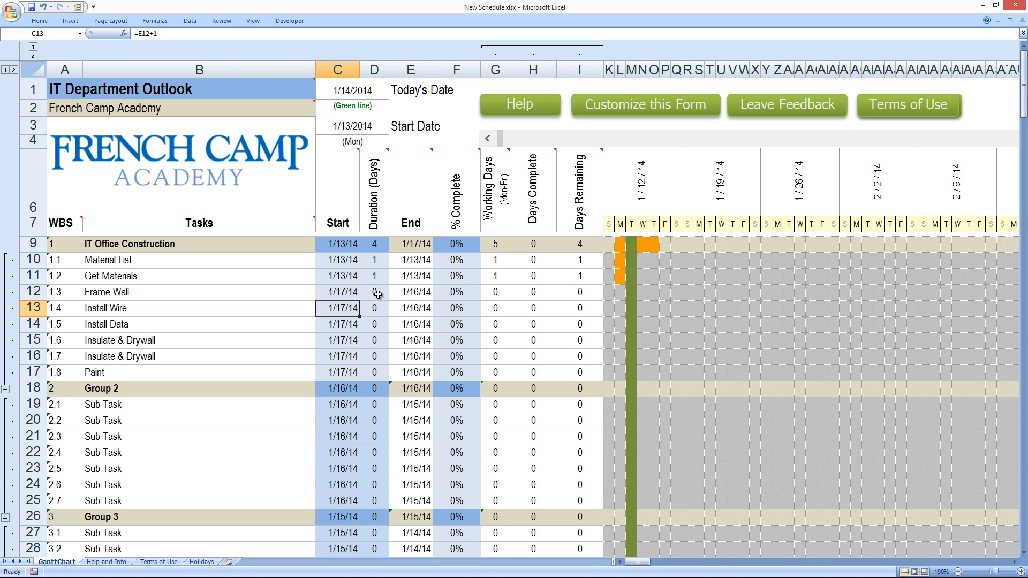
left_click(336, 292)
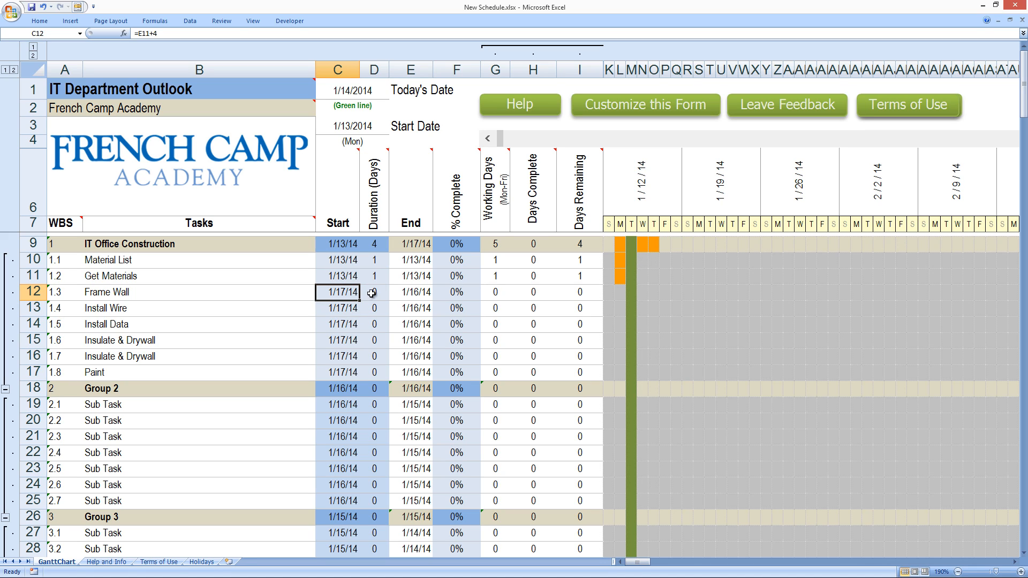
left_click(374, 293)
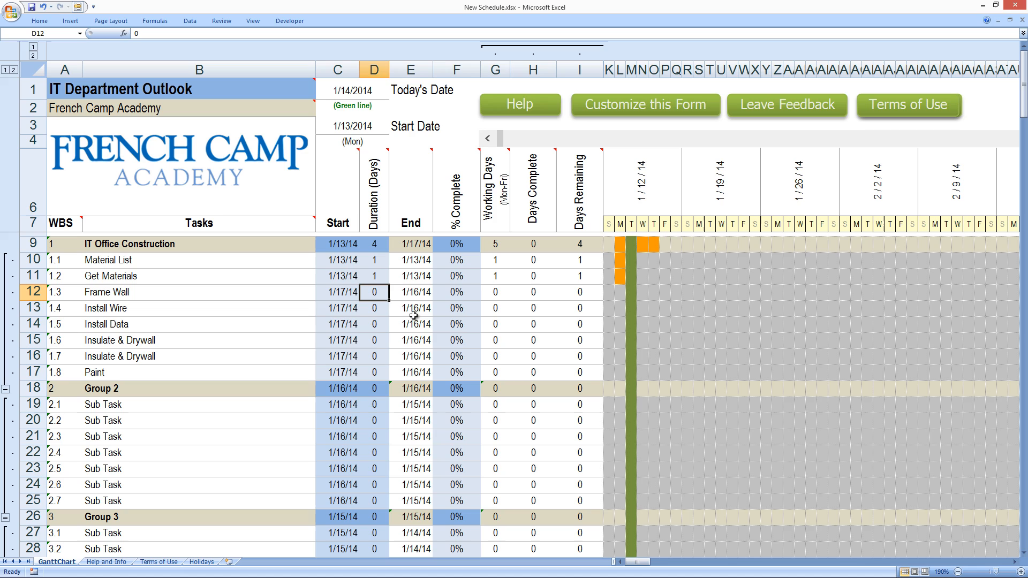
mouse_move(367, 316)
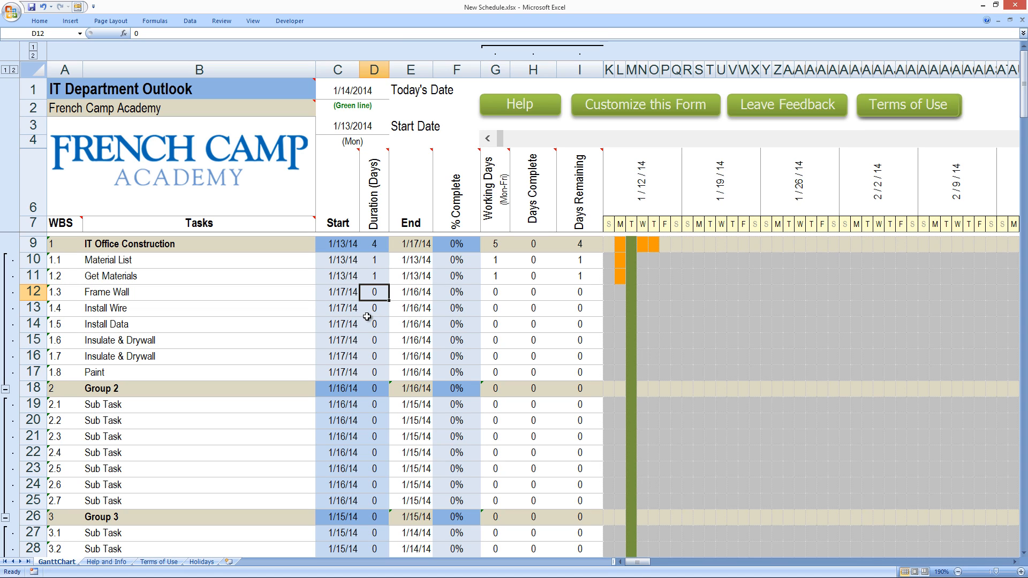
type("2")
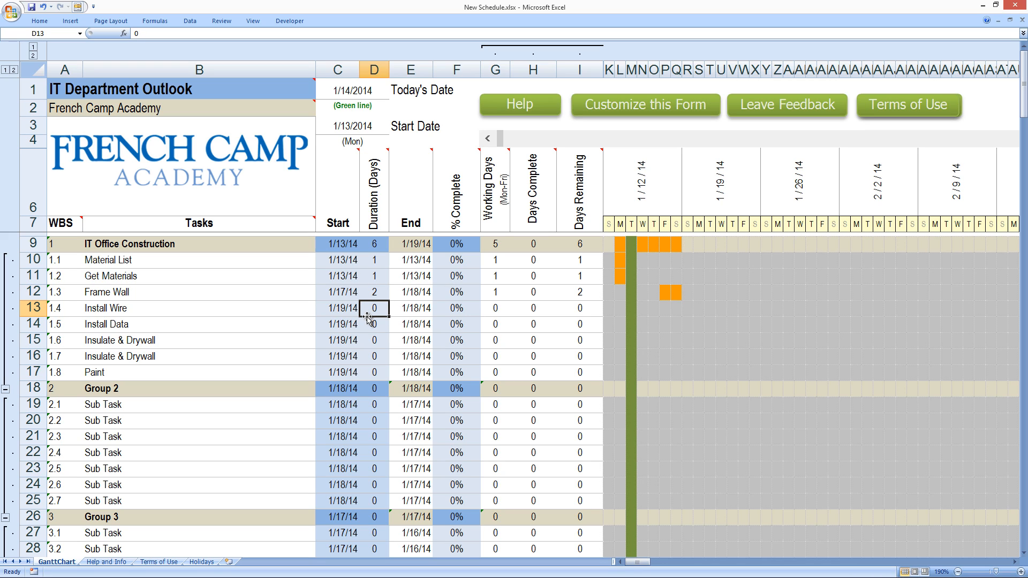
Step: Inspect Frame Wall's duration, working-days formula and timeline bar cells
left_click(374, 292)
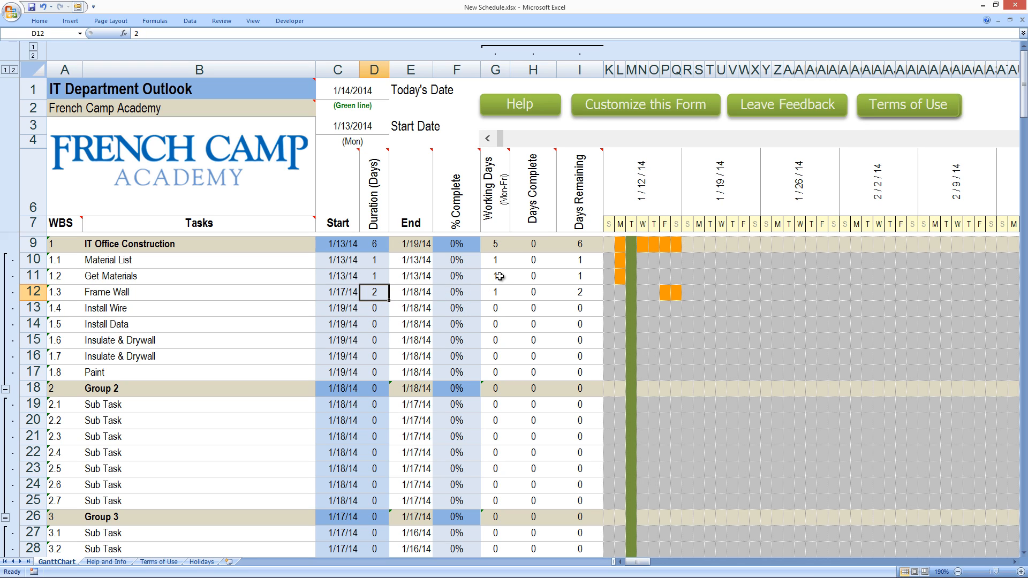
left_click(494, 292)
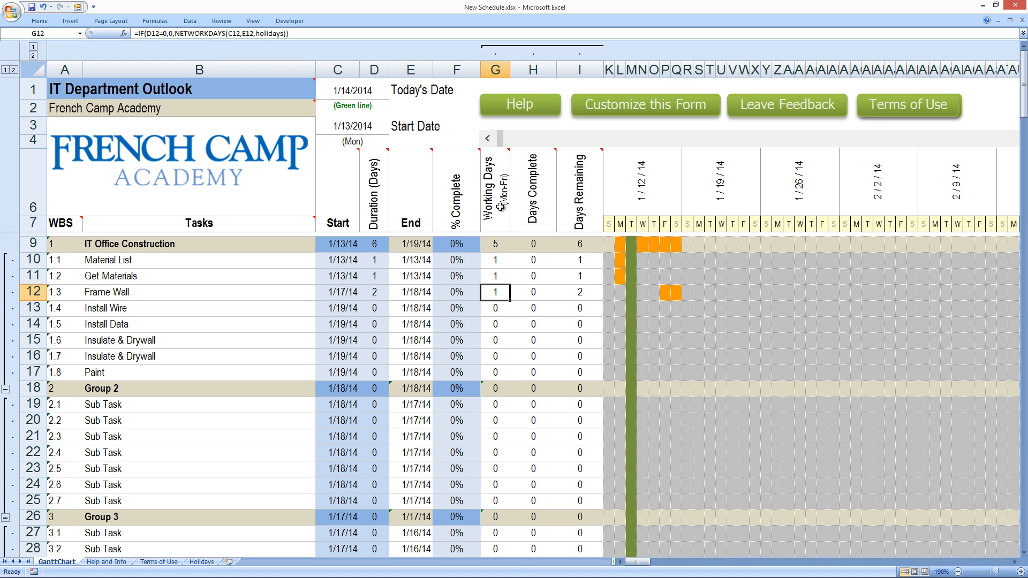
mouse_move(502, 291)
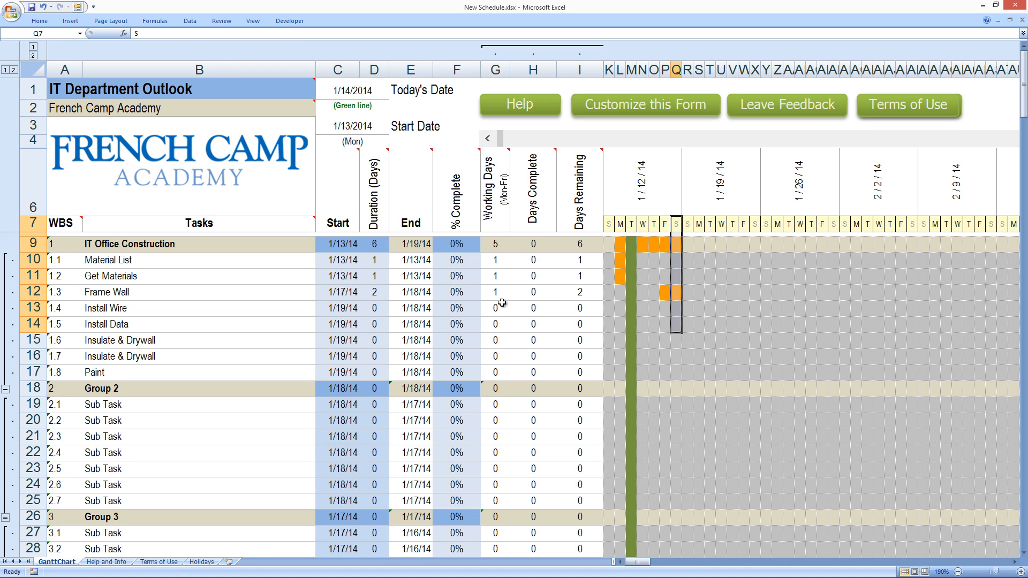
mouse_move(499, 296)
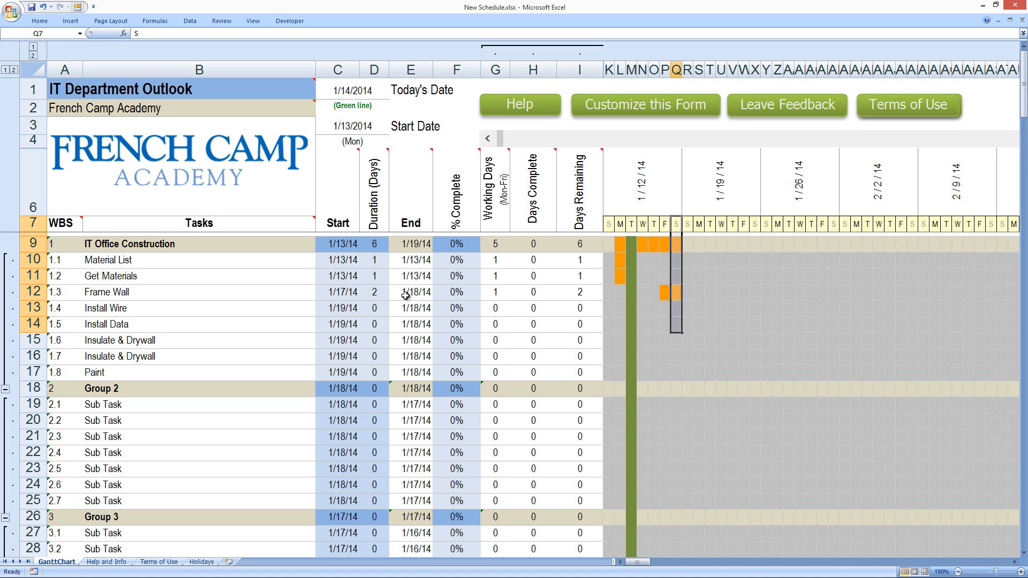
mouse_move(541, 322)
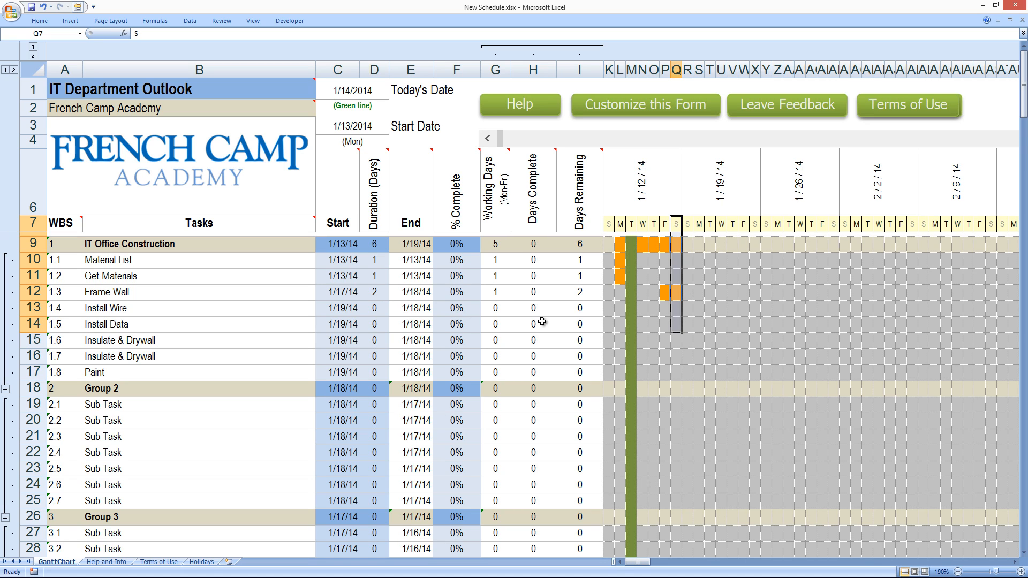
mouse_move(700, 293)
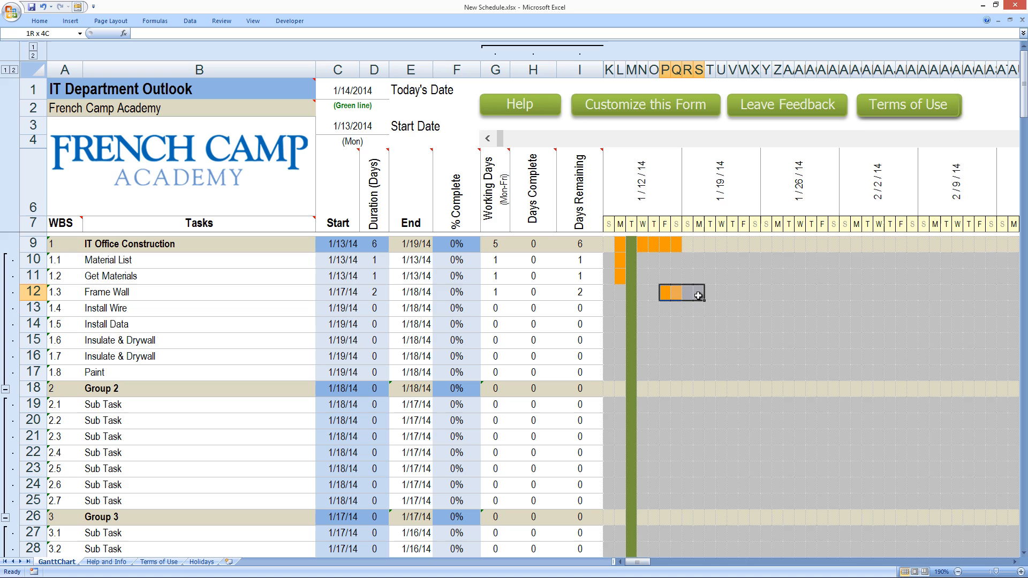
left_click(374, 293)
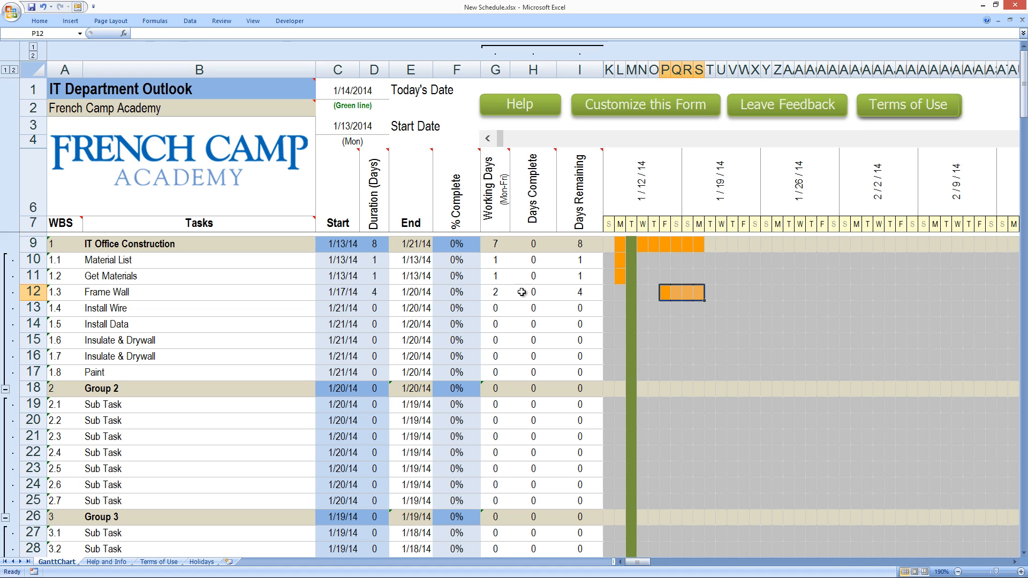
left_click(494, 292)
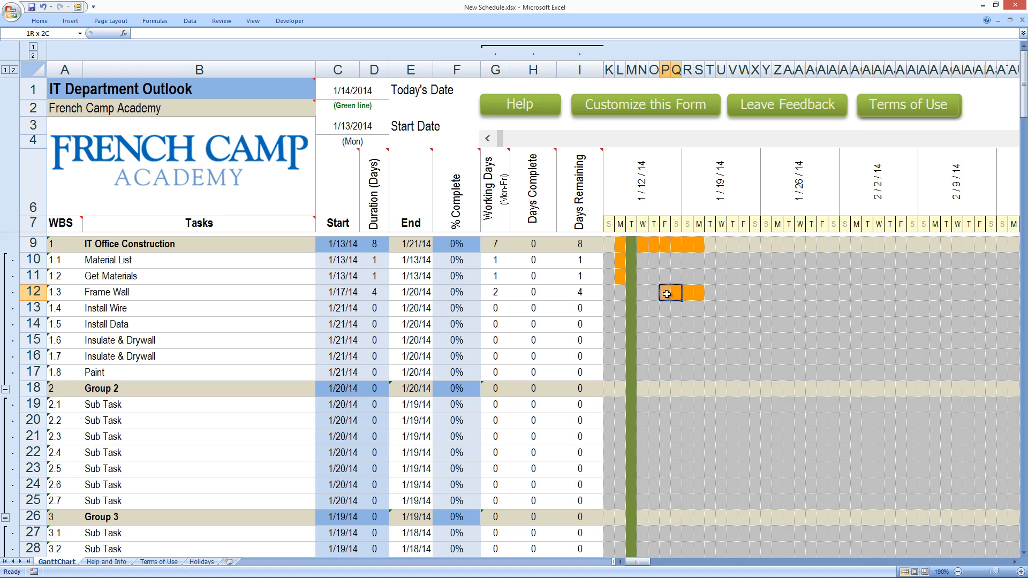
left_click(668, 293)
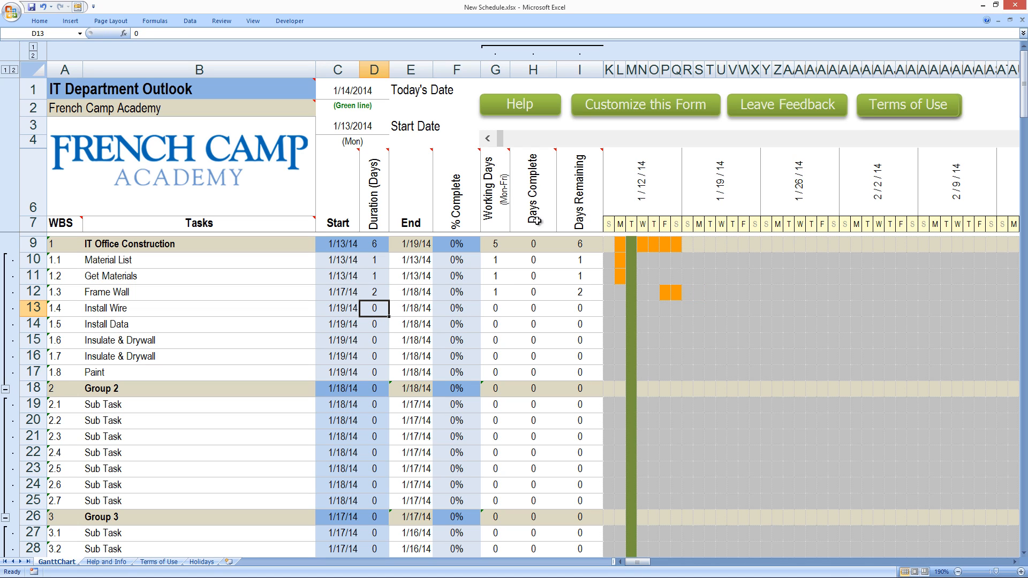
left_click(495, 292)
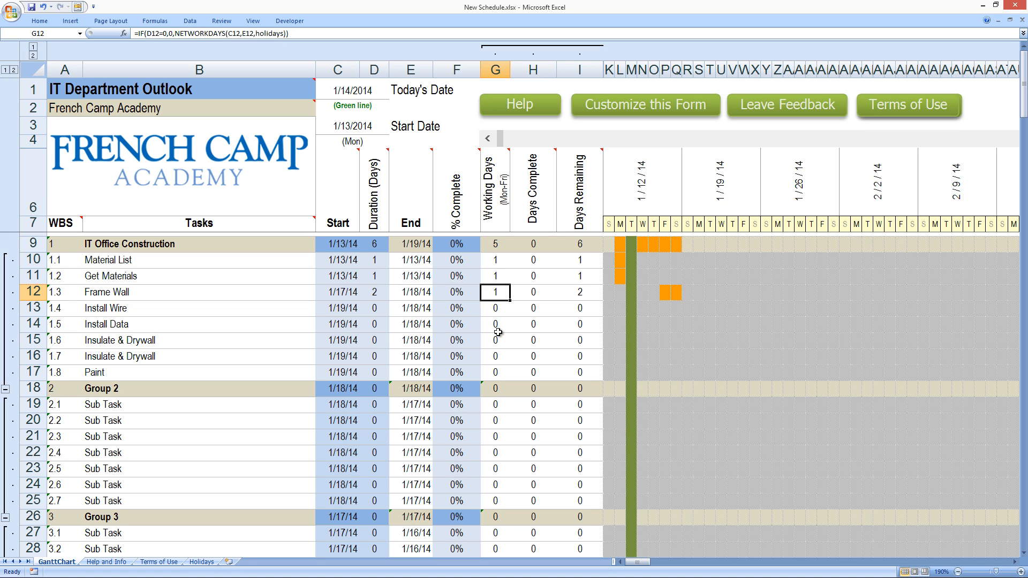
mouse_move(499, 326)
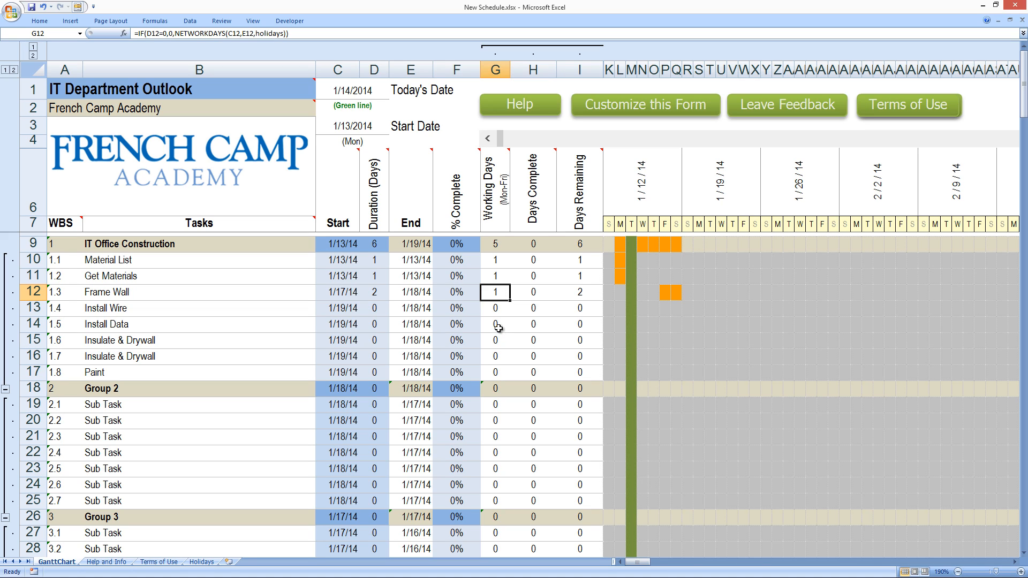
double_click(495, 292)
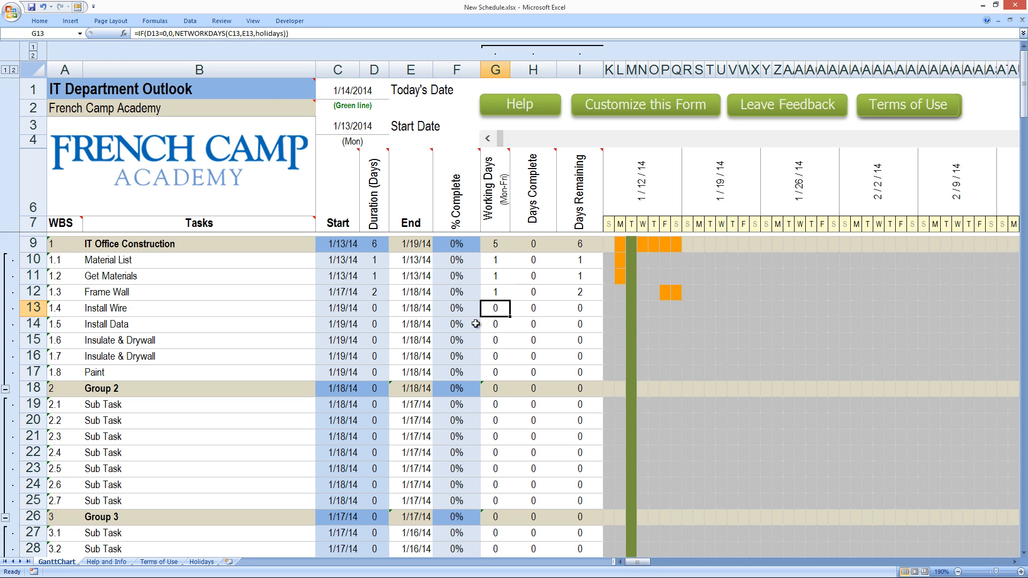
Step: Set Frame Wall's duration to 4 days, ending 1/20/14
left_click(373, 292)
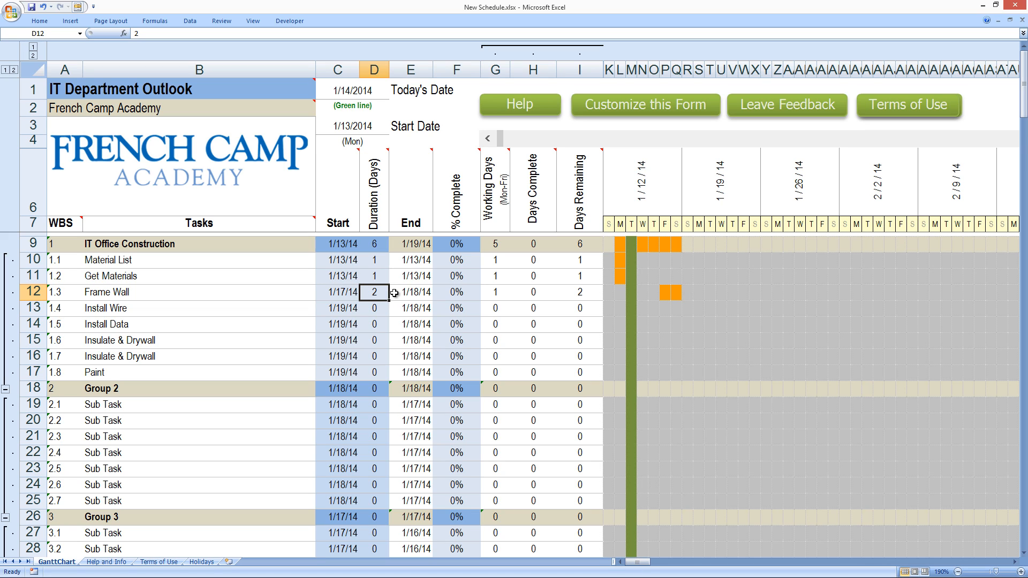
type("4")
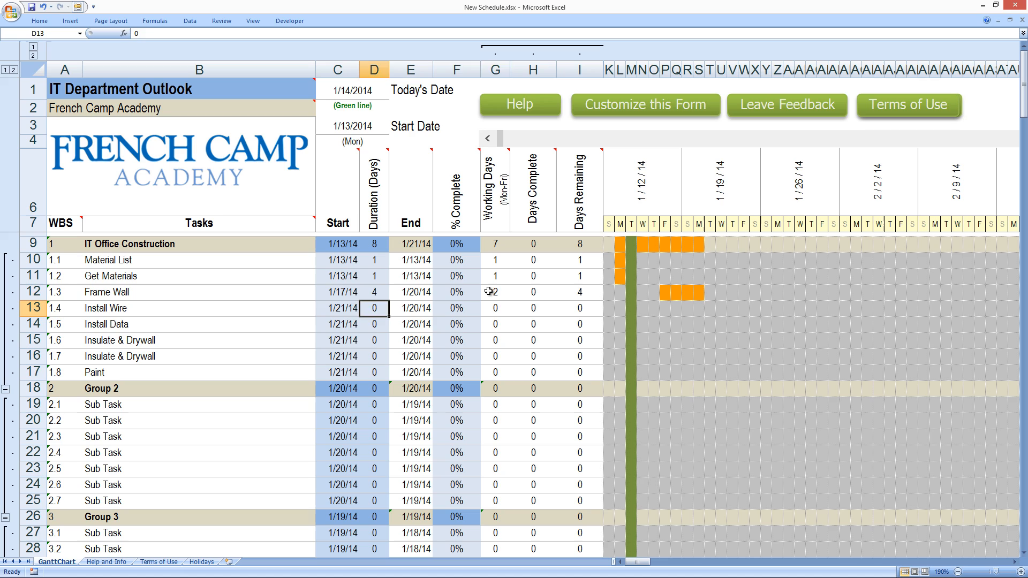
left_click(578, 291)
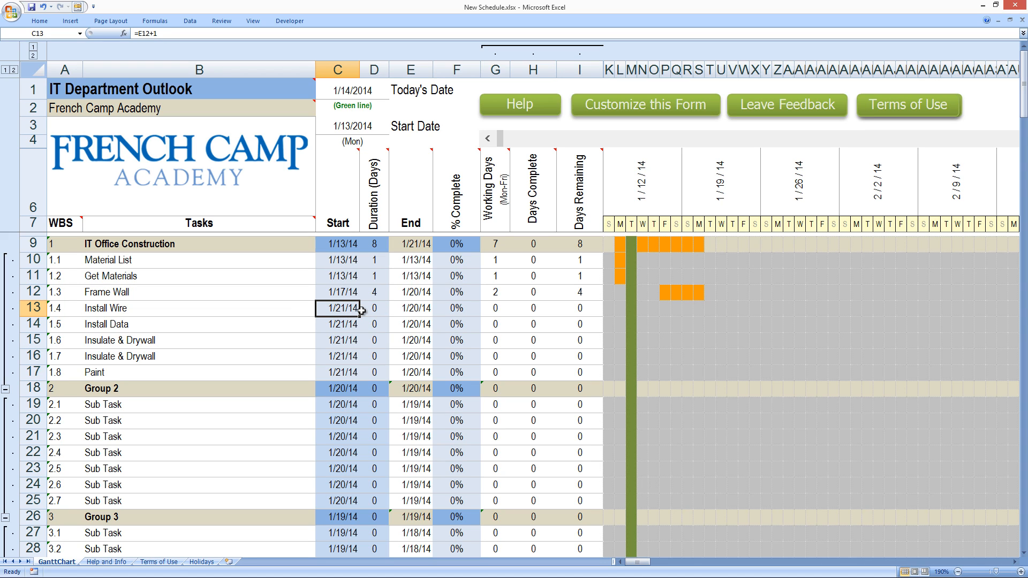
Step: Give Install Wire a 1-day duration and select the Insulate & Drywall names to rename
left_click(374, 309)
type("1")
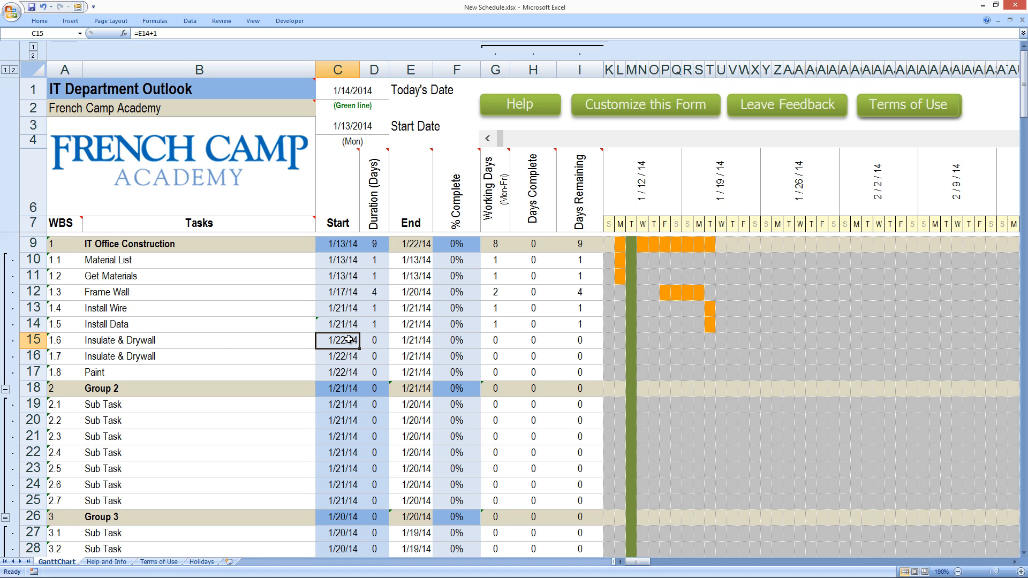
left_click(196, 340)
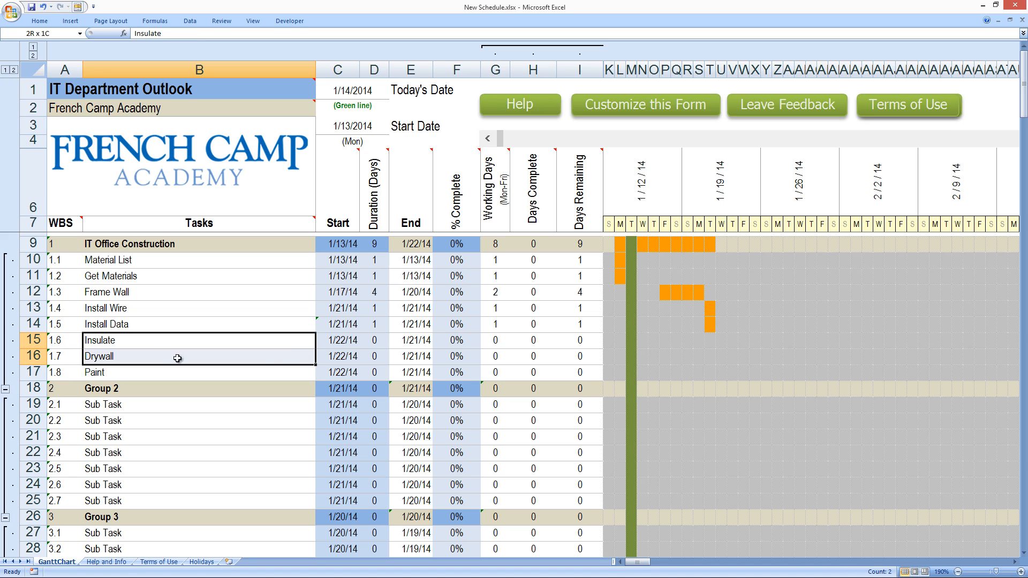
Step: Give Insulate one day, rewrite Drywall's start formula, and set Drywall to 4 days
left_click(374, 341)
type("1")
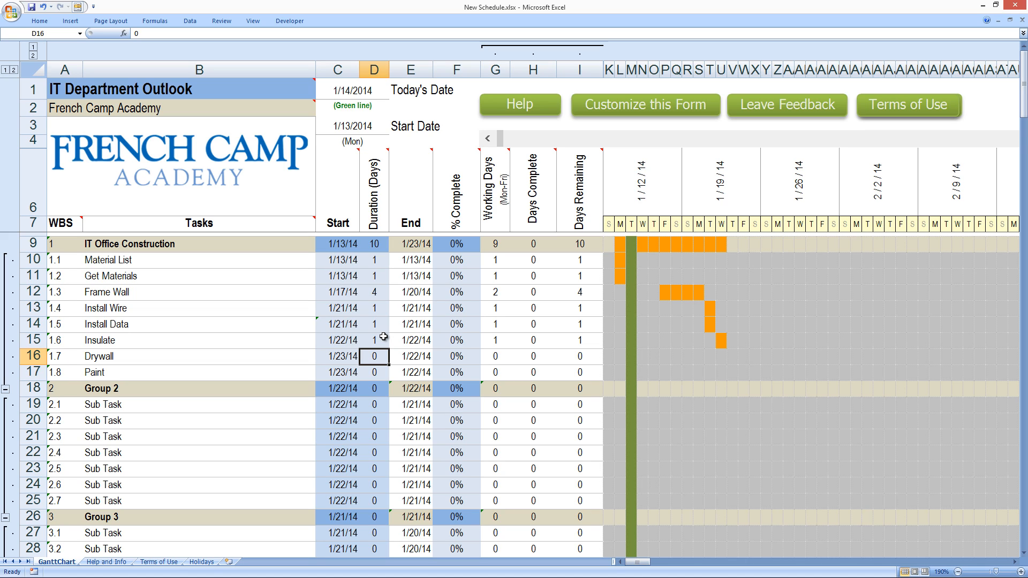
mouse_move(720, 351)
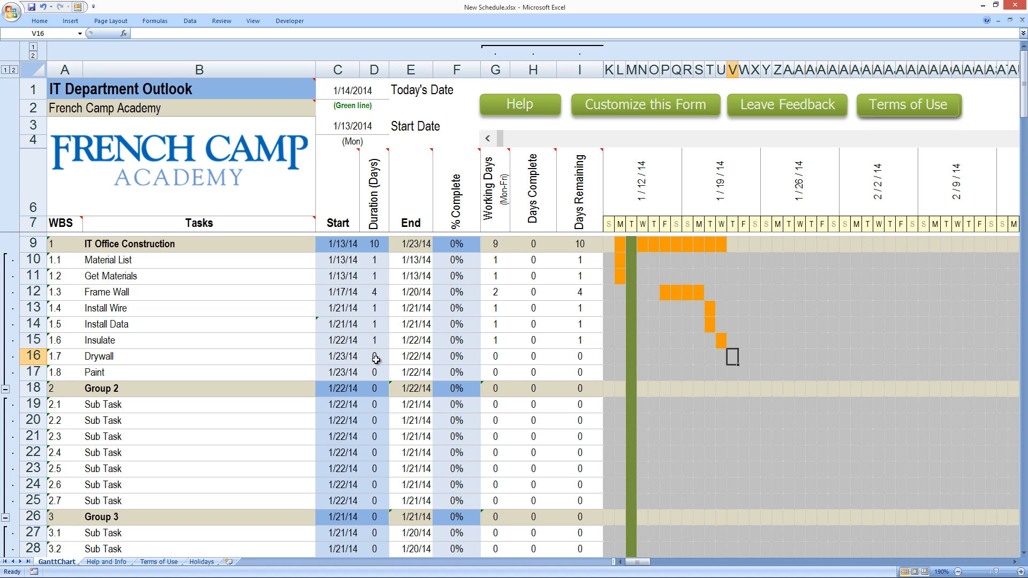
left_click(337, 356)
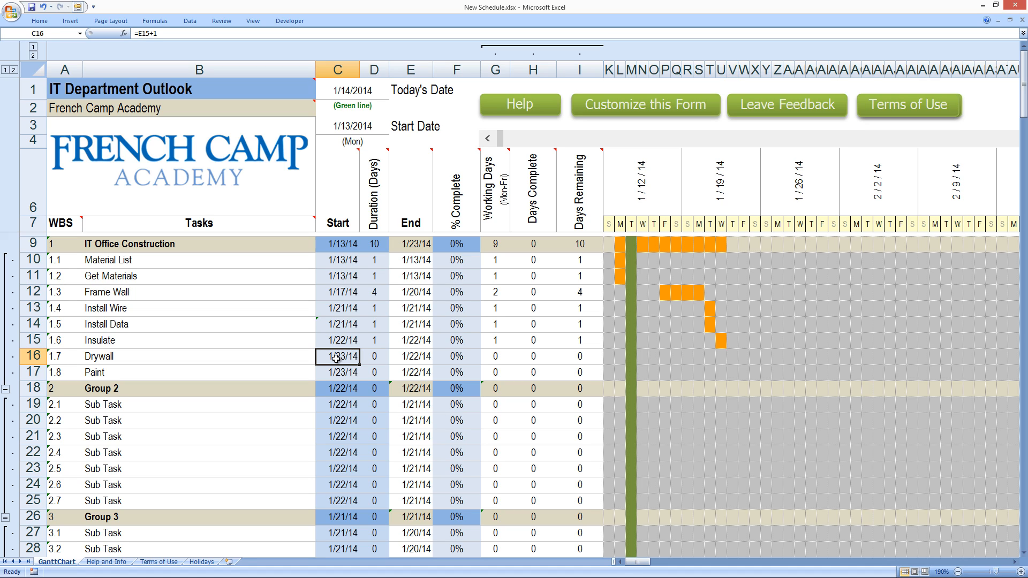
type("=")
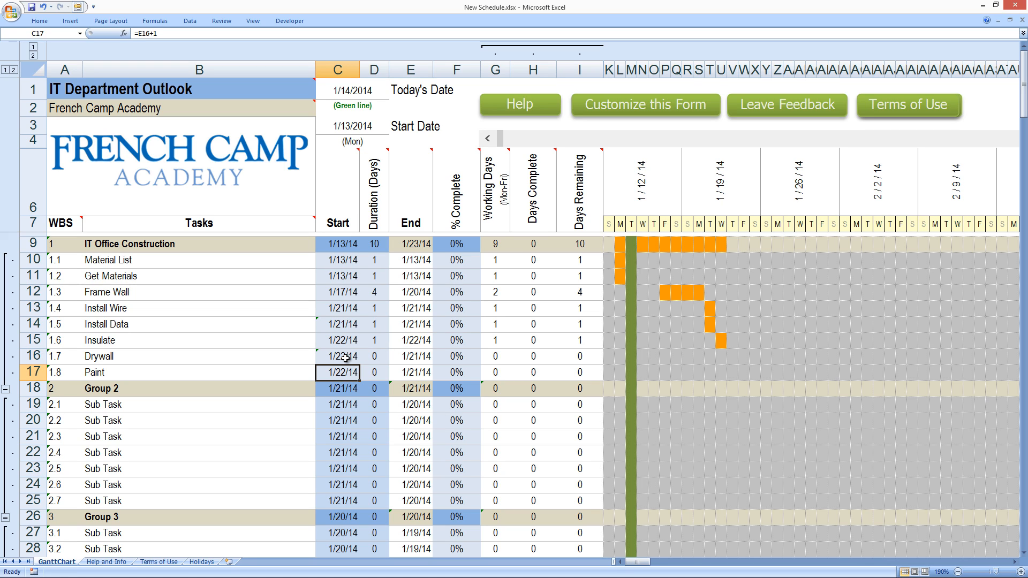
left_click(374, 356)
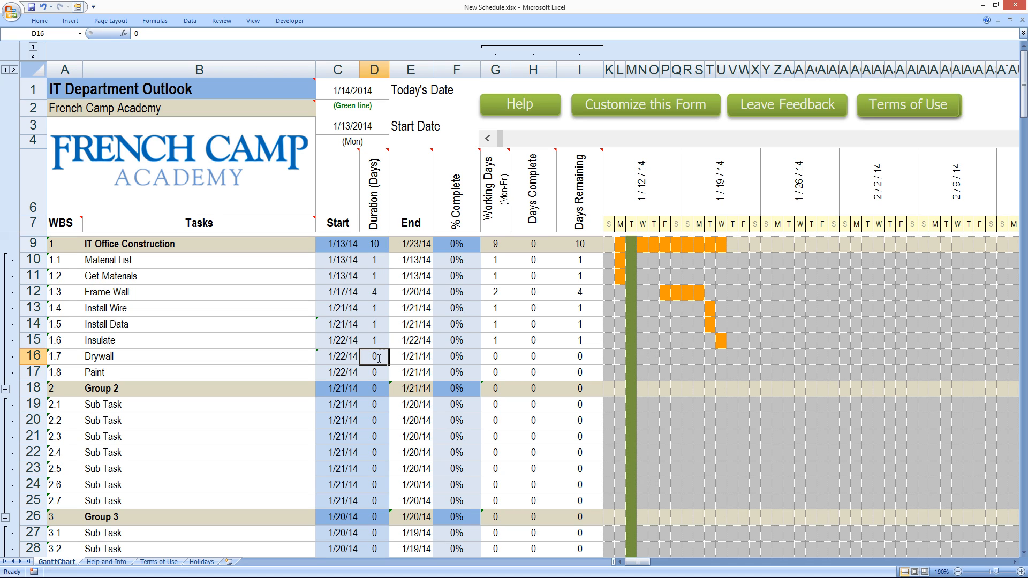
type("4")
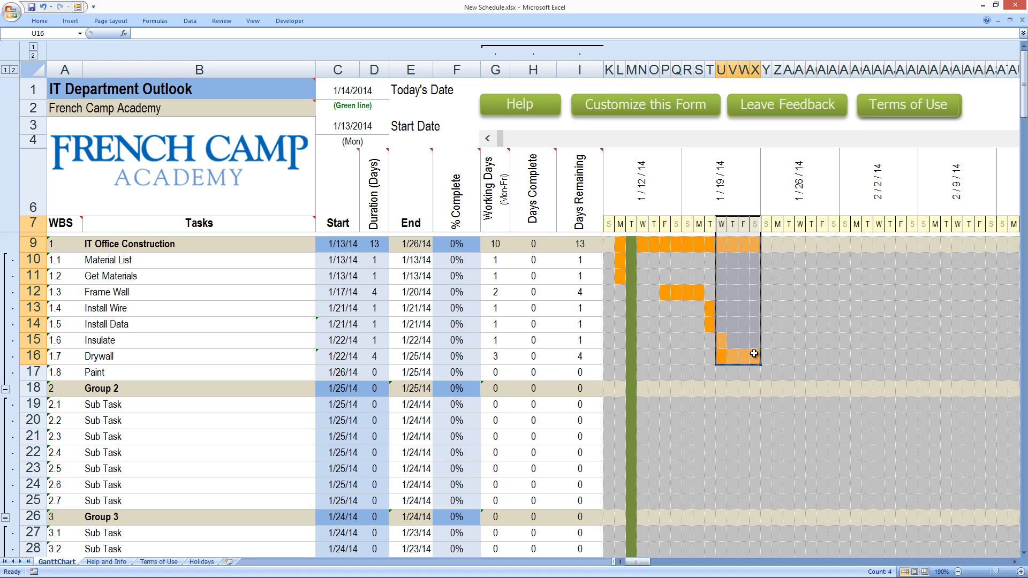
mouse_move(780, 225)
type("6")
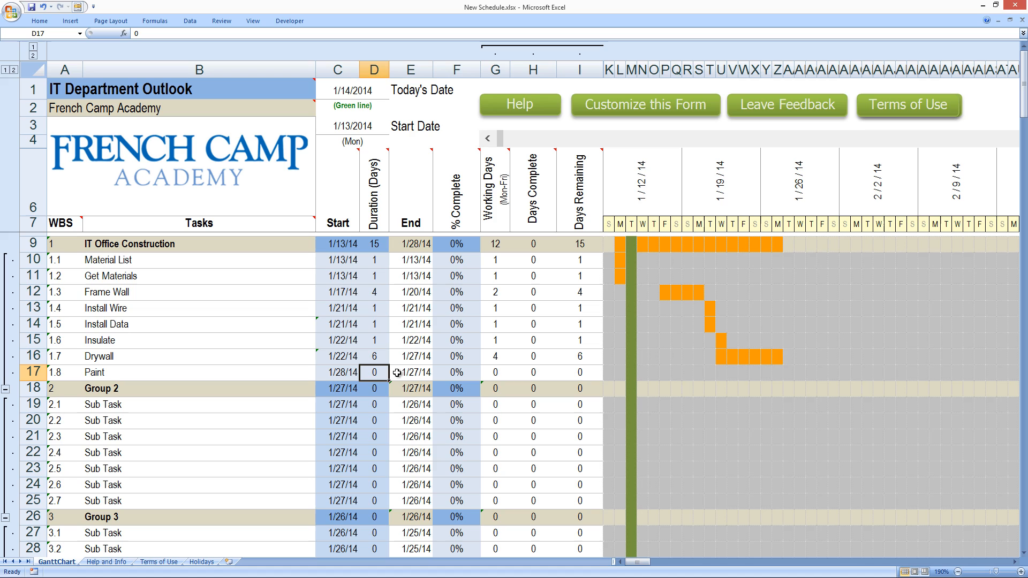
mouse_move(798, 380)
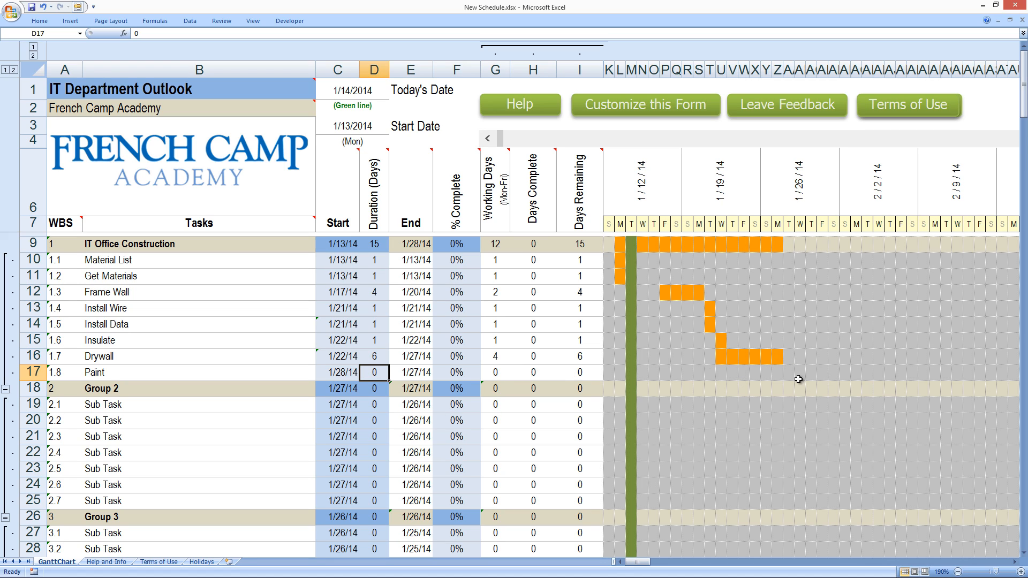
mouse_move(372, 374)
type("2")
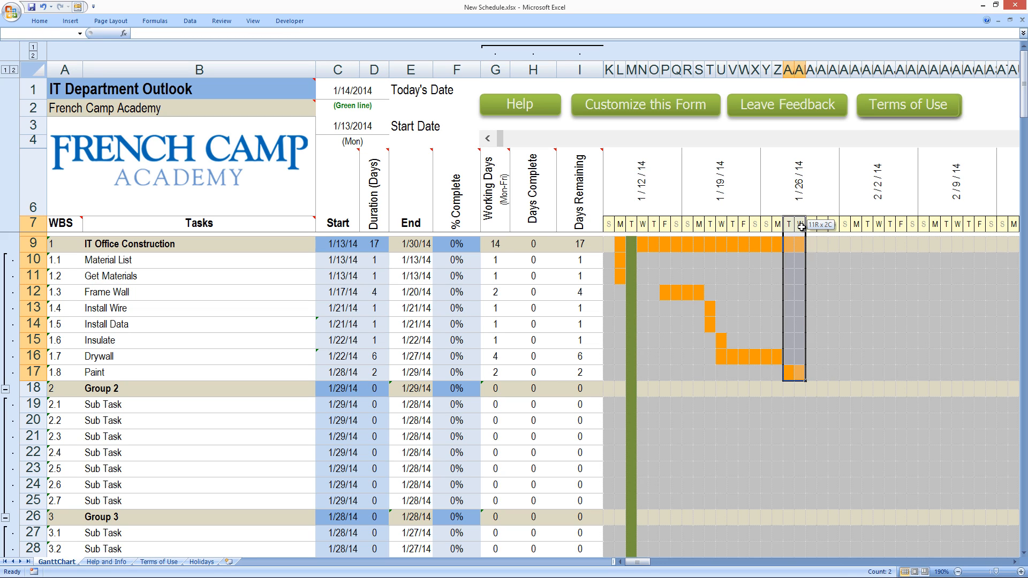
Step: Rename Group 2 to Moving Furniture and enter the Assemble subtask
scroll("down", 3)
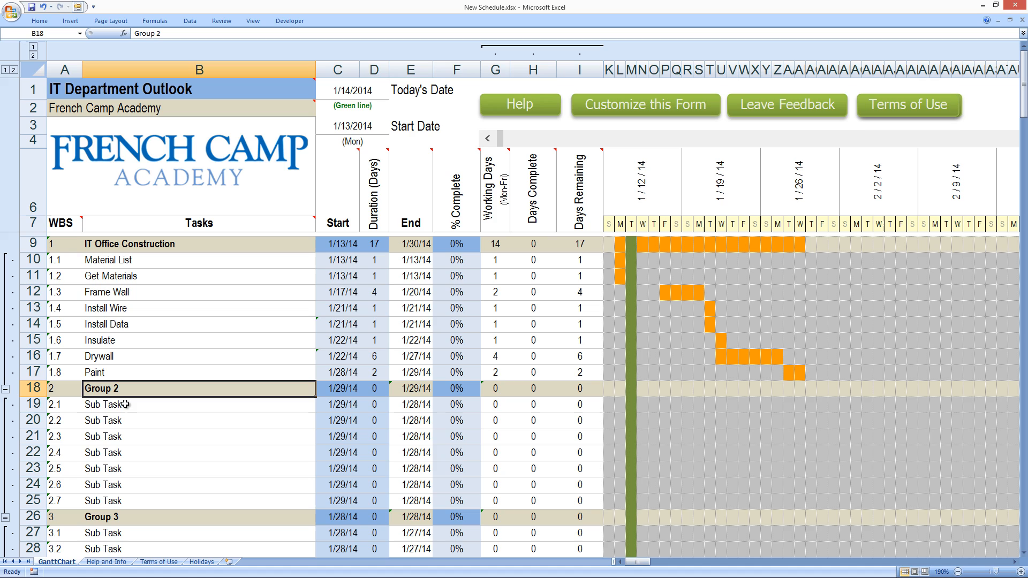
type("Moving Furniture")
left_click(199, 404)
type("Unpack")
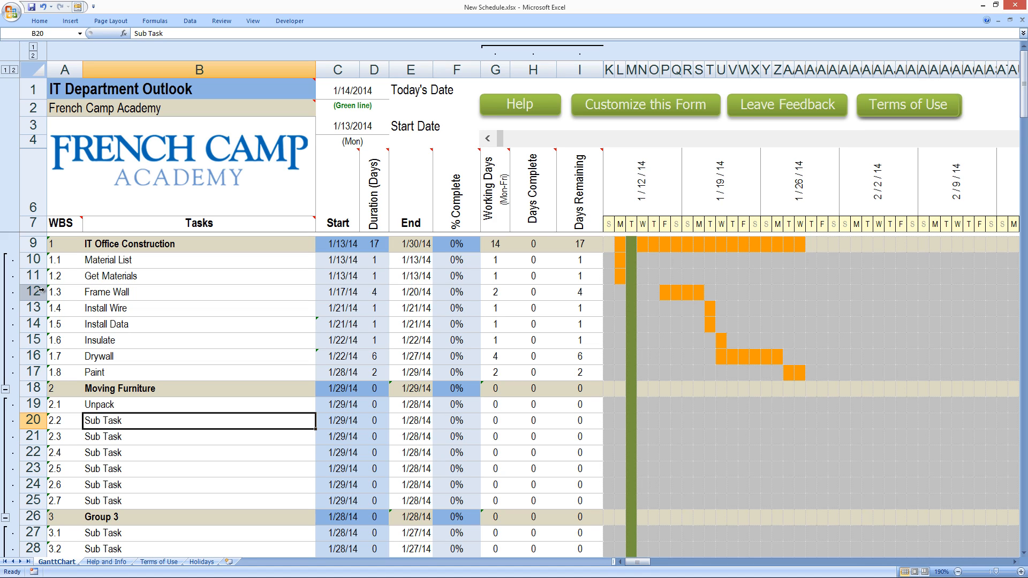
type("Assemble")
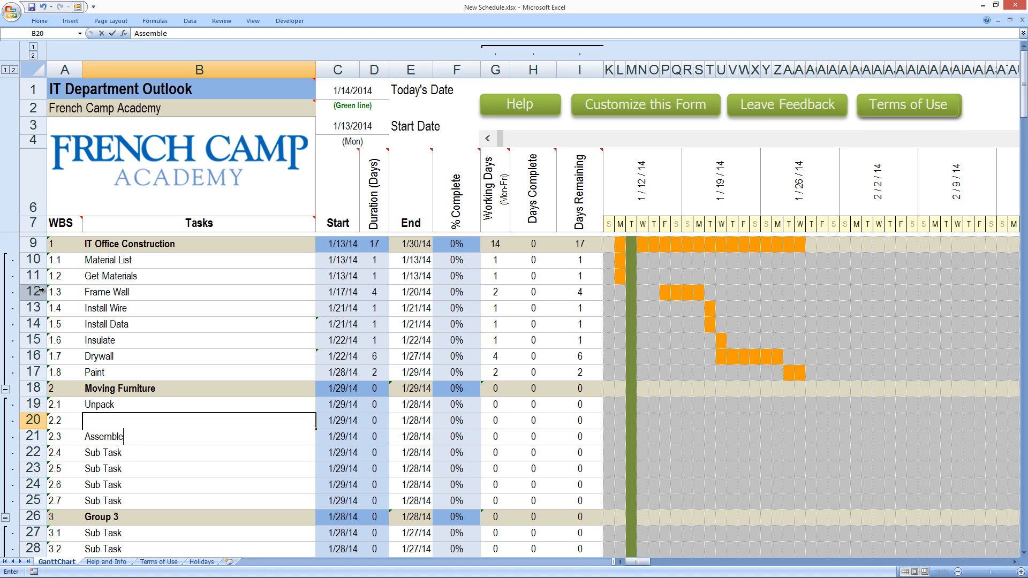
type("MOving Furniture")
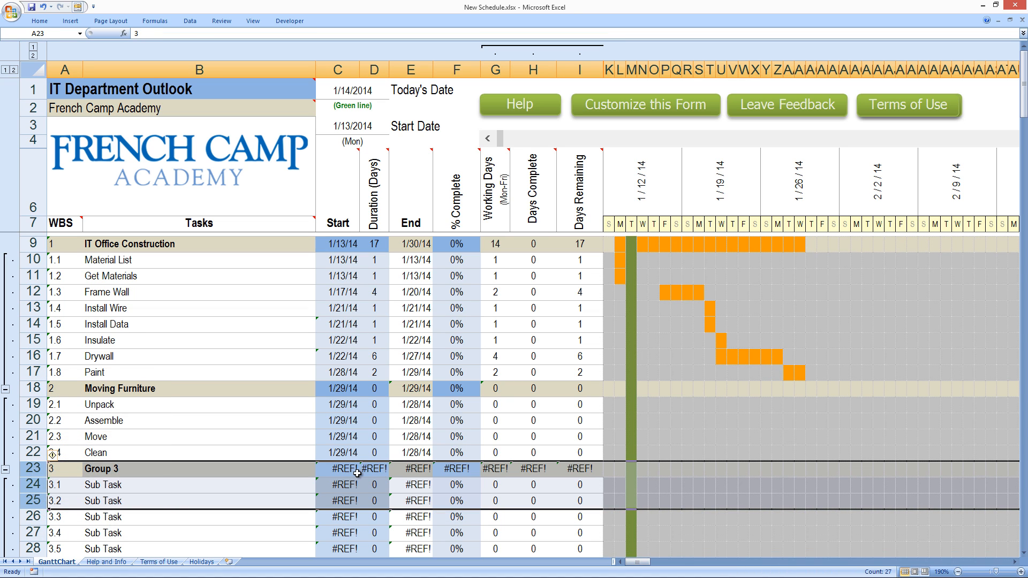
Step: Replace Group 3's broken start date with =E22 to clear the #REF! errors
left_click(336, 468)
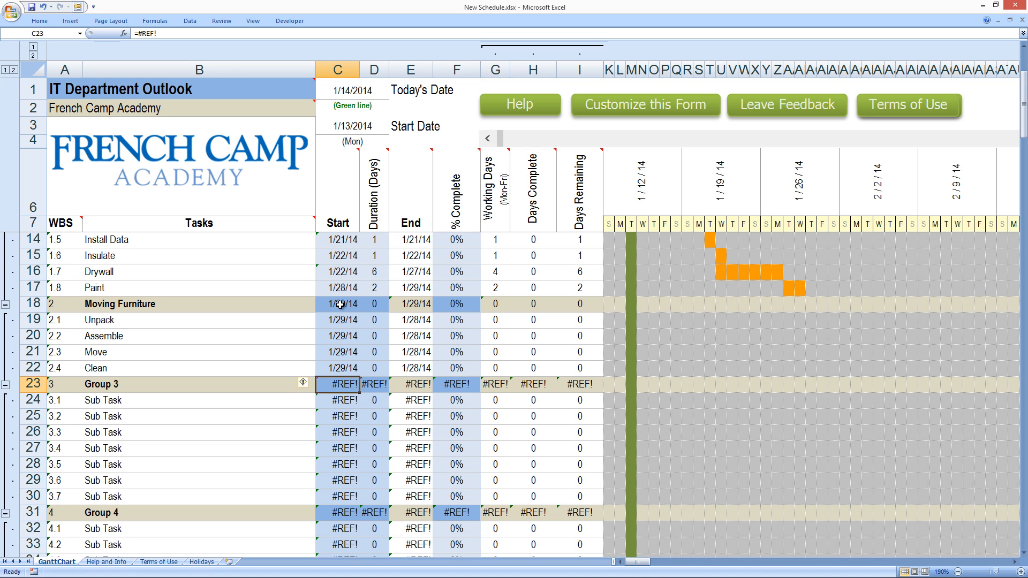
left_click(338, 304)
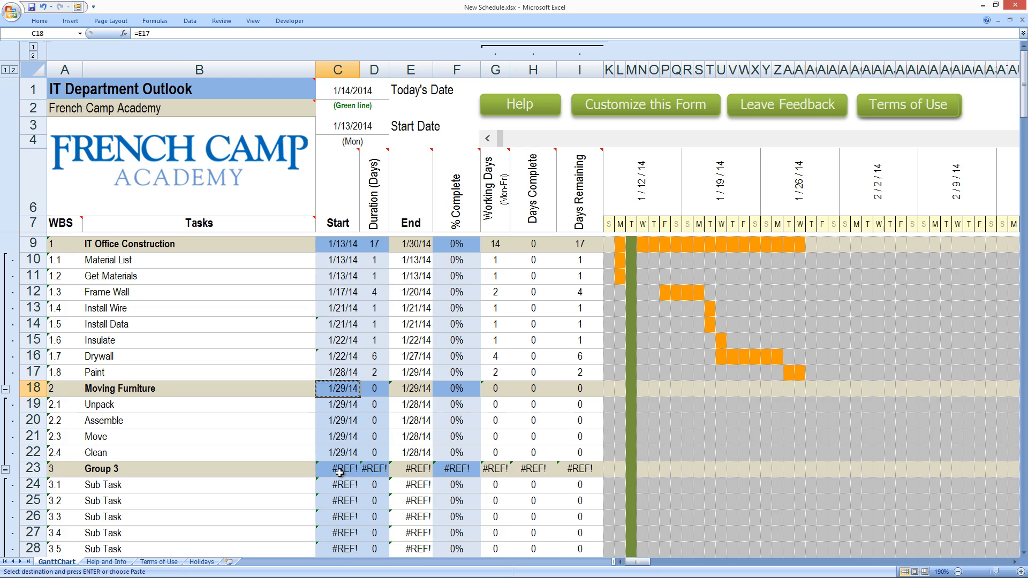
left_click(338, 468)
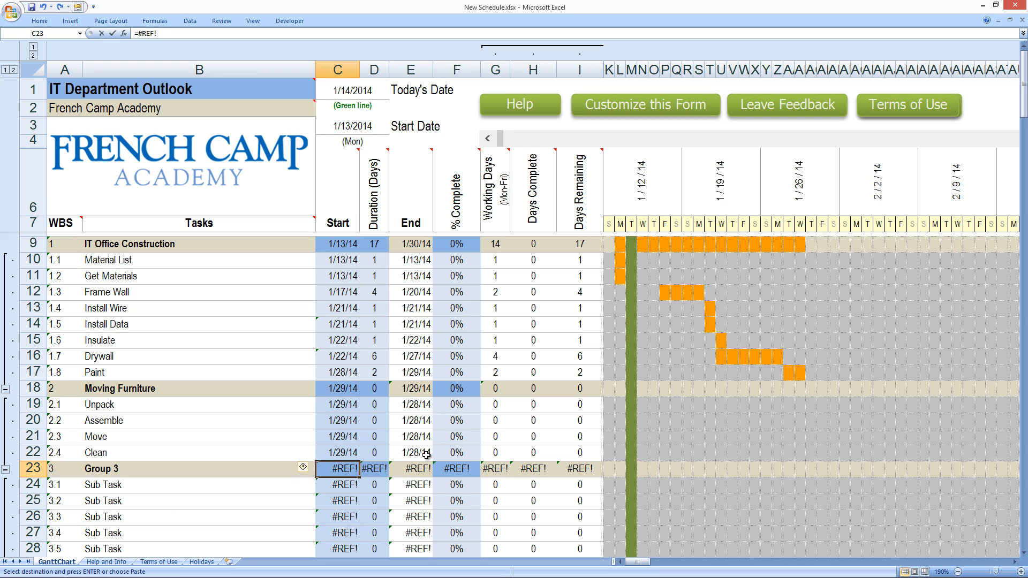
type("=E22")
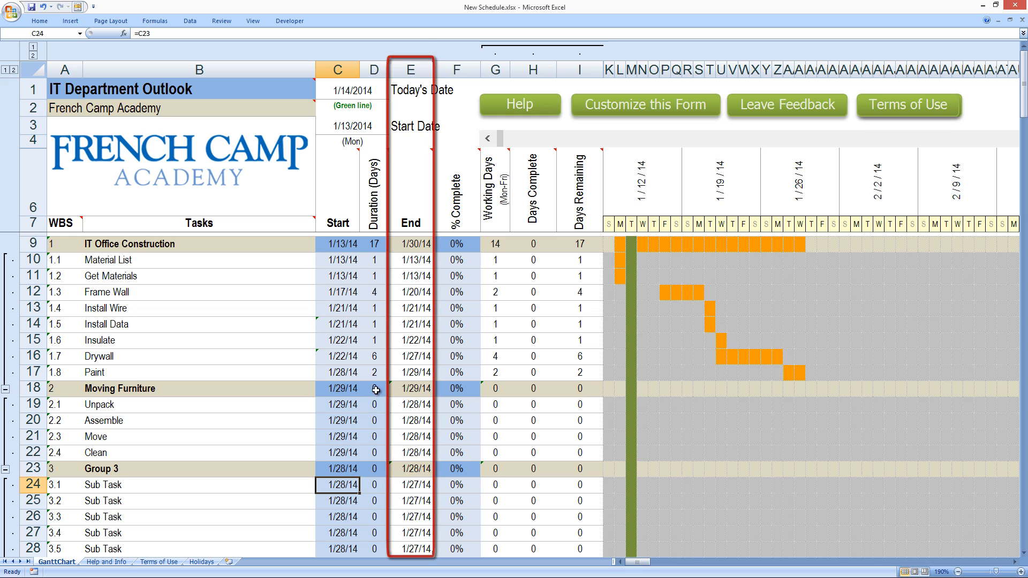
double_click(365, 389)
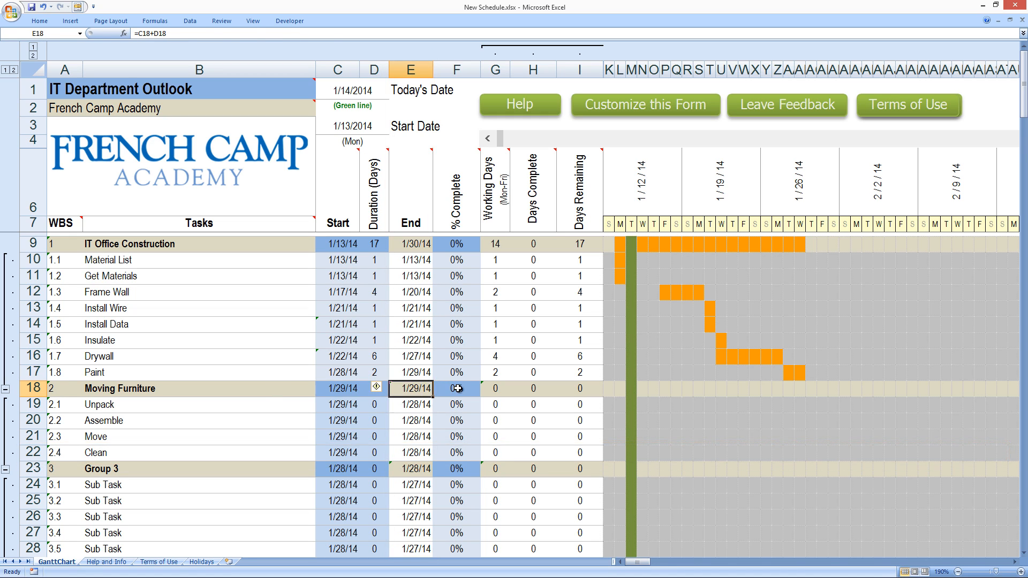
Step: Review Moving Furniture's duration, percent-complete and end date formulas and the Clean row menu
double_click(457, 388)
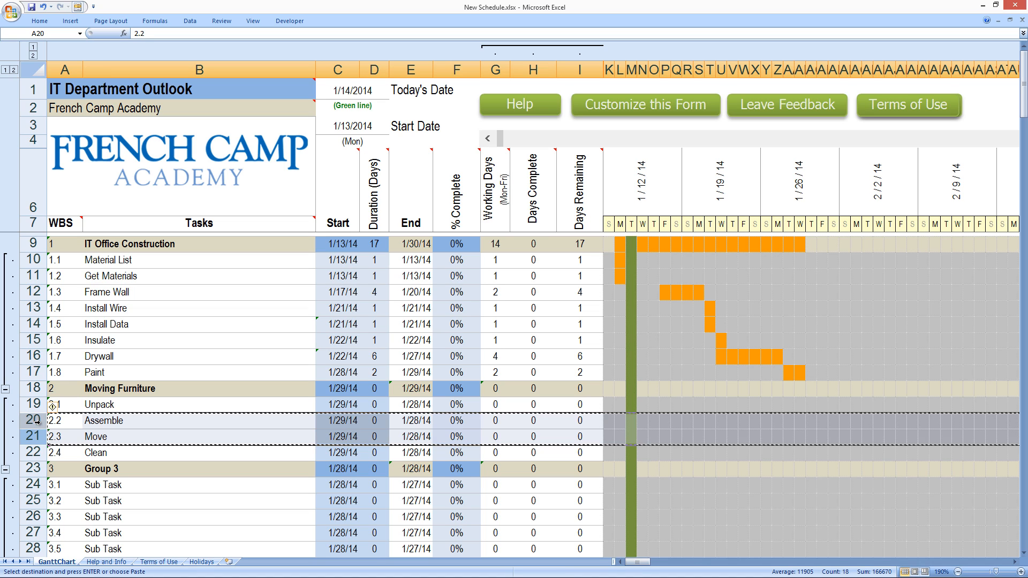
left_click(65, 452)
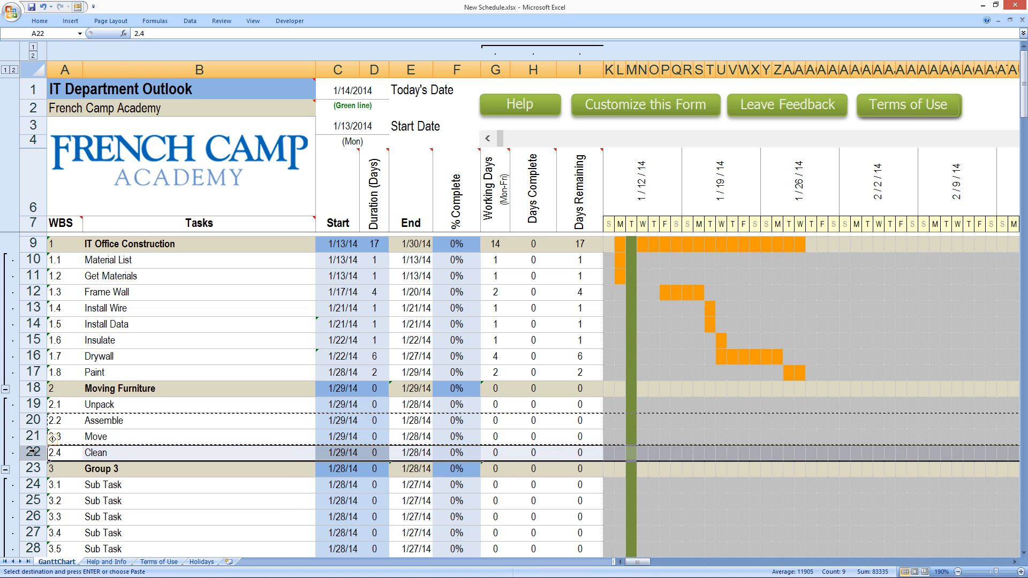
right_click(32, 404)
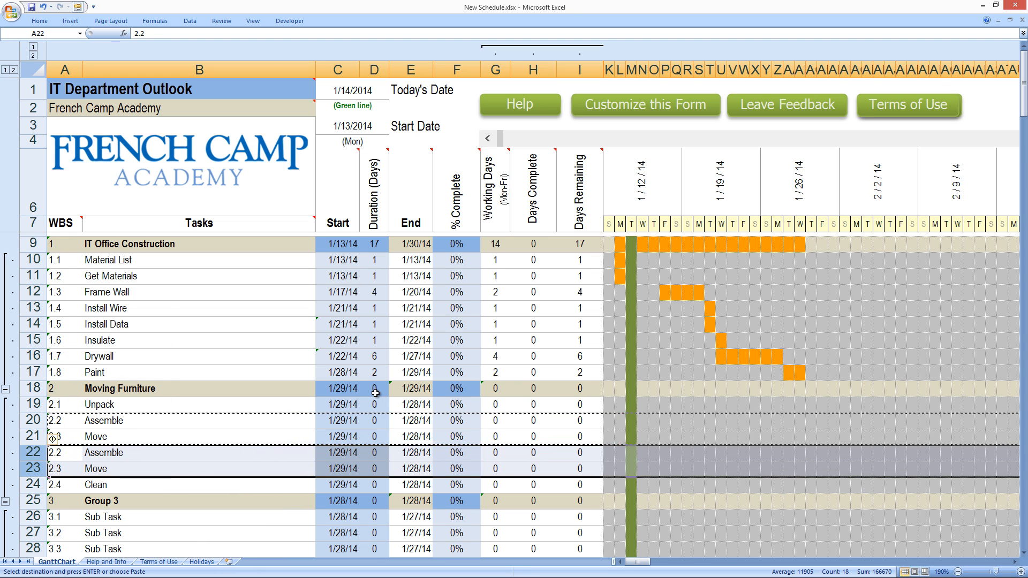
left_click(374, 388)
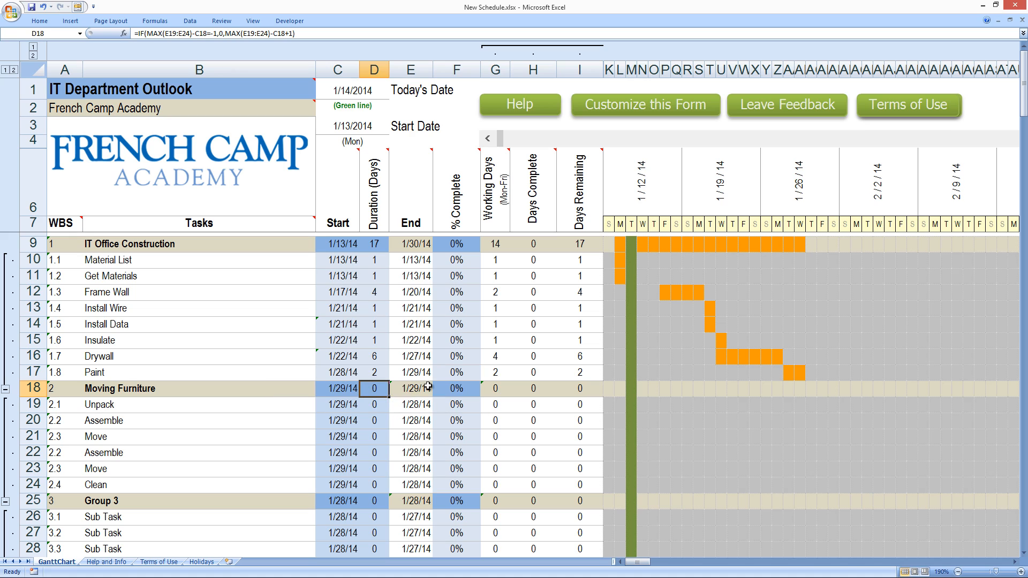
double_click(456, 388)
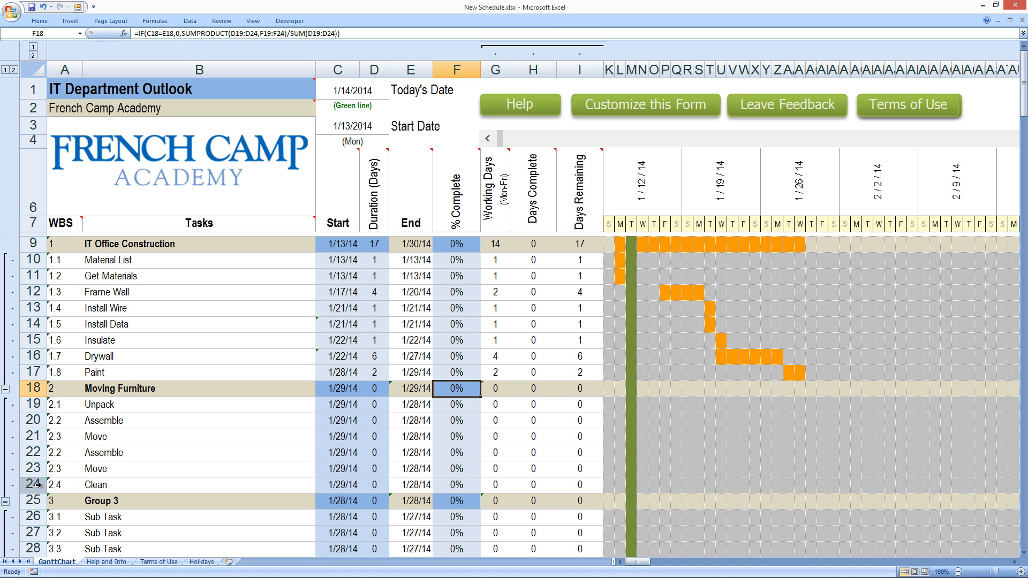
left_click(412, 389)
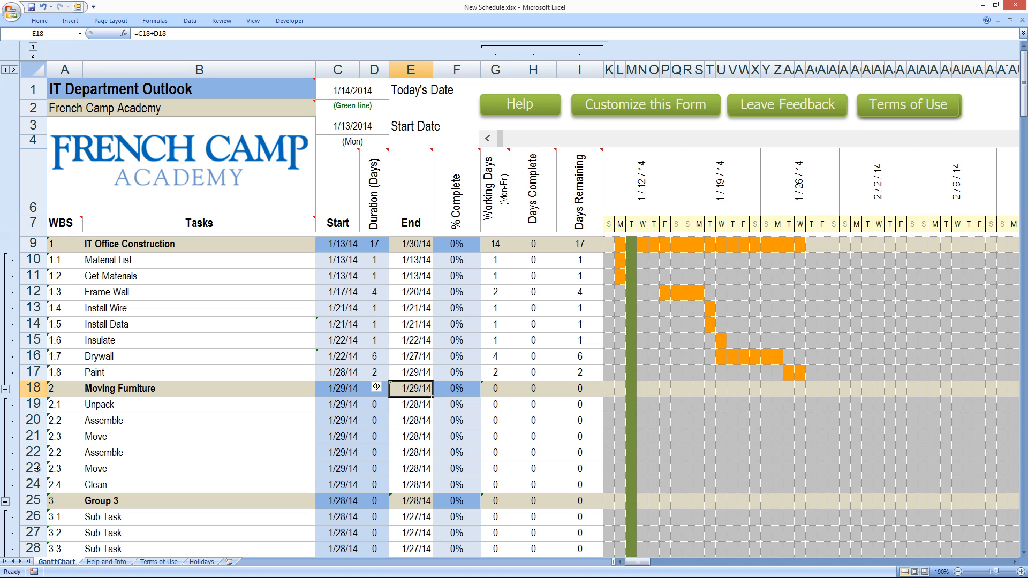
Step: Remove the duplicated Assemble and Move rows from Moving Furniture
left_click(63, 469)
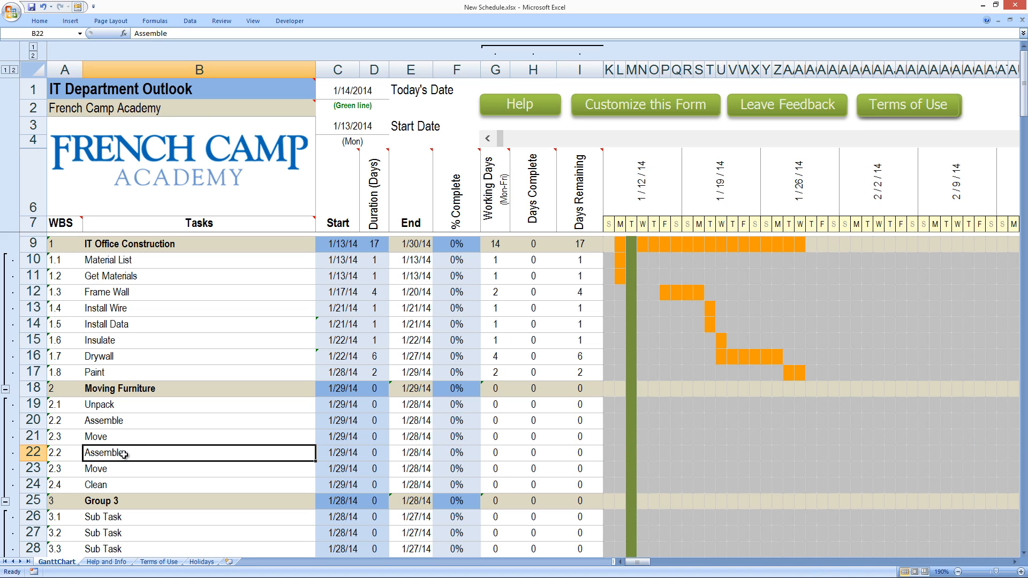
left_click(198, 436)
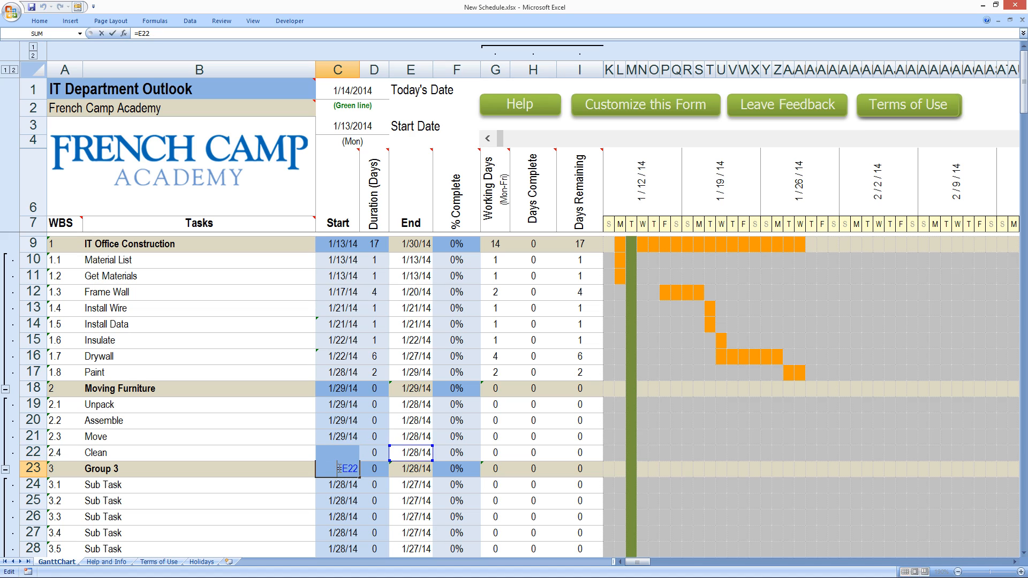
left_click(374, 404)
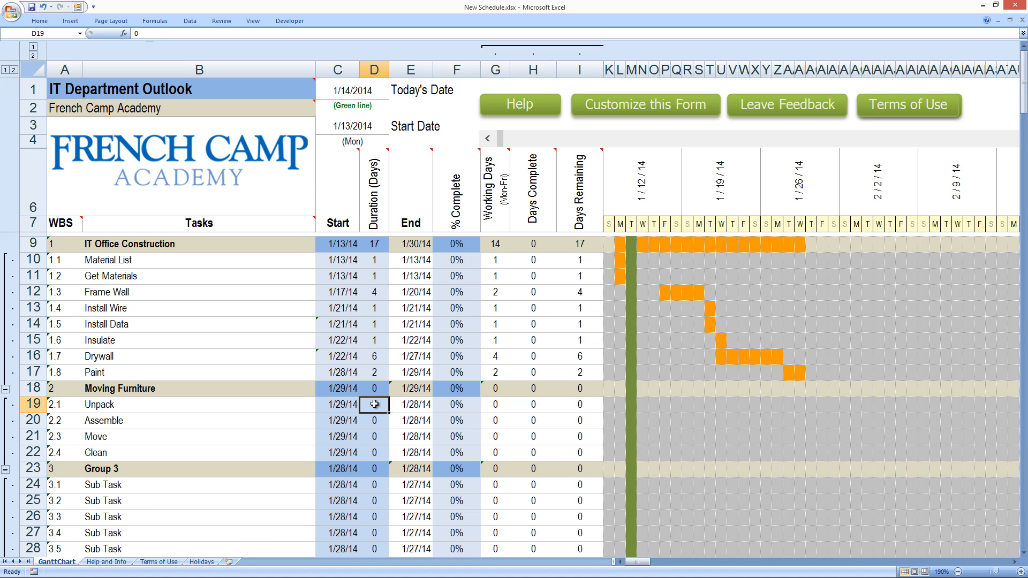
Step: Set Unpack to 2 days and edit Moving Furniture's start formula to =E17+1
type("2")
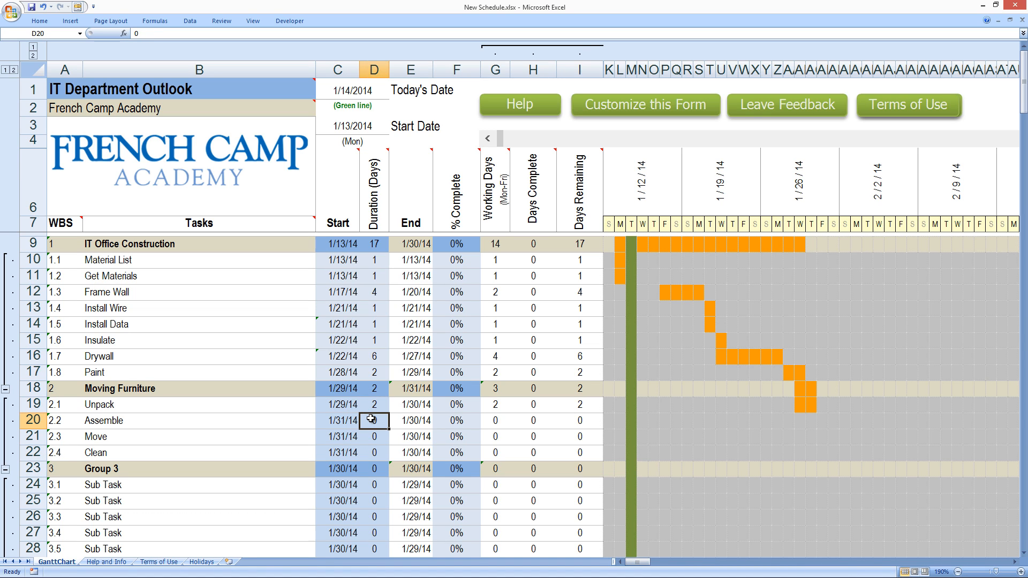
left_click(800, 403)
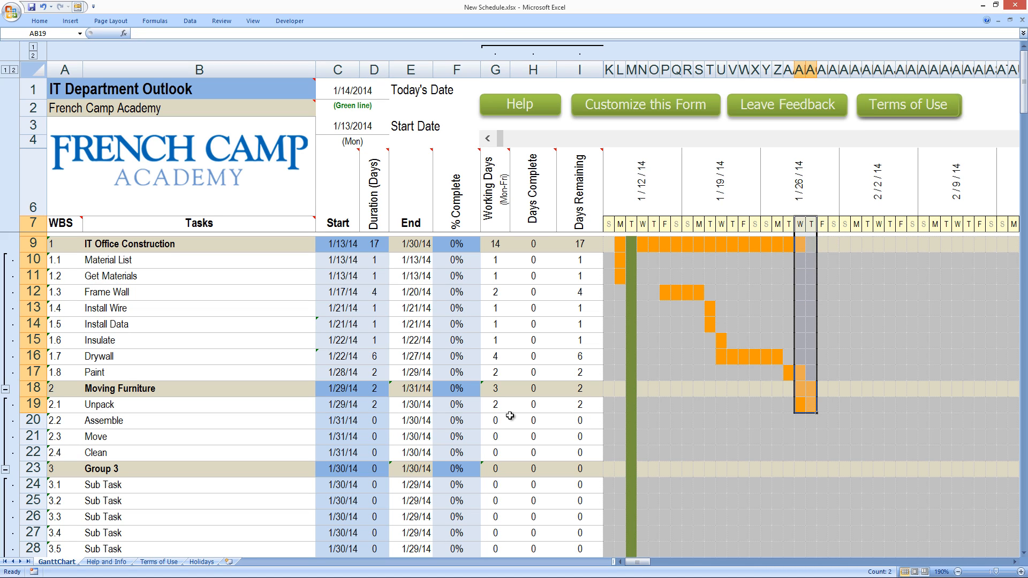
mouse_move(802, 373)
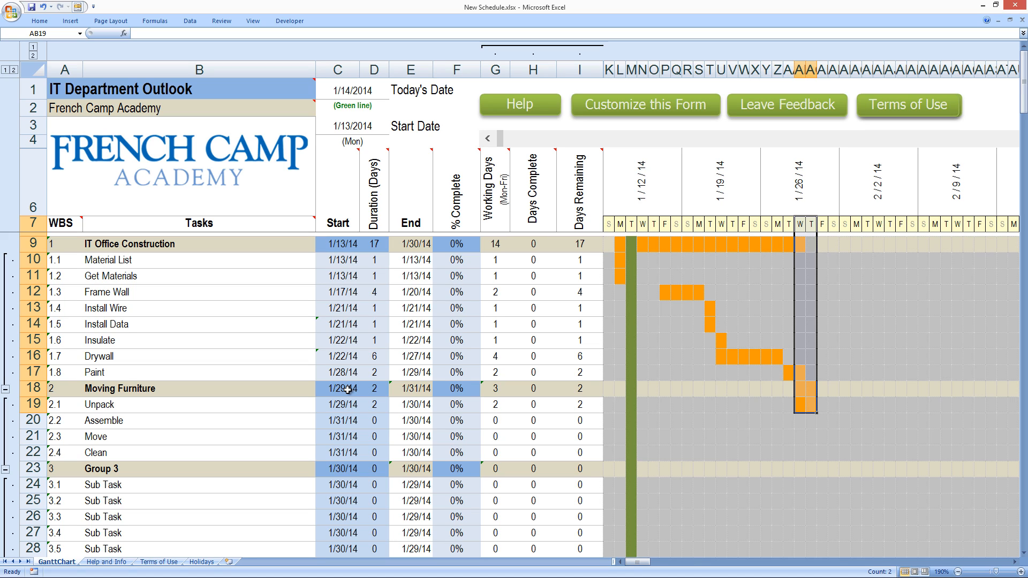
left_click(336, 388)
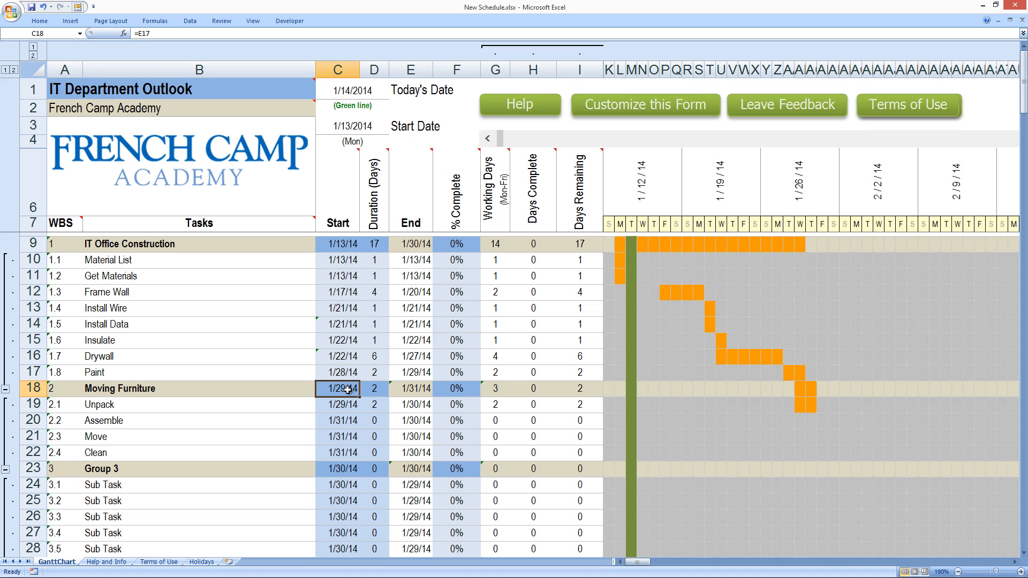
double_click(340, 388)
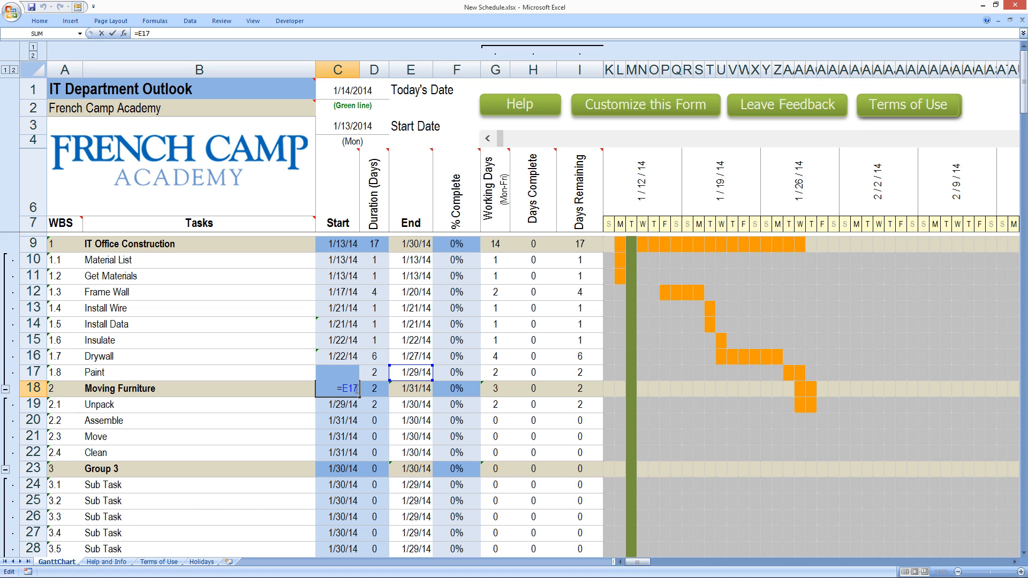
type("+1")
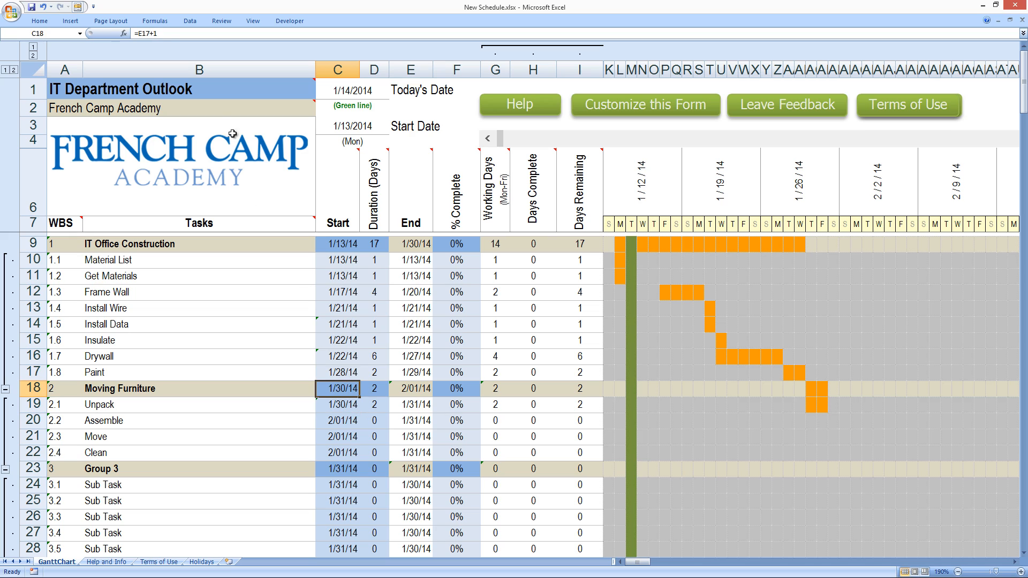
double_click(336, 389)
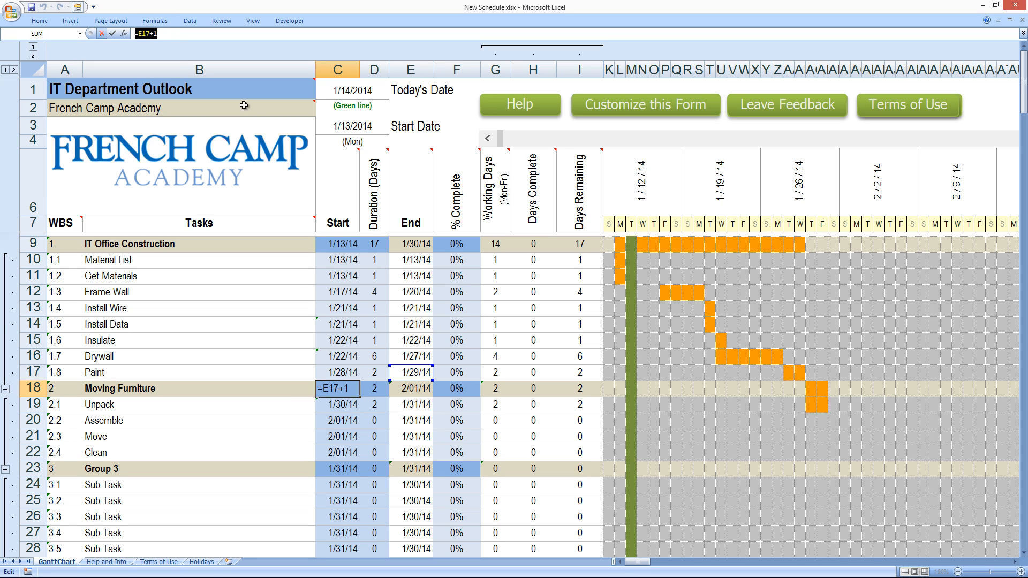
left_click(411, 405)
type("4")
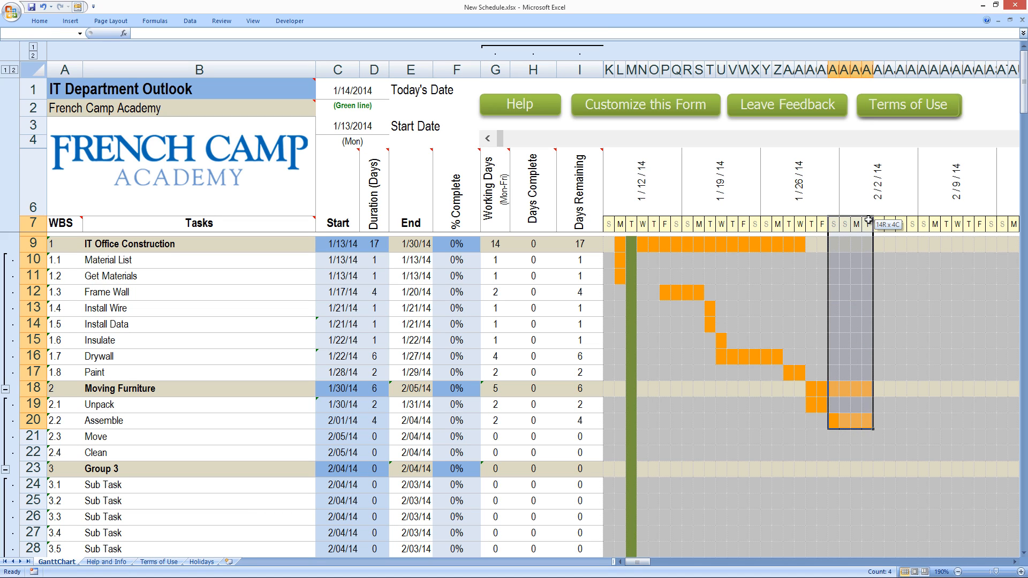
Step: Set Assemble to 6 days, Move and Clean to 1 day, with Clean starting 2/07/14
left_click(374, 420)
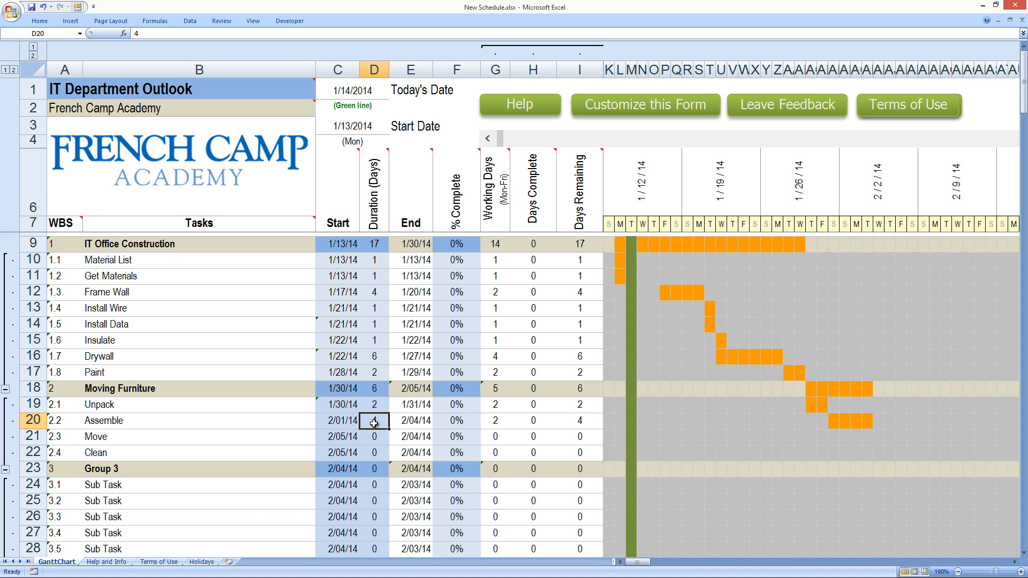
type("6")
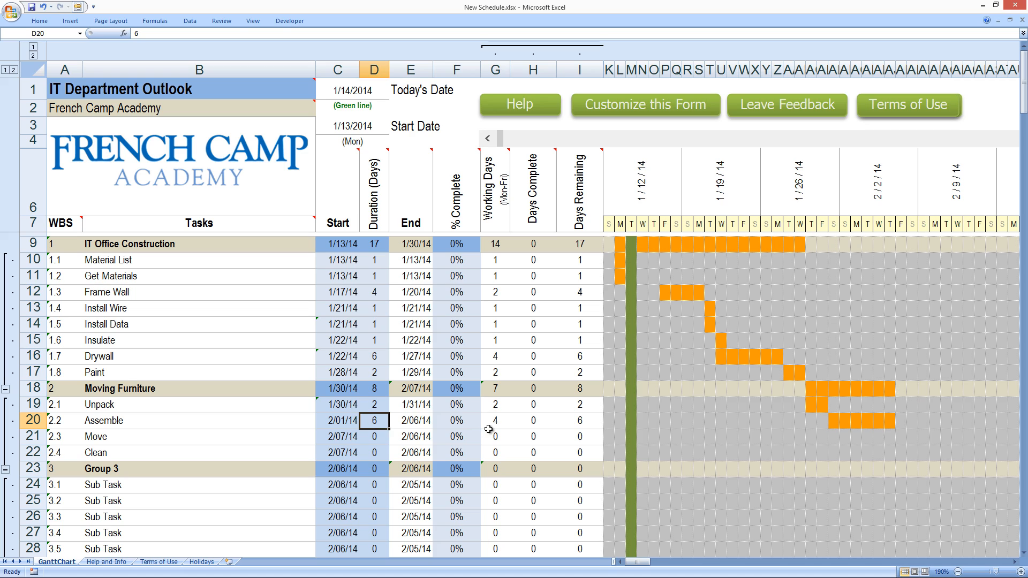
left_click(374, 437)
type("1")
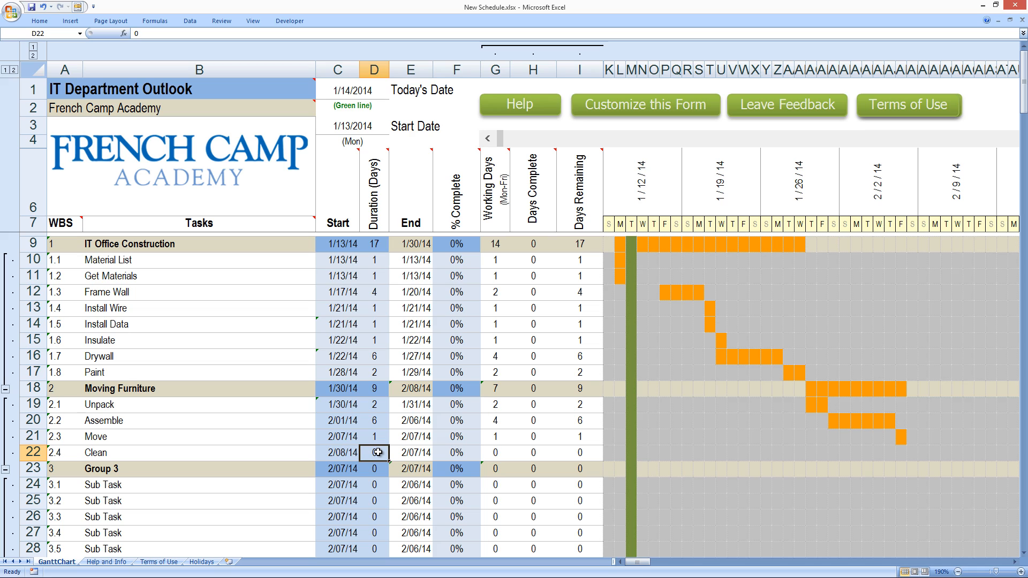
left_click(374, 469)
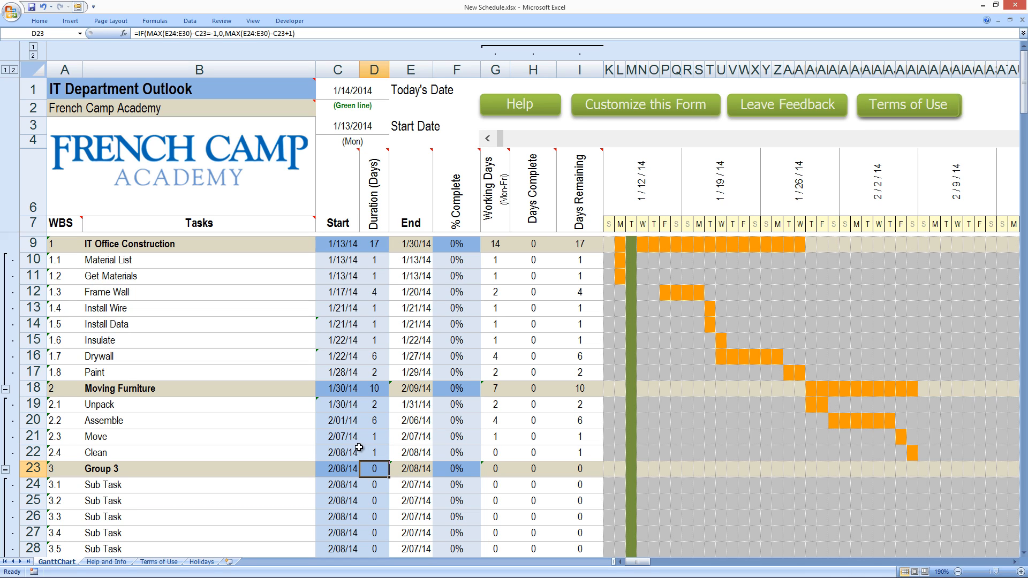
left_click(338, 453)
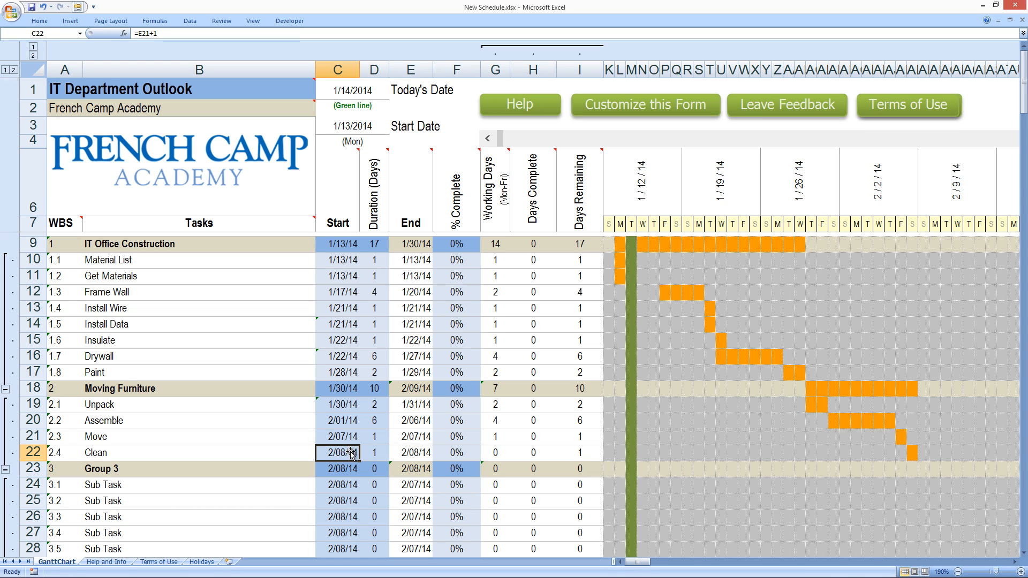
left_click(337, 468)
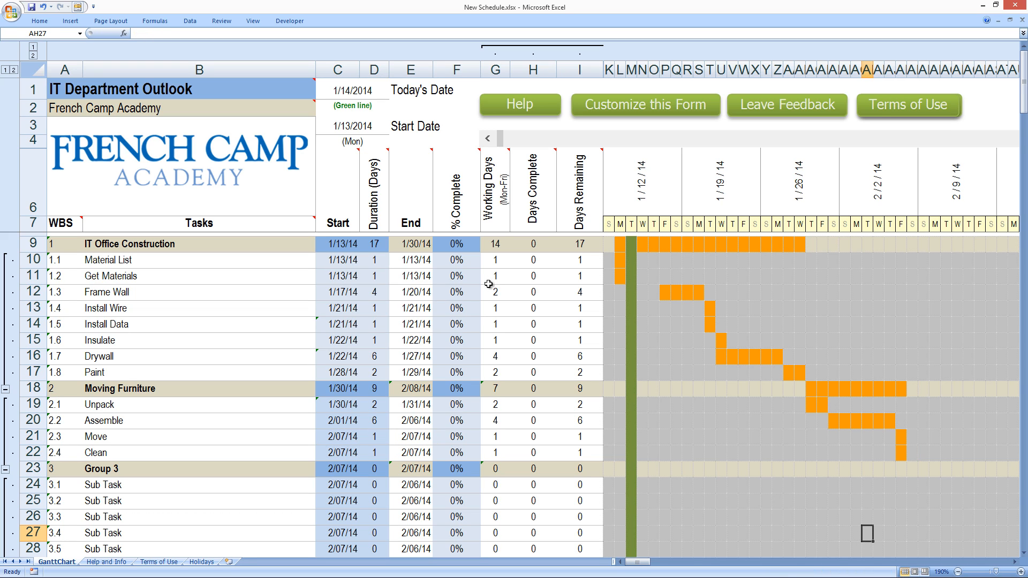
mouse_move(619, 154)
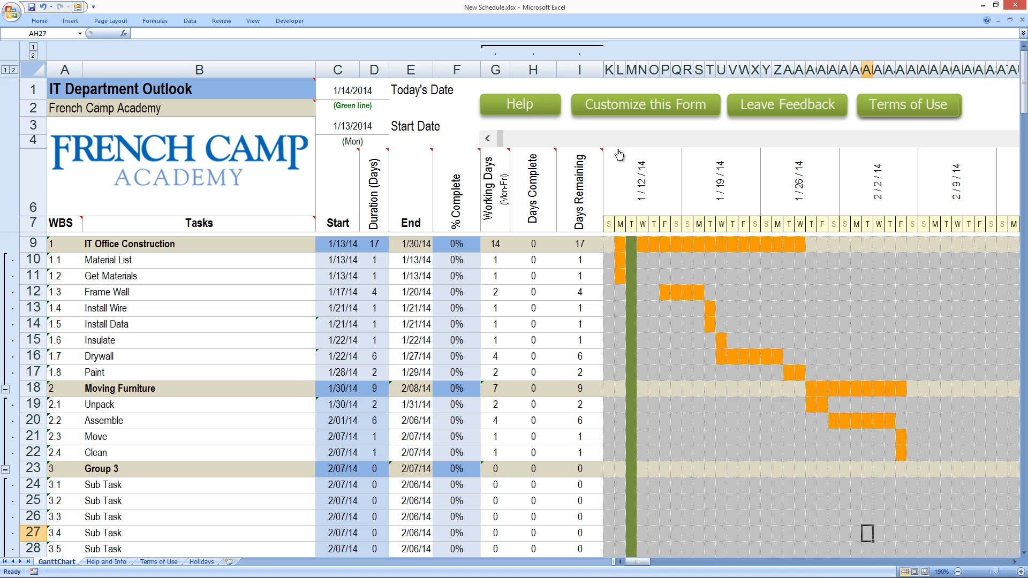
mouse_move(839, 112)
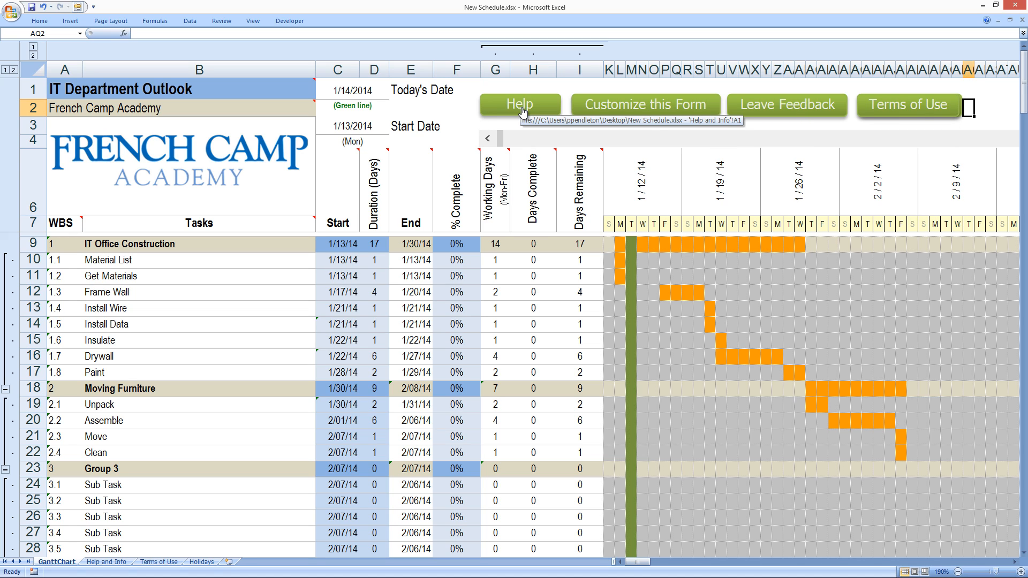
right_click(520, 103)
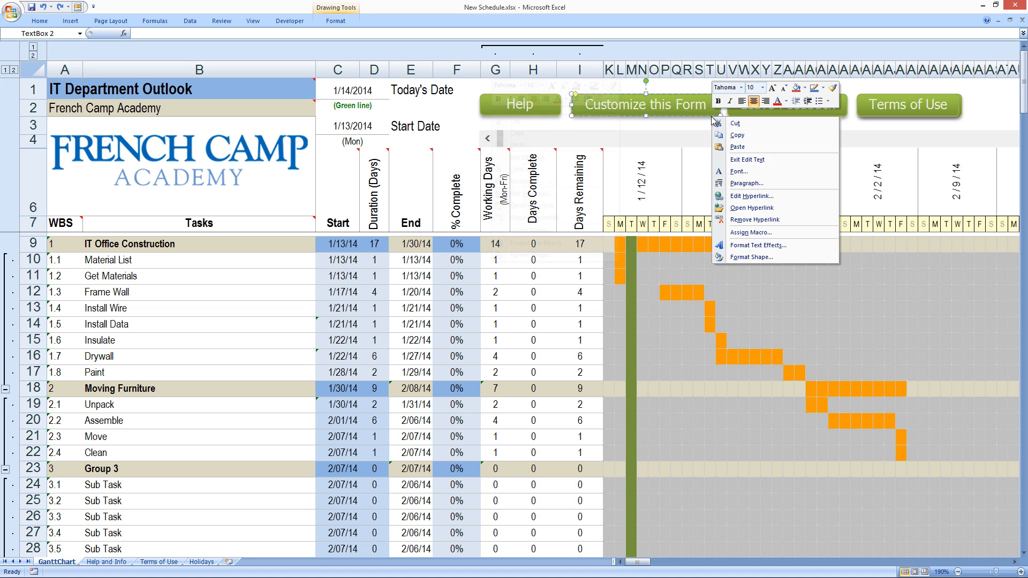
mouse_move(627, 121)
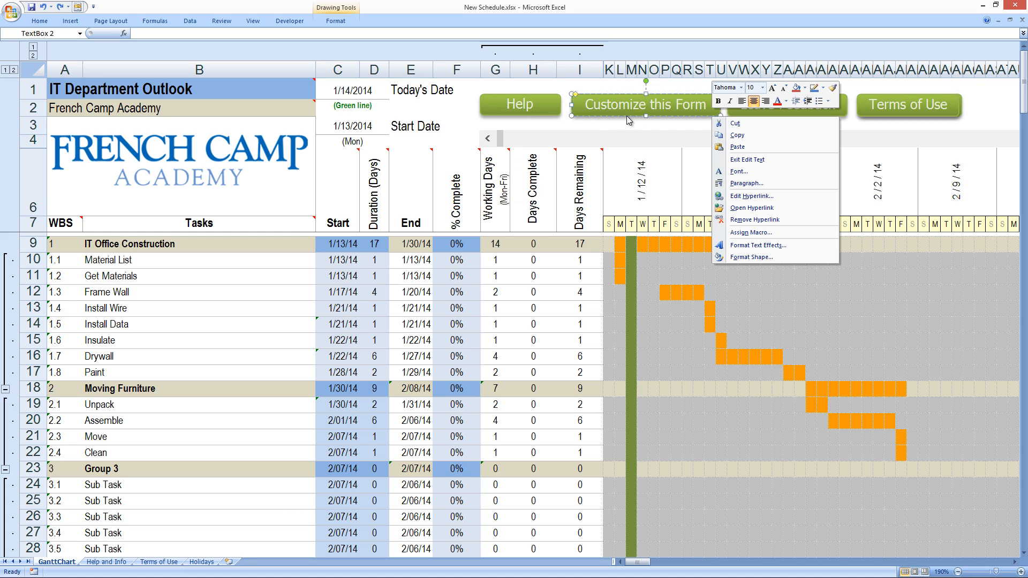
mouse_move(669, 117)
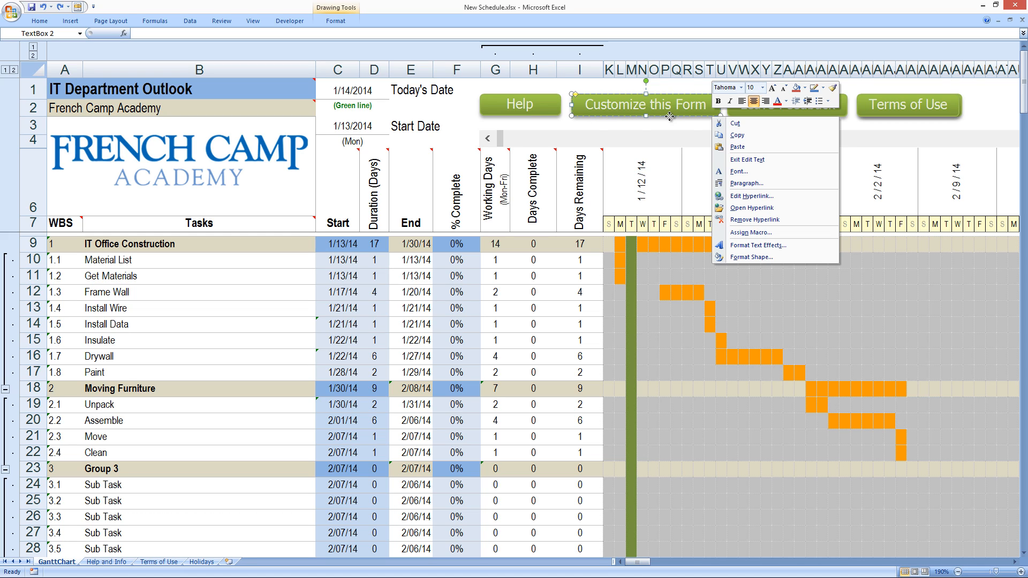
right_click(643, 121)
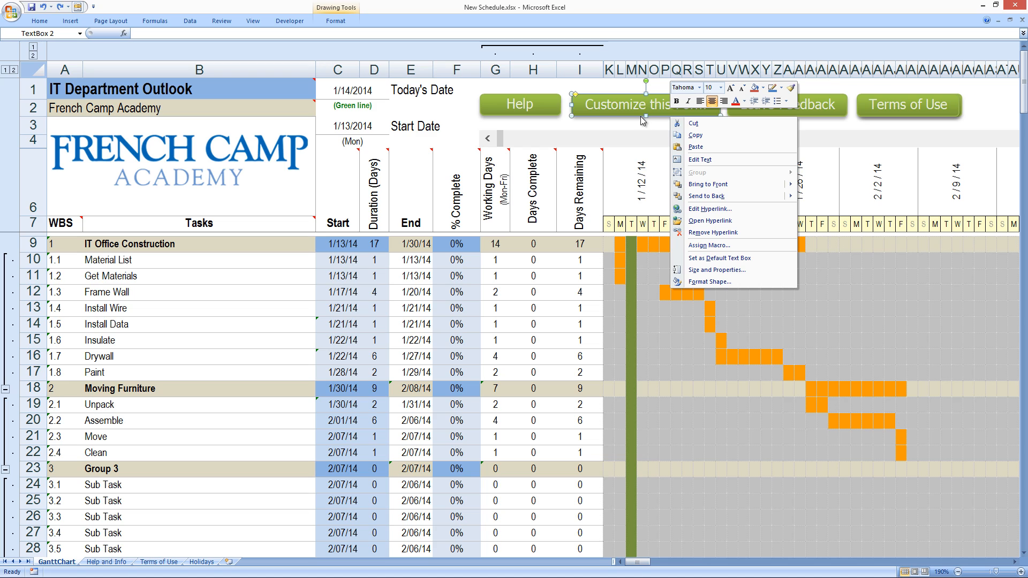
mouse_move(693, 123)
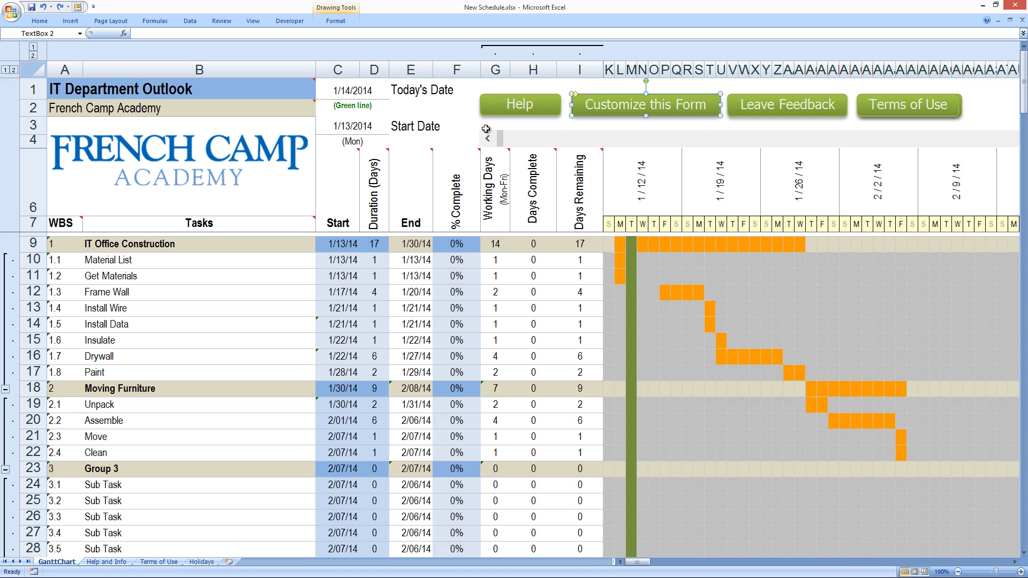
left_click(456, 140)
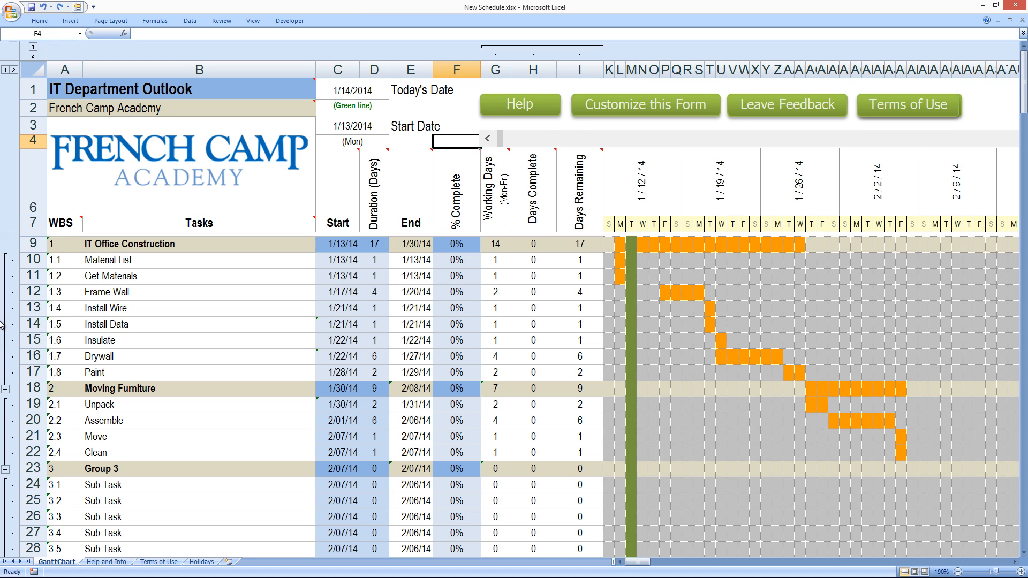
mouse_move(171, 184)
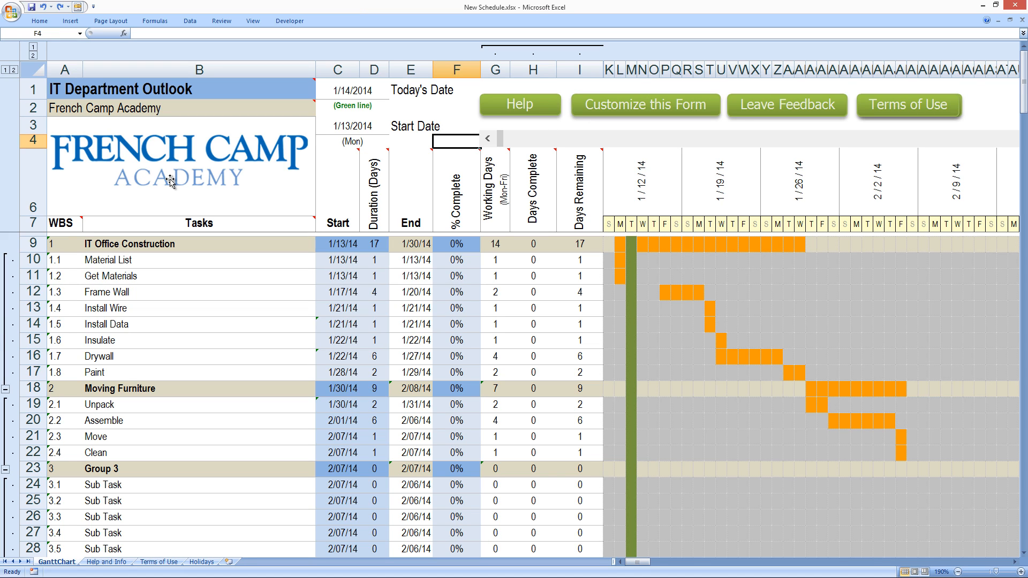